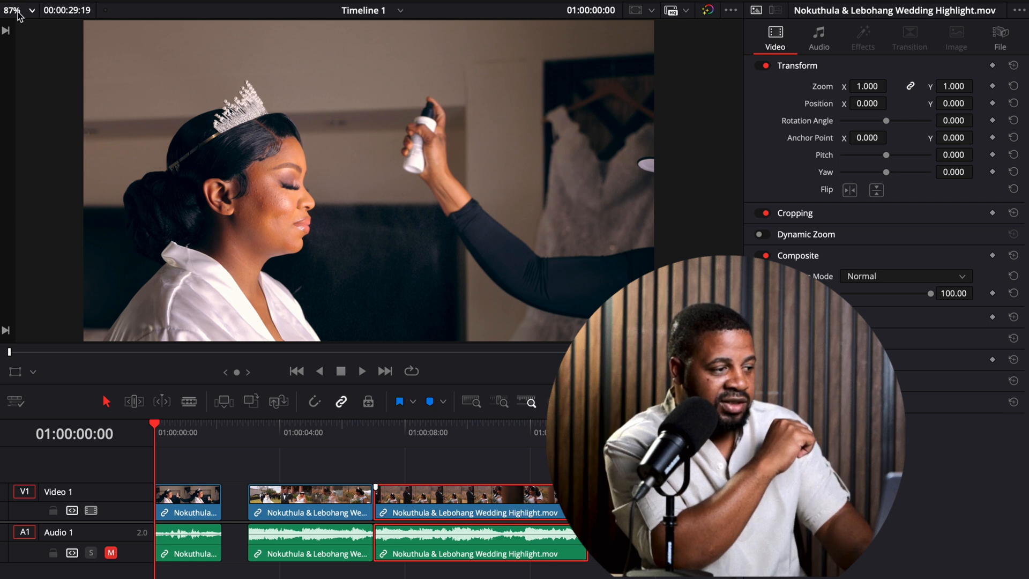
- Magnify the viewer to 200% on the bride's close-up and park the playhead near the start
{"action": "left_click", "coordinate": [20, 10]}
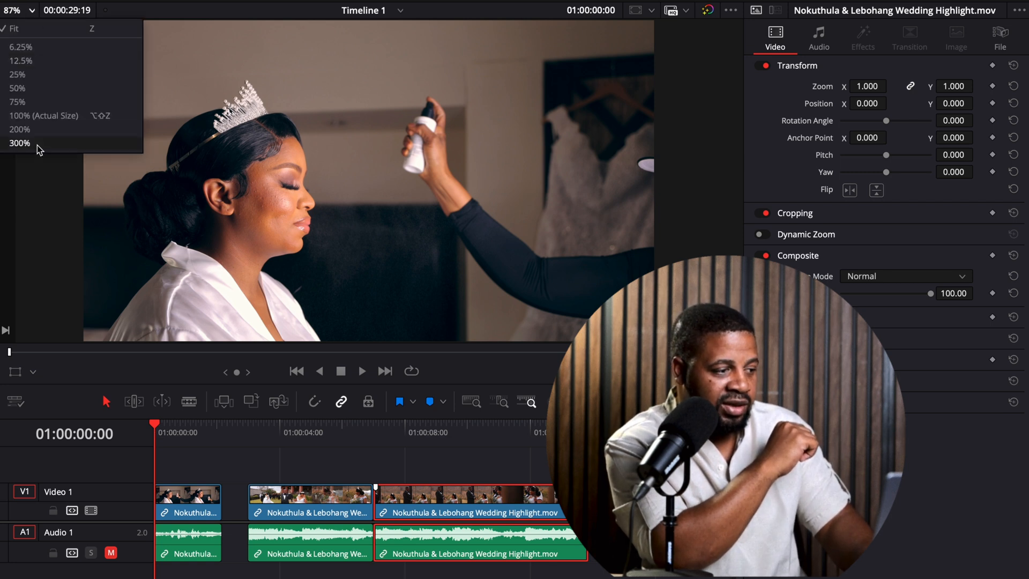
{"action": "left_click", "coordinate": [20, 130]}
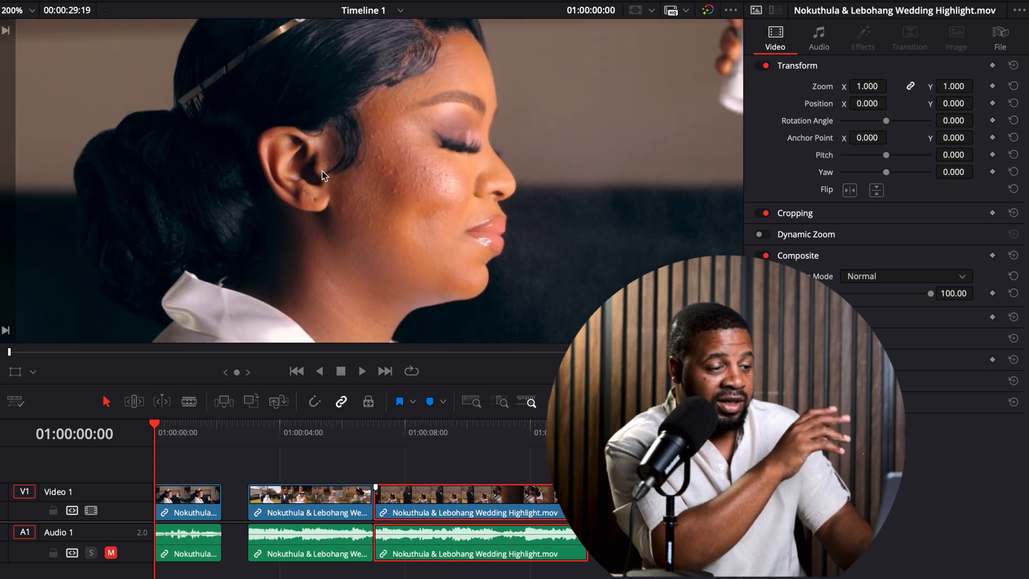
{"action": "left_click", "coordinate": [170, 433]}
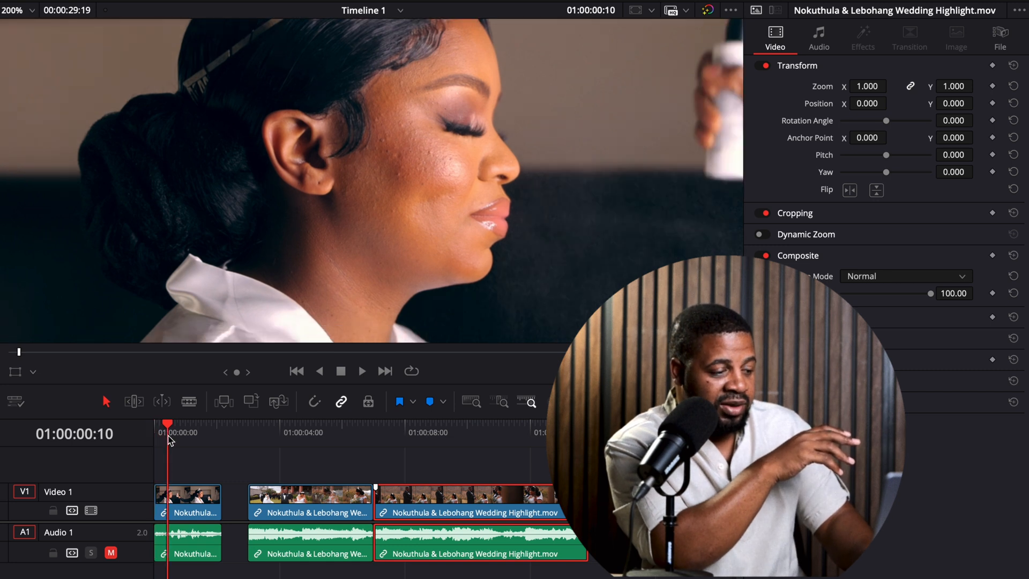
{"action": "left_click", "coordinate": [297, 370]}
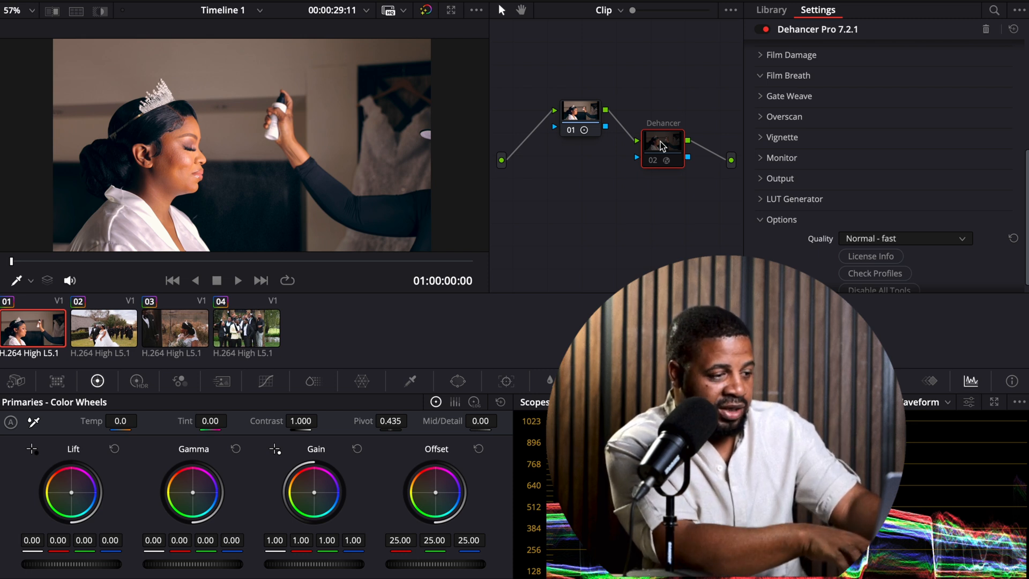
- Add a new corrector node after node 01 and select it
{"action": "right_click", "coordinate": [662, 140]}
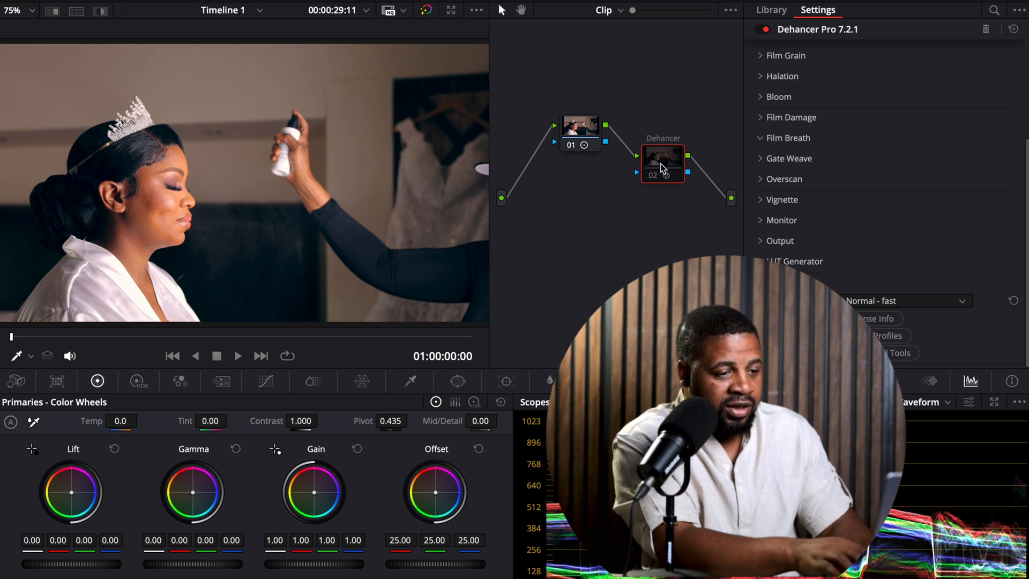
{"action": "right_click", "coordinate": [663, 151]}
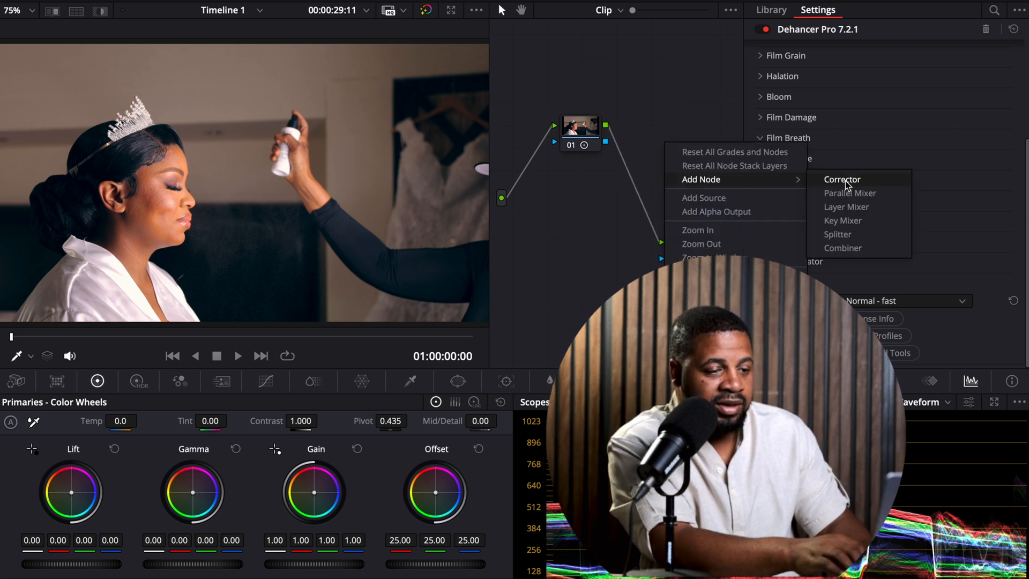
{"action": "left_click", "coordinate": [842, 179]}
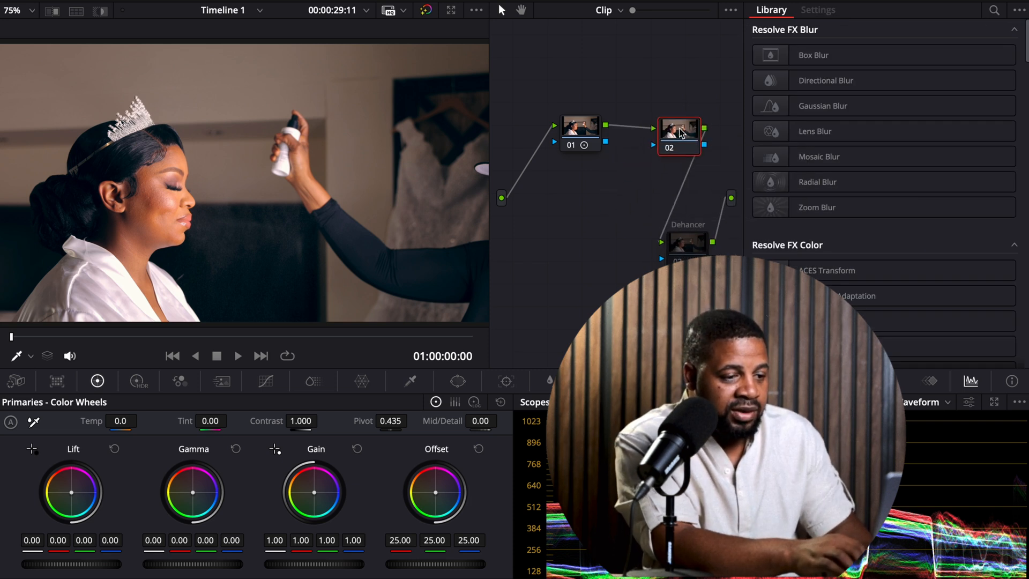
{"action": "left_click", "coordinate": [818, 9]}
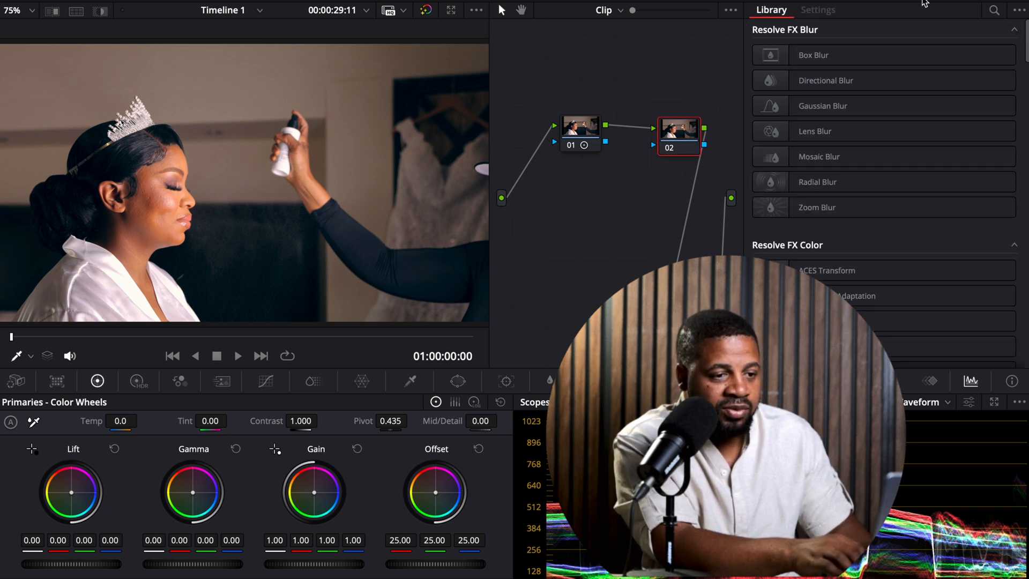
- Find Dehancer Pro in the effects library via 'deh' and apply it to node 02
{"action": "left_click", "coordinate": [992, 10]}
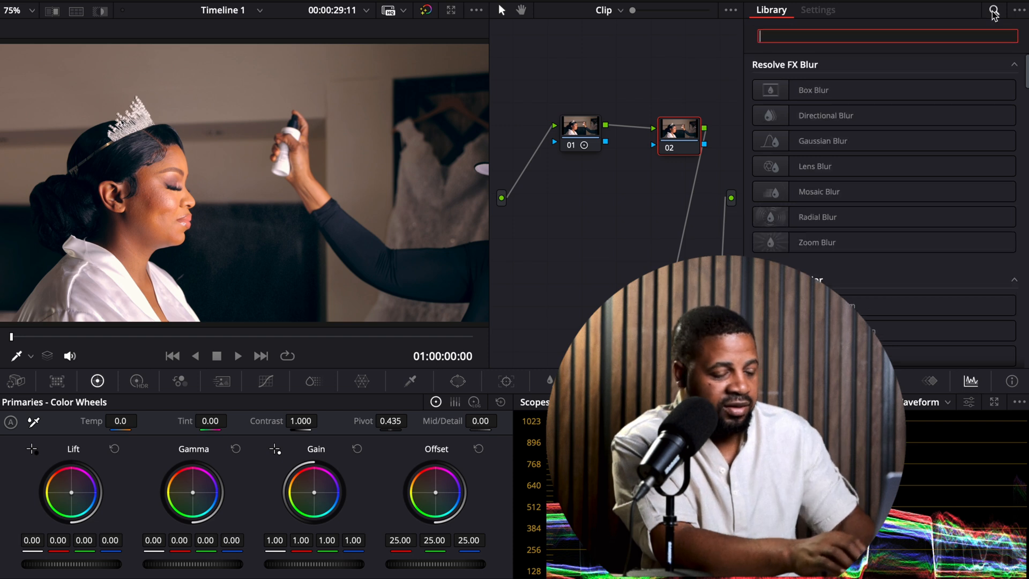
{"action": "type", "text": "deh"}
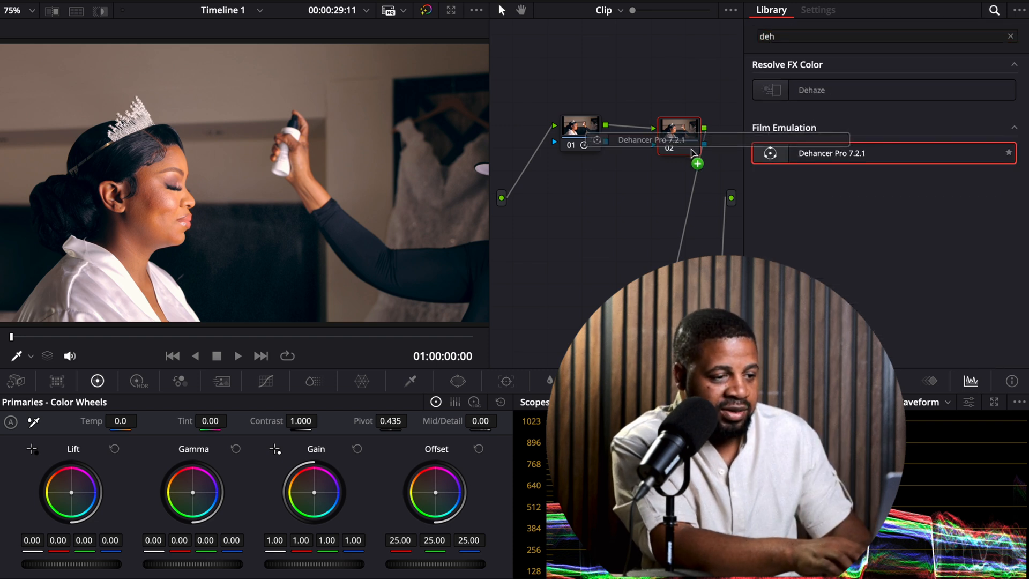
{"action": "left_click", "coordinate": [816, 10]}
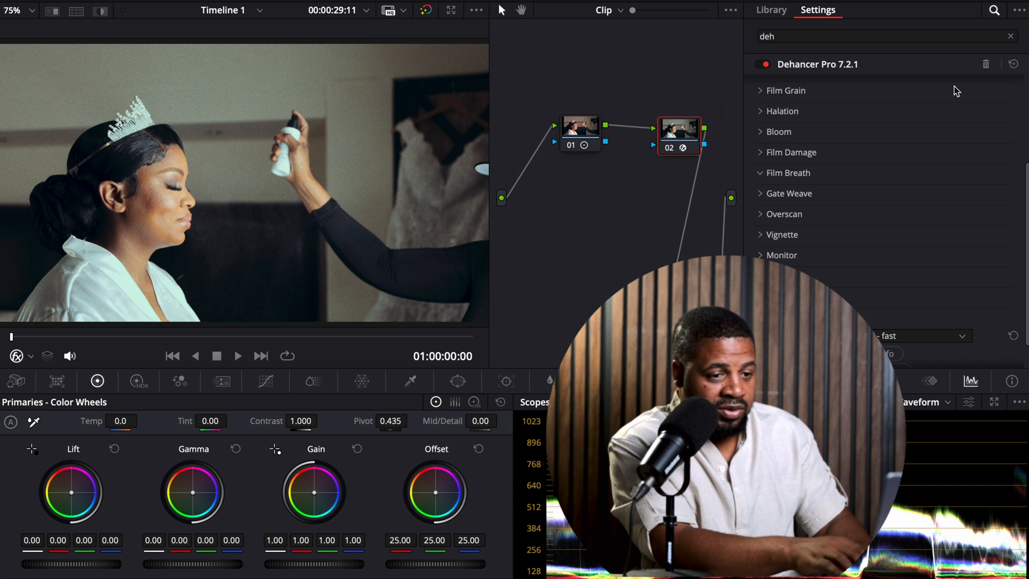
{"action": "left_click", "coordinate": [759, 64]}
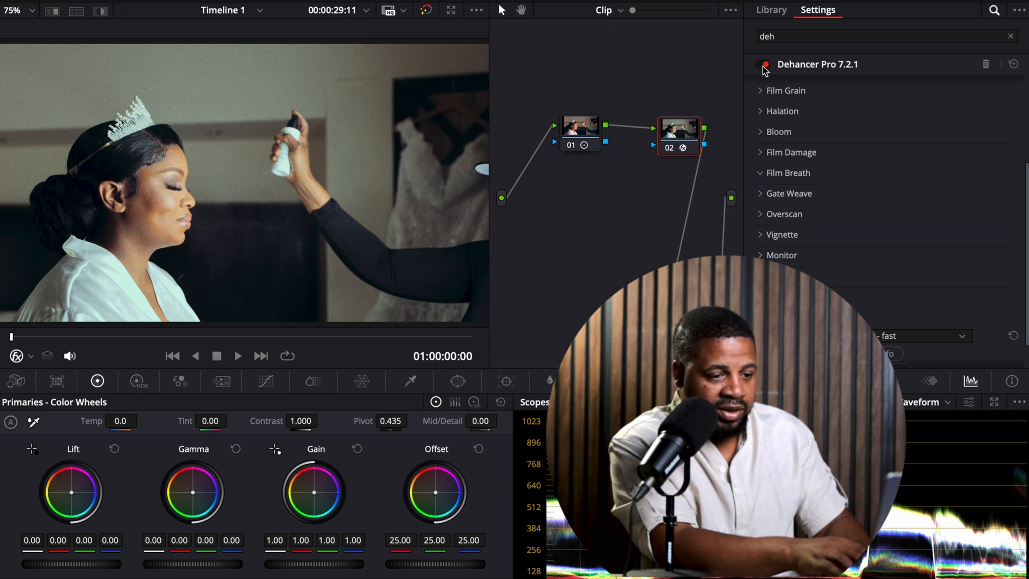
{"action": "left_click", "coordinate": [763, 90]}
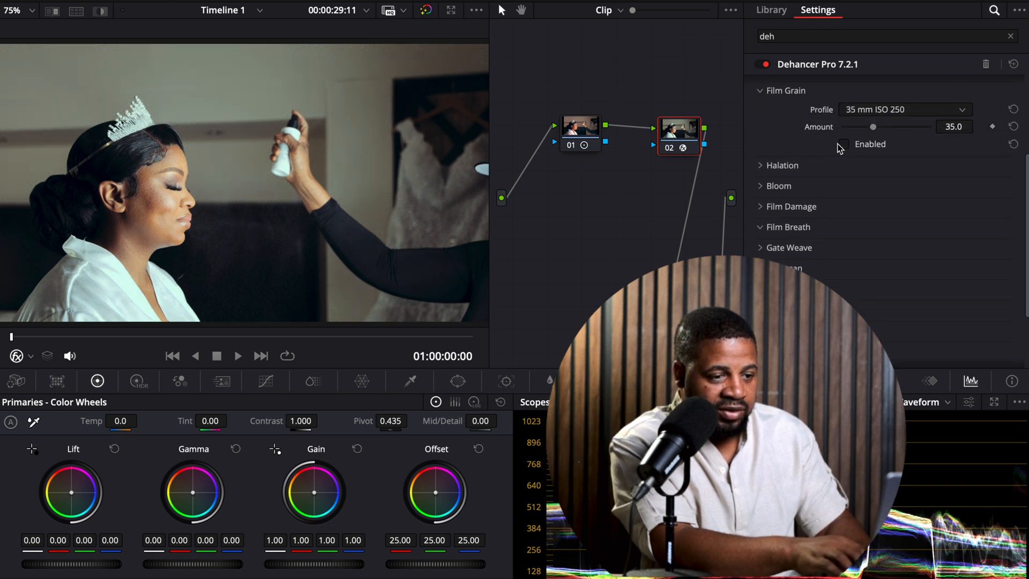
{"action": "left_click", "coordinate": [784, 90]}
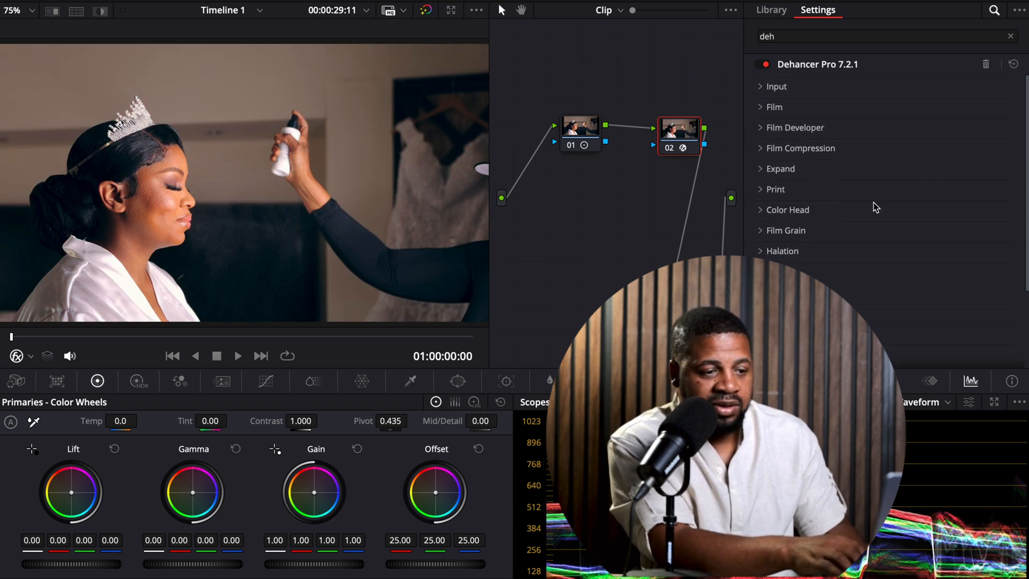
{"action": "mouse_move", "coordinate": [908, 116]}
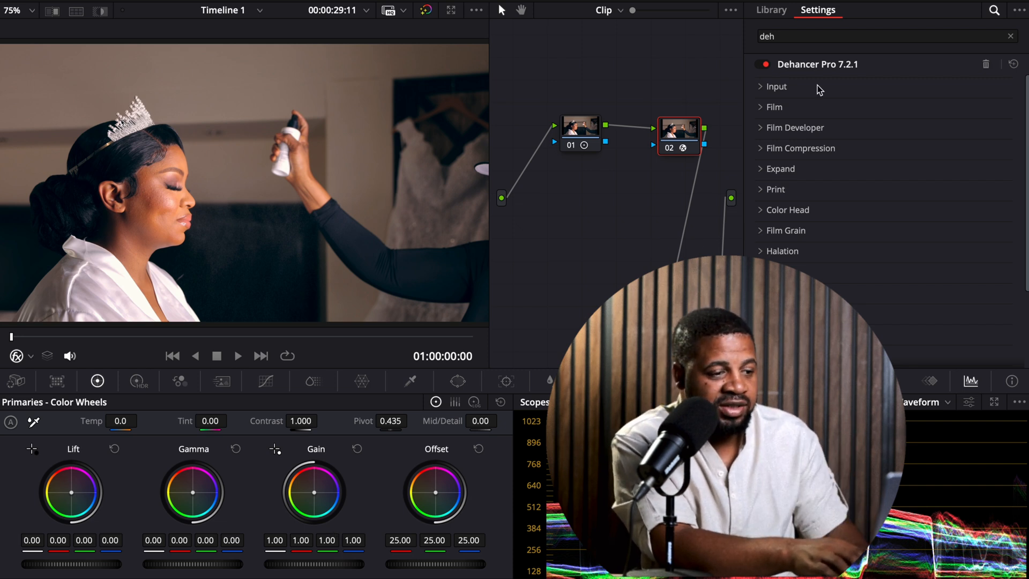
- Try camera and S-Log3 S-Gamut3.Cine source options in Dehancer Input, settling on Rec.709
{"action": "left_click", "coordinate": [775, 85]}
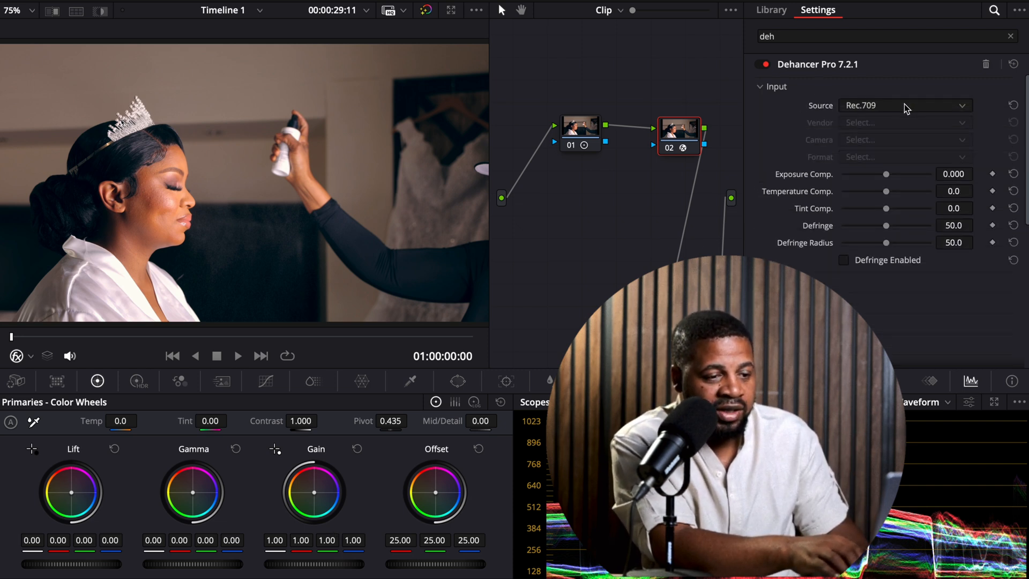
{"action": "left_click", "coordinate": [903, 105]}
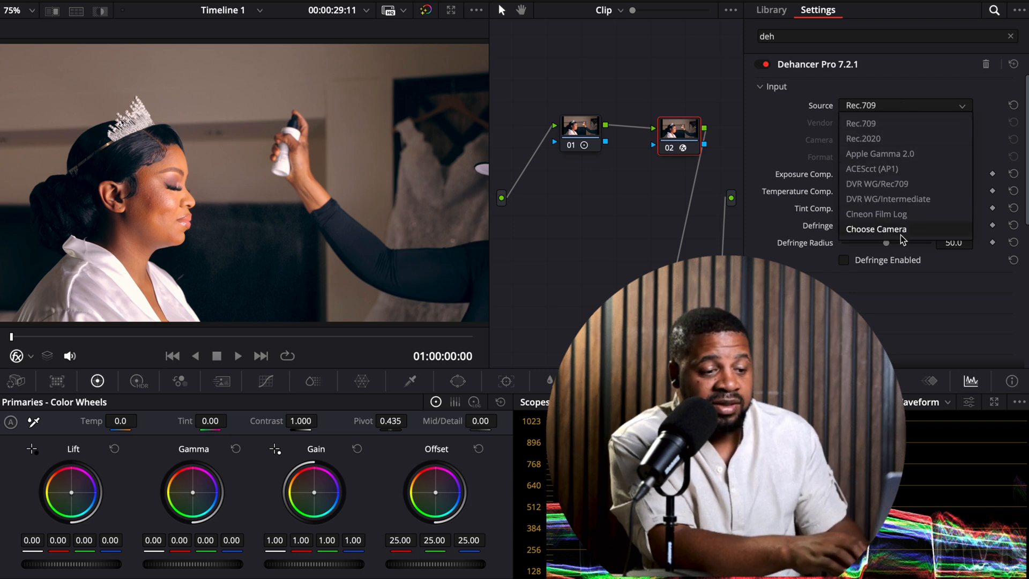
{"action": "left_click", "coordinate": [876, 229]}
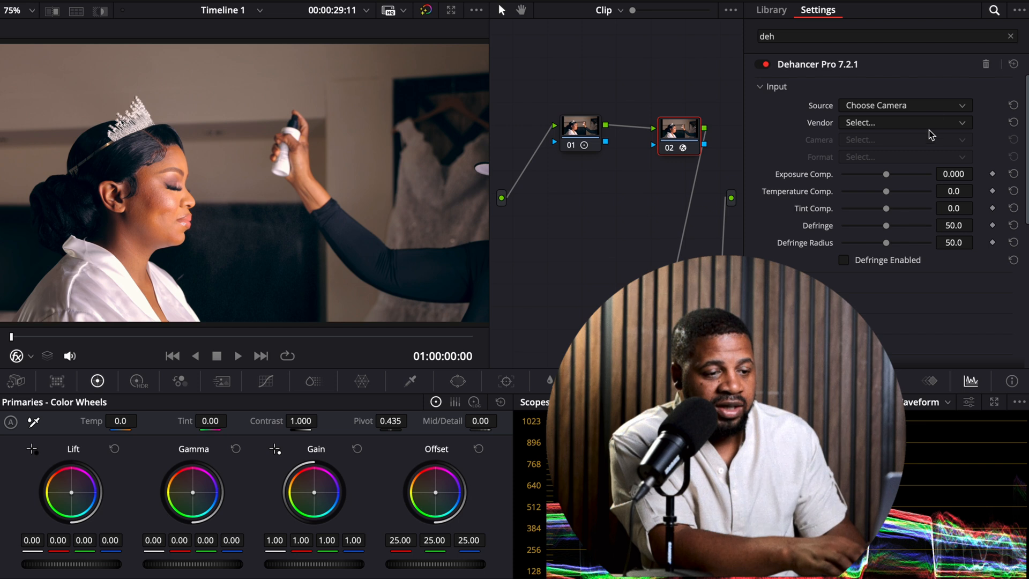
{"action": "left_click", "coordinate": [903, 122]}
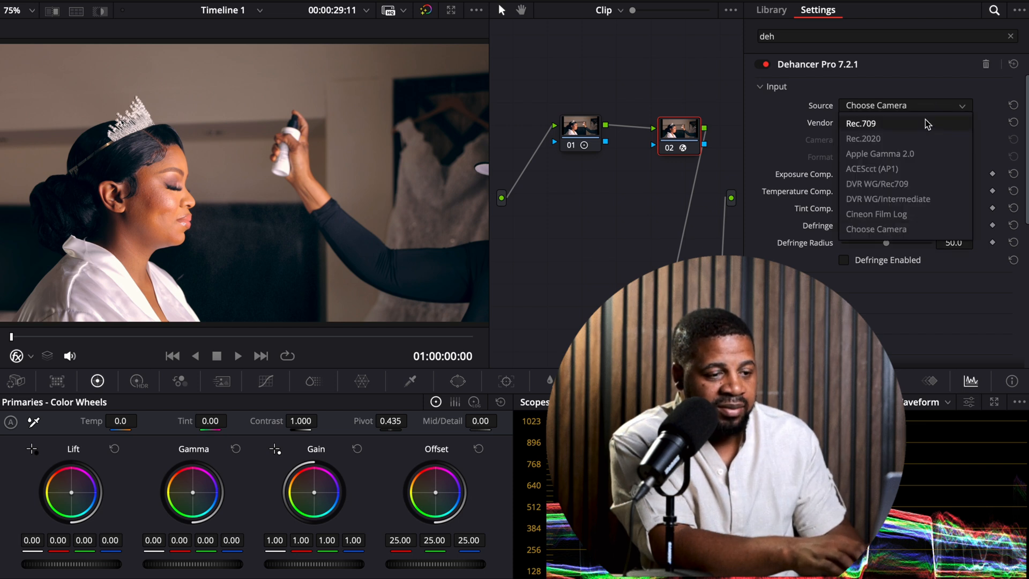
{"action": "left_click", "coordinate": [860, 122]}
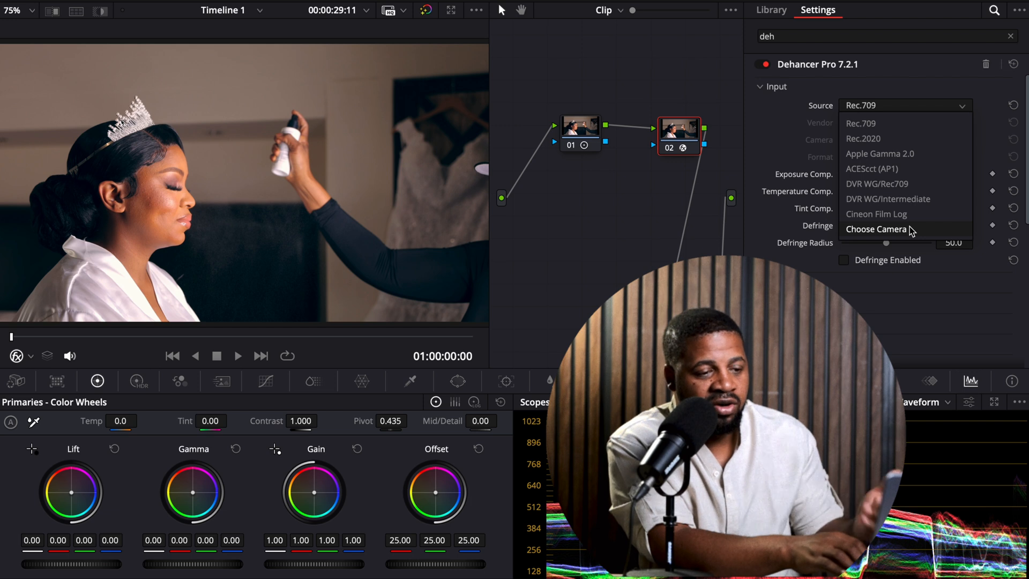
{"action": "left_click", "coordinate": [877, 230]}
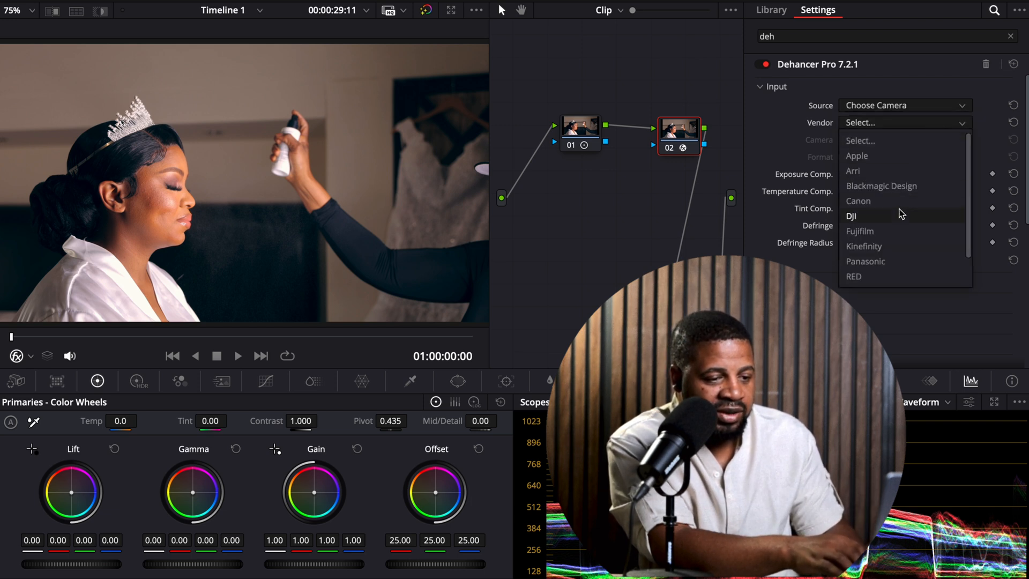
{"action": "scroll", "scroll_direction": "down", "scroll_amount": 3}
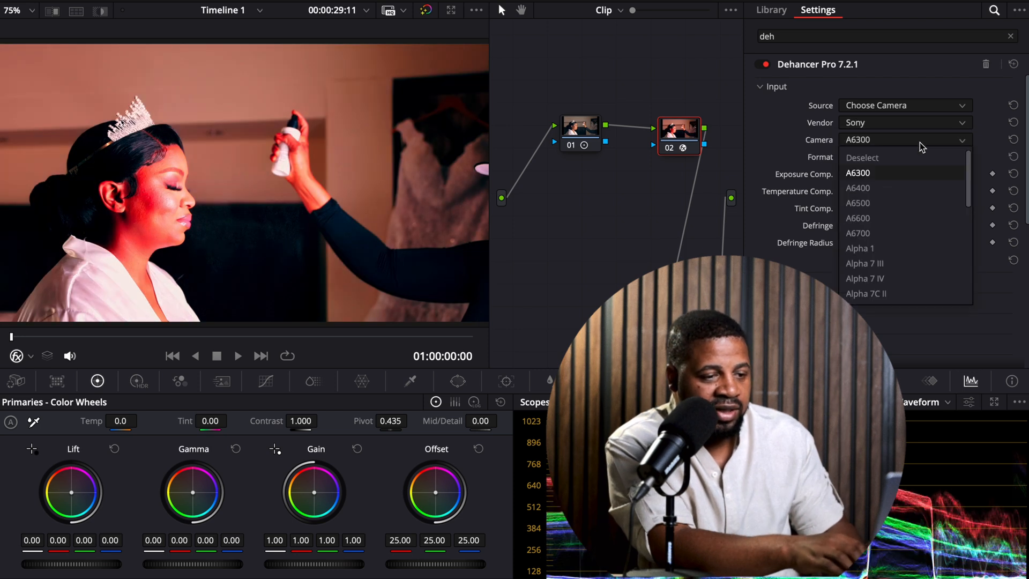
{"action": "scroll", "scroll_direction": "down", "scroll_amount": 3}
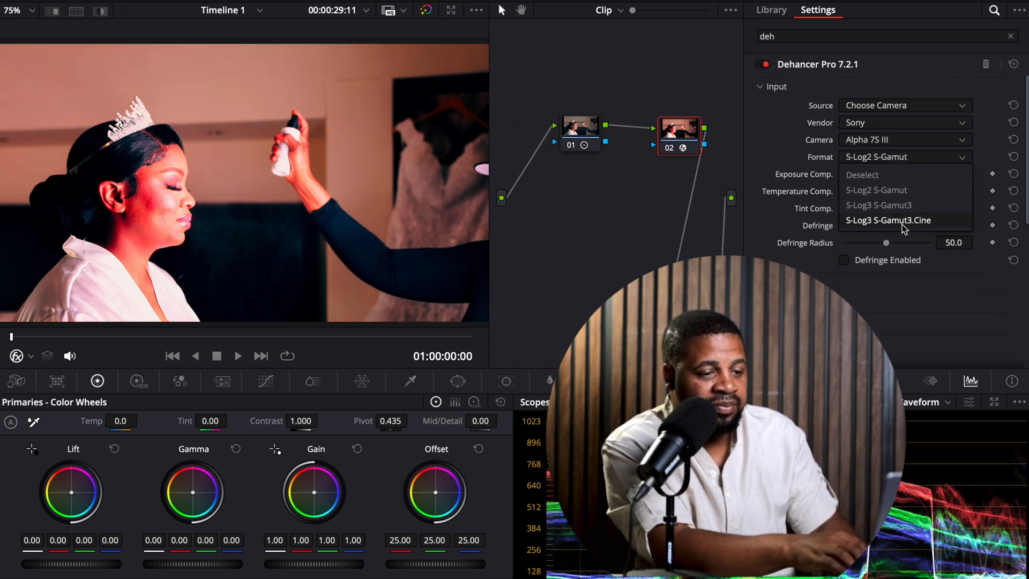
{"action": "left_click", "coordinate": [888, 220]}
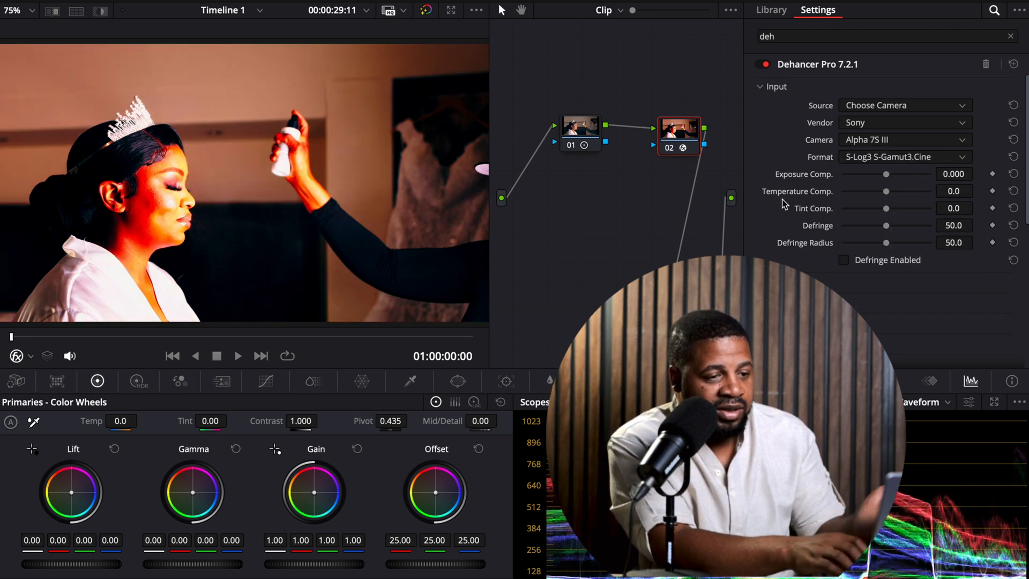
{"action": "left_click", "coordinate": [905, 105]}
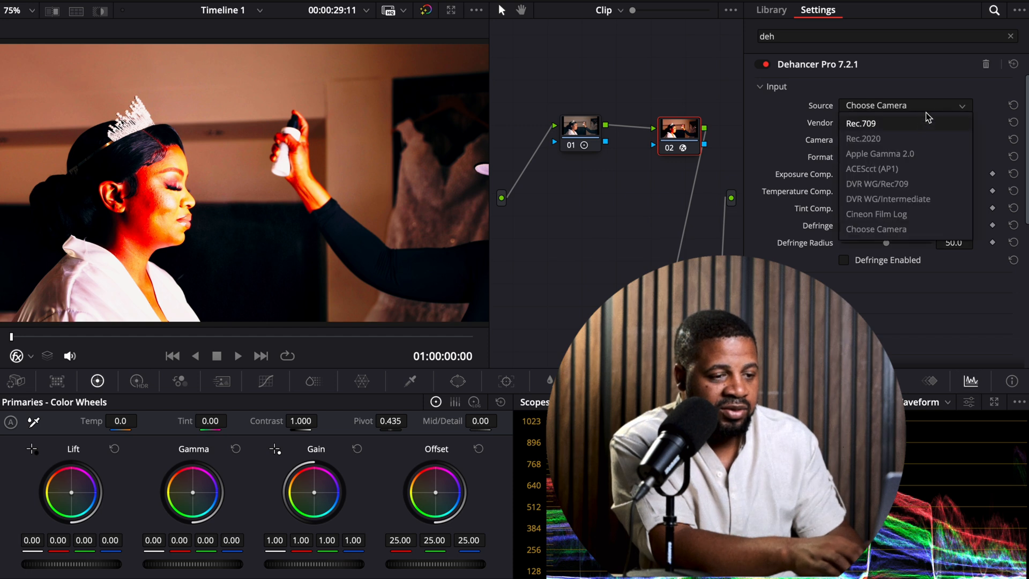
{"action": "left_click", "coordinate": [860, 122]}
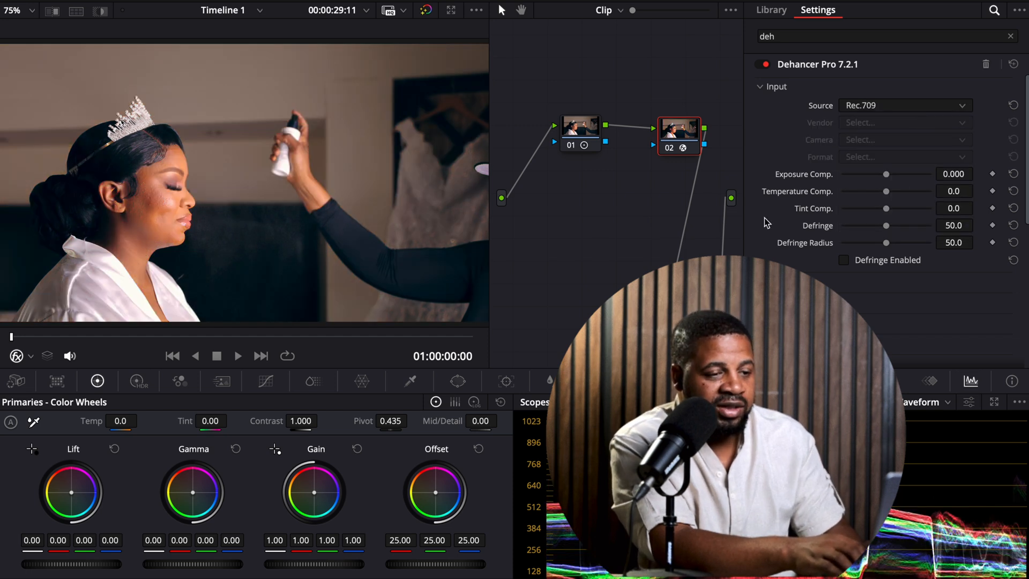
{"action": "mouse_move", "coordinate": [857, 199]}
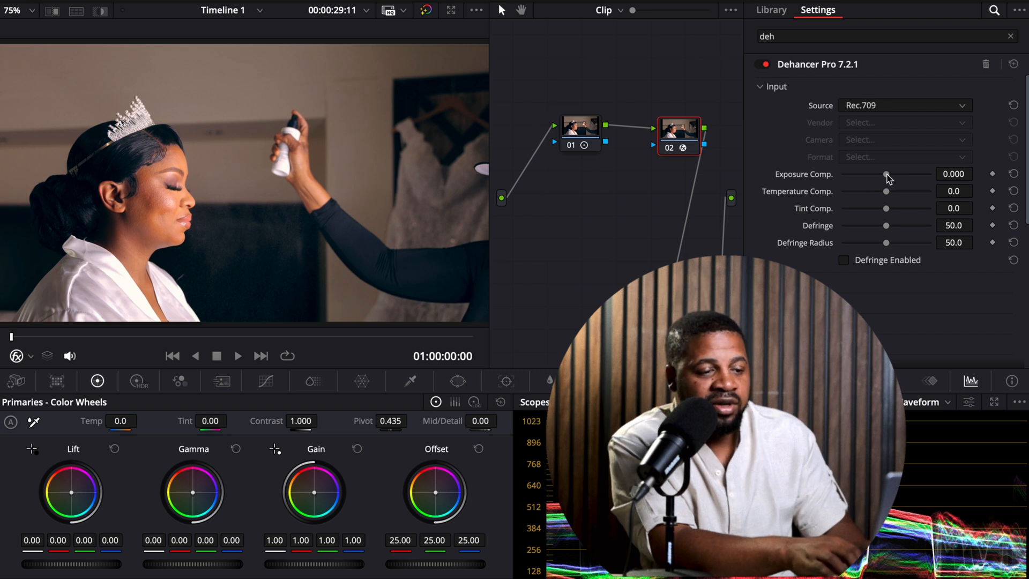
- Lower input exposure compensation to -0.535 and temperature compensation to -3.9
{"action": "left_click_drag", "start_coordinate": [886, 174], "coordinate": [887, 174]}
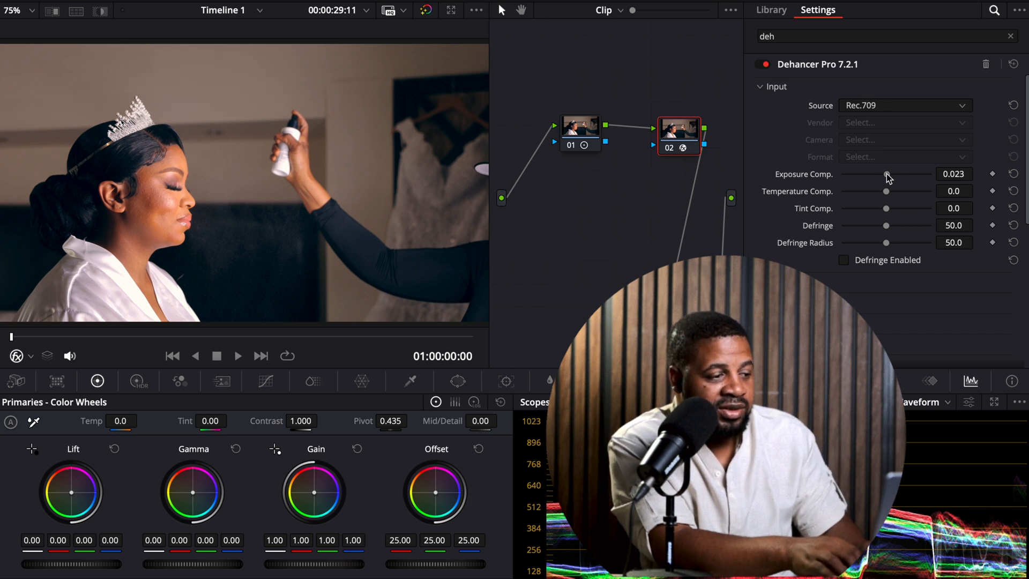
{"action": "left_click_drag", "start_coordinate": [887, 174], "coordinate": [879, 173]}
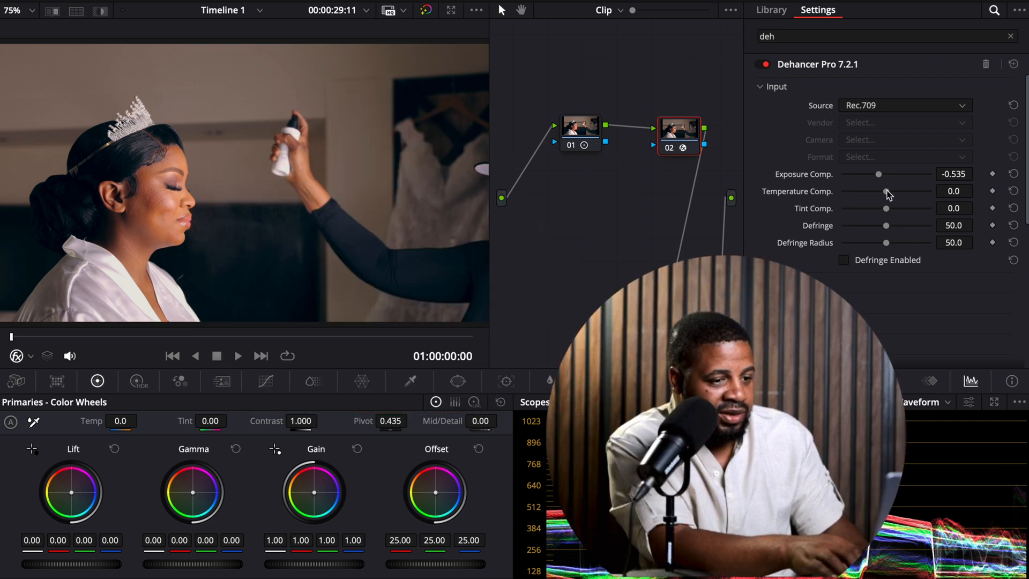
{"action": "left_click_drag", "start_coordinate": [888, 191], "coordinate": [884, 191]}
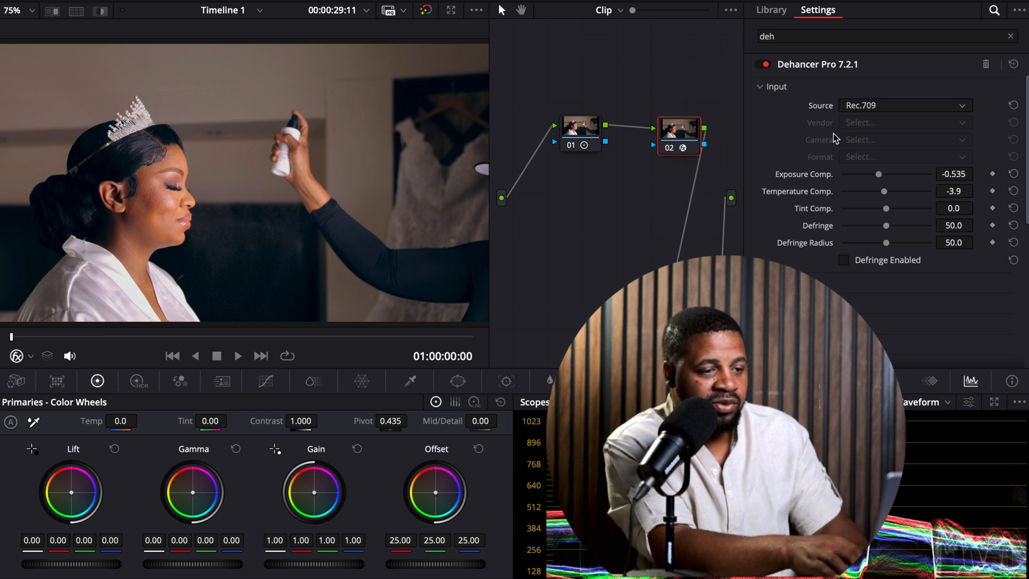
{"action": "left_click", "coordinate": [760, 86]}
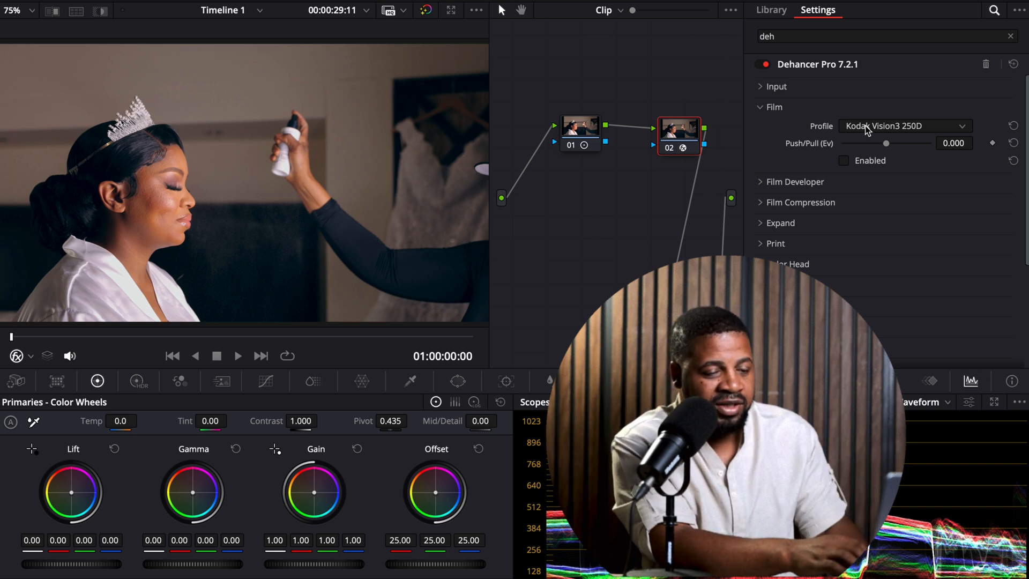
- Choose the Cinestill 800T film profile and enable it, toggling to compare
{"action": "left_click", "coordinate": [905, 126]}
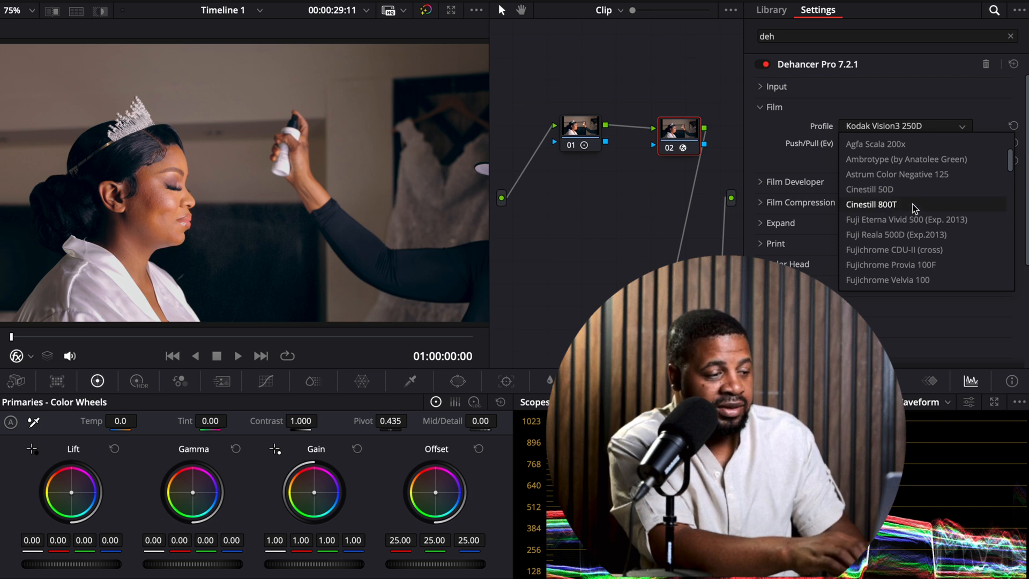
{"action": "left_click", "coordinate": [871, 204]}
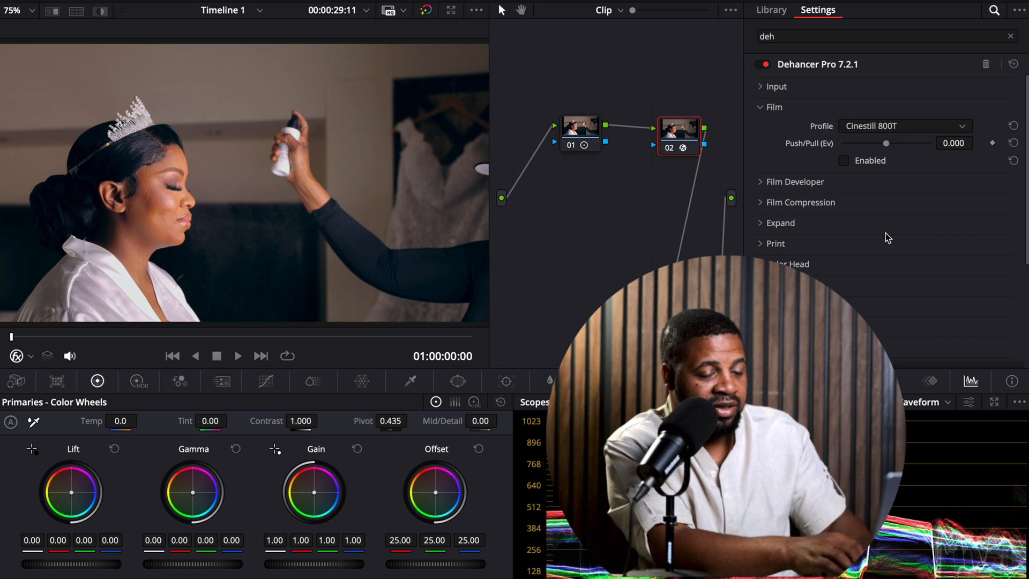
{"action": "left_click", "coordinate": [844, 159]}
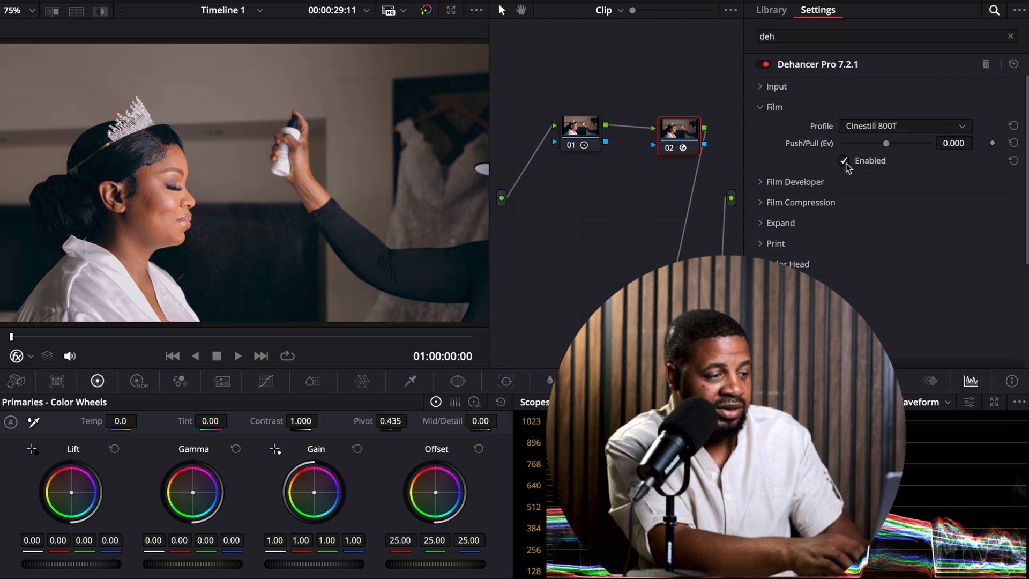
{"action": "left_click", "coordinate": [844, 159]}
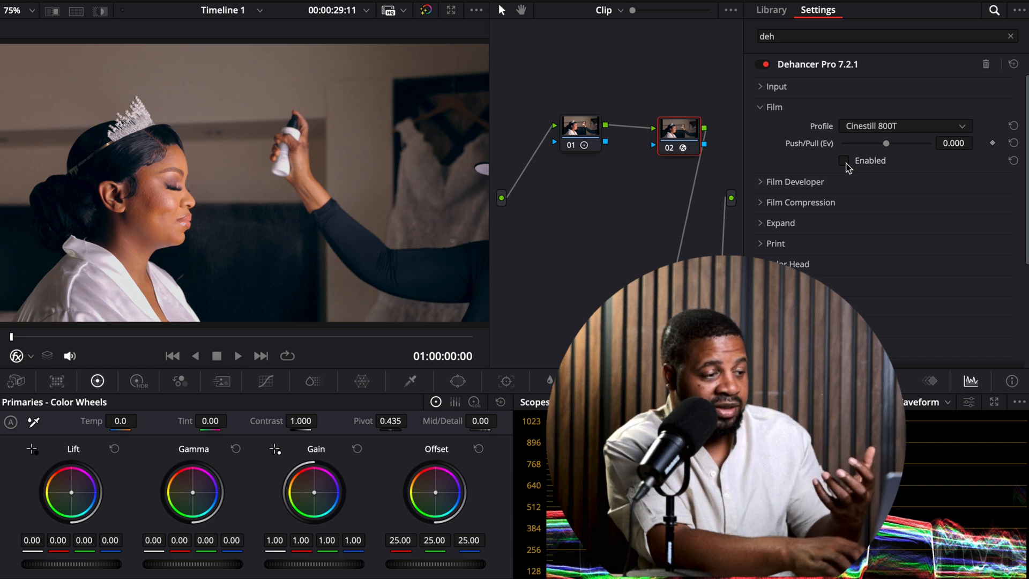
{"action": "left_click", "coordinate": [844, 160]}
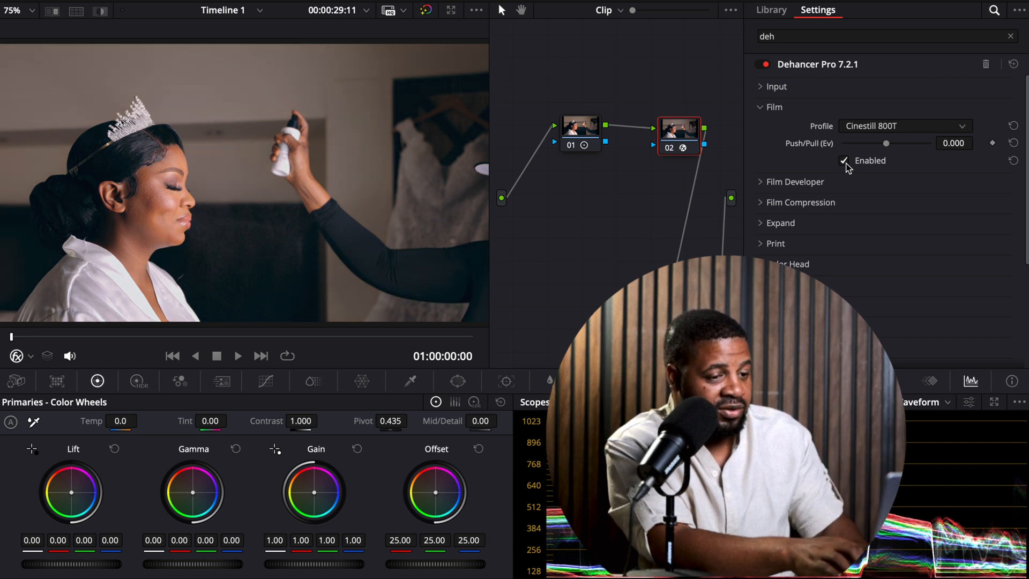
{"action": "left_click", "coordinate": [843, 160]}
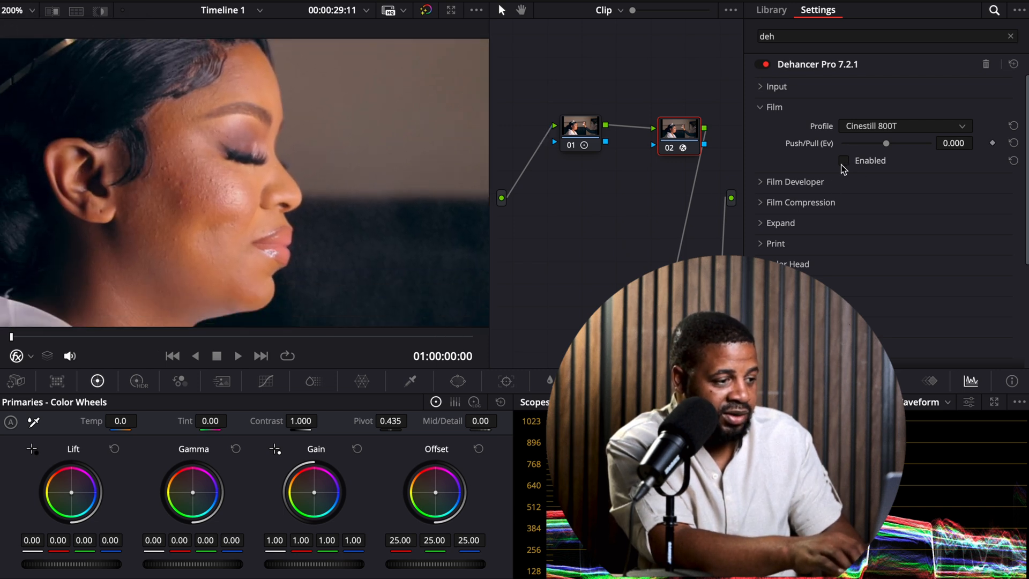
{"action": "left_click", "coordinate": [844, 161]}
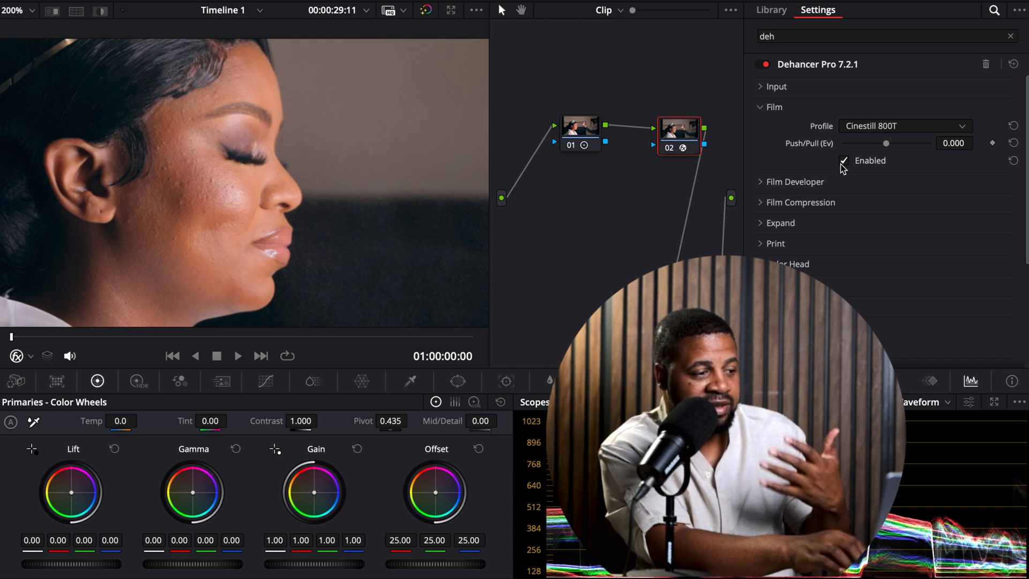
{"action": "mouse_move", "coordinate": [37, 14]}
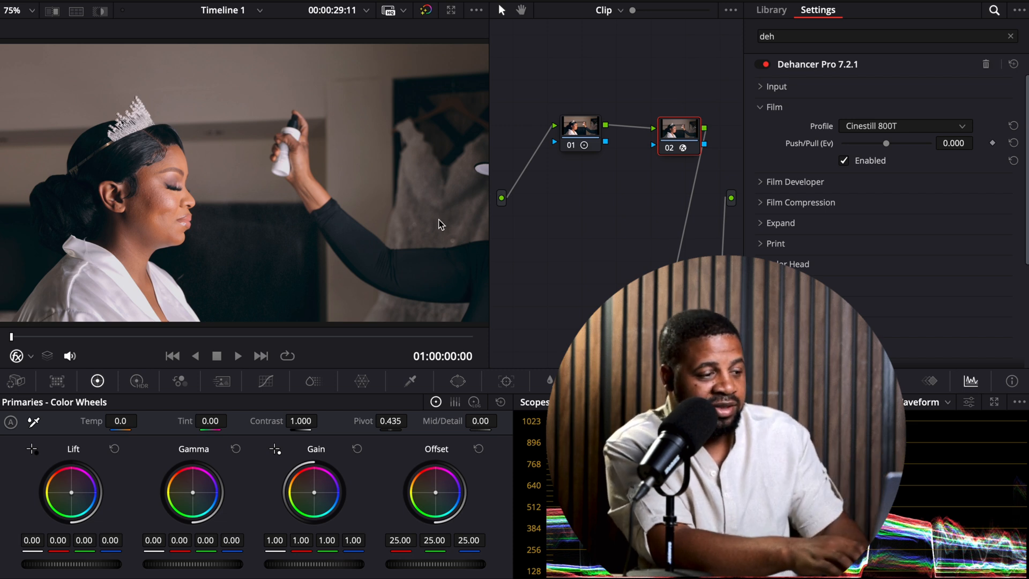
- Give the film a slight pull via Push/Pull, settling near zero
{"action": "left_click_drag", "start_coordinate": [886, 143], "coordinate": [873, 142]}
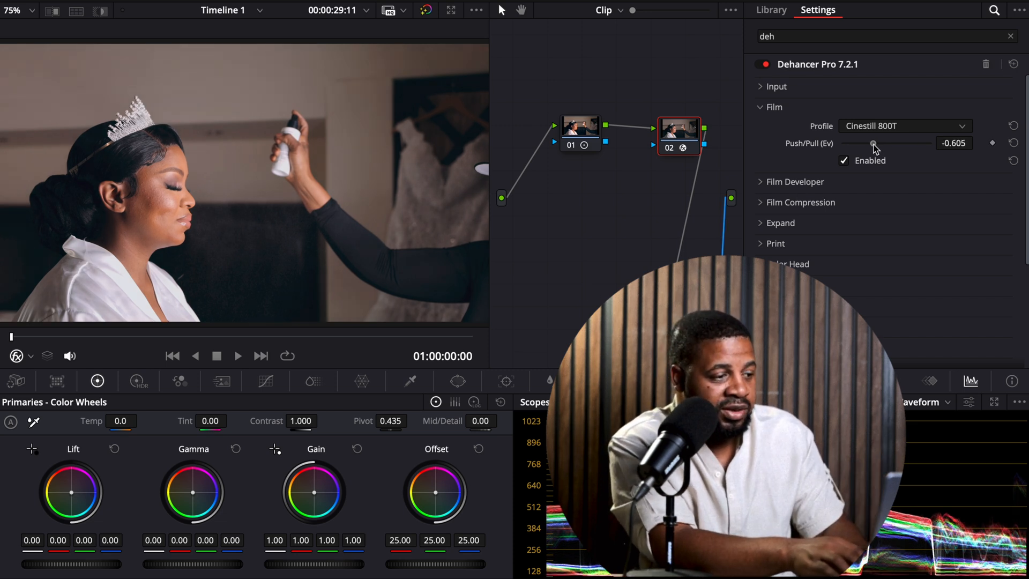
{"action": "left_click_drag", "start_coordinate": [875, 143], "coordinate": [878, 143]}
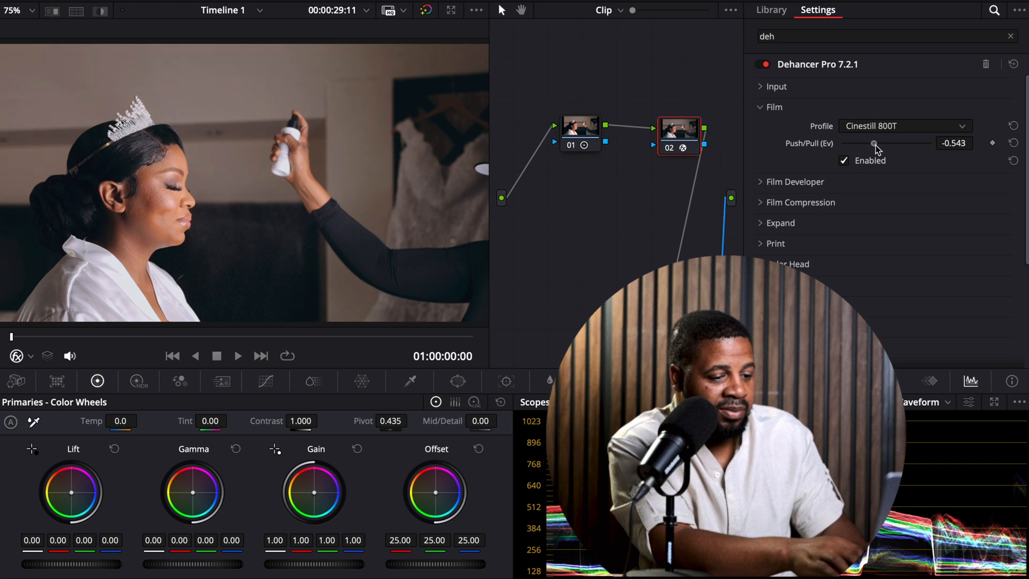
{"action": "left_click_drag", "start_coordinate": [875, 143], "coordinate": [870, 142]}
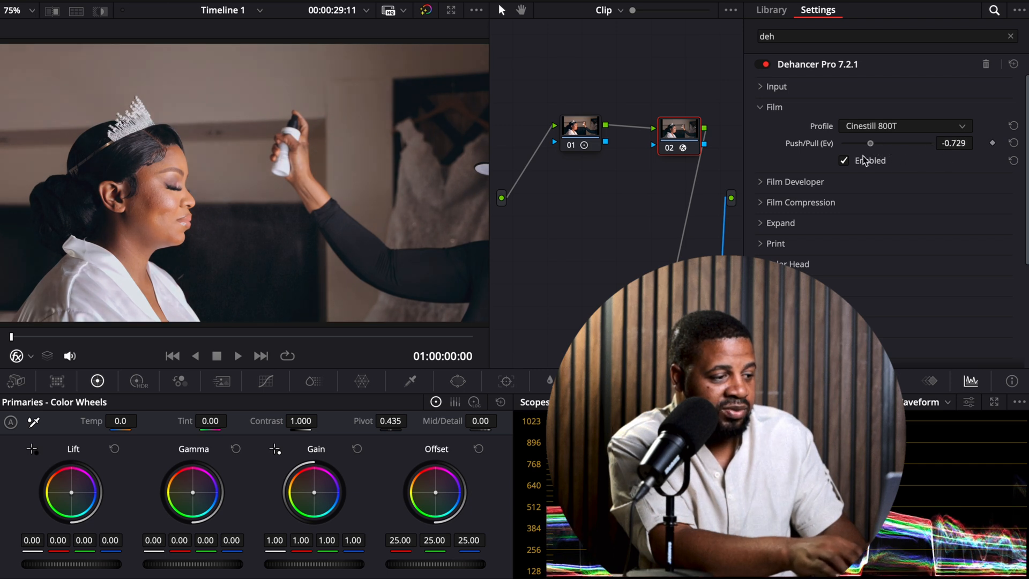
{"action": "left_click_drag", "start_coordinate": [871, 142], "coordinate": [875, 143]}
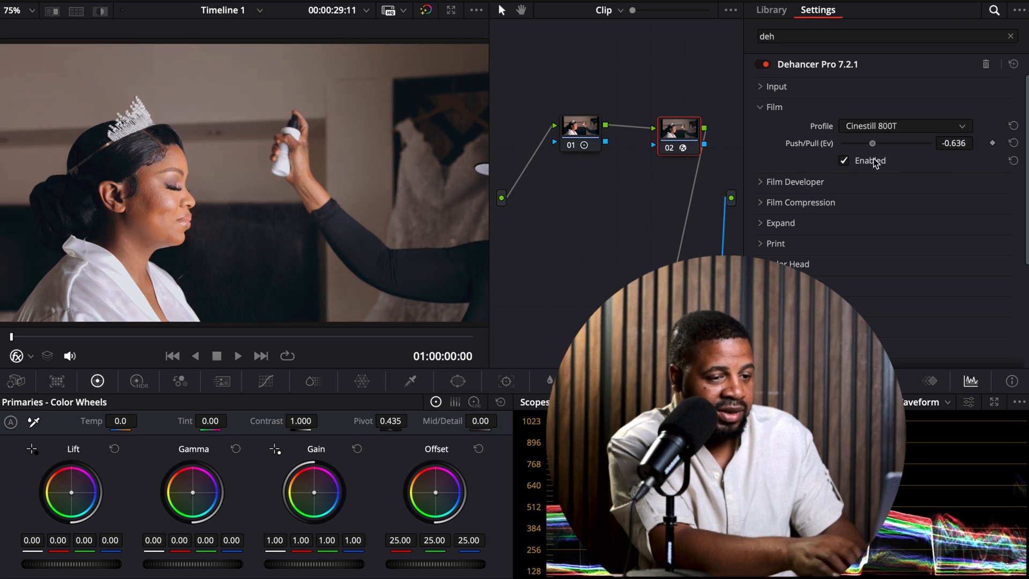
{"action": "left_click_drag", "start_coordinate": [873, 142], "coordinate": [883, 143]}
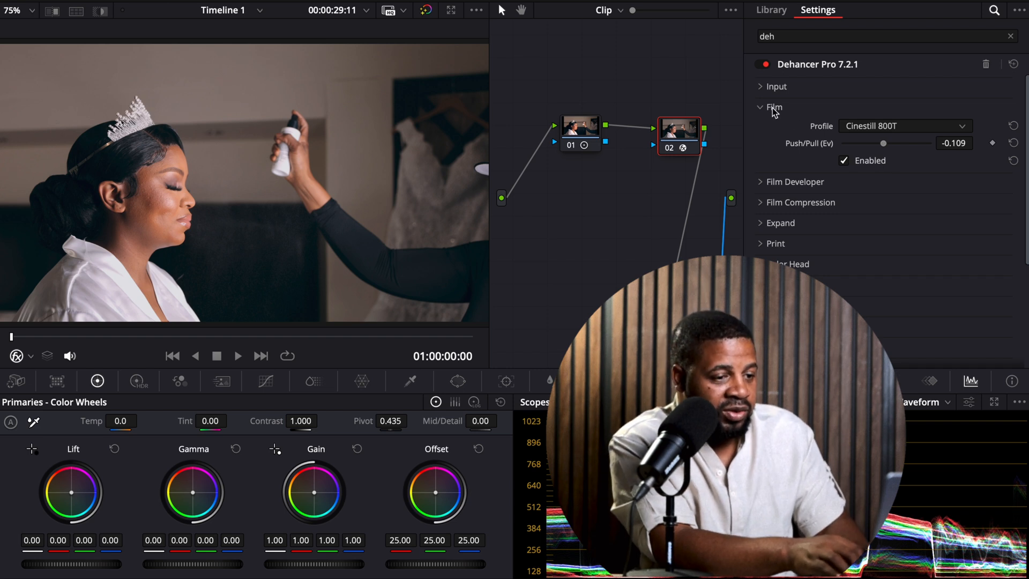
{"action": "left_click", "coordinate": [761, 107]}
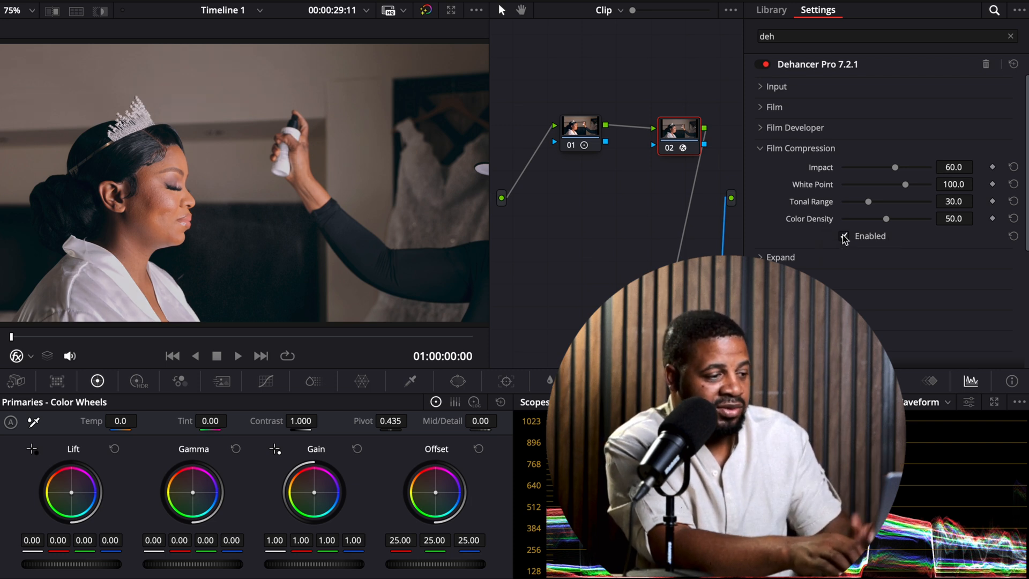
- Turn Film Compression off and collapse its section
{"action": "left_click", "coordinate": [843, 236]}
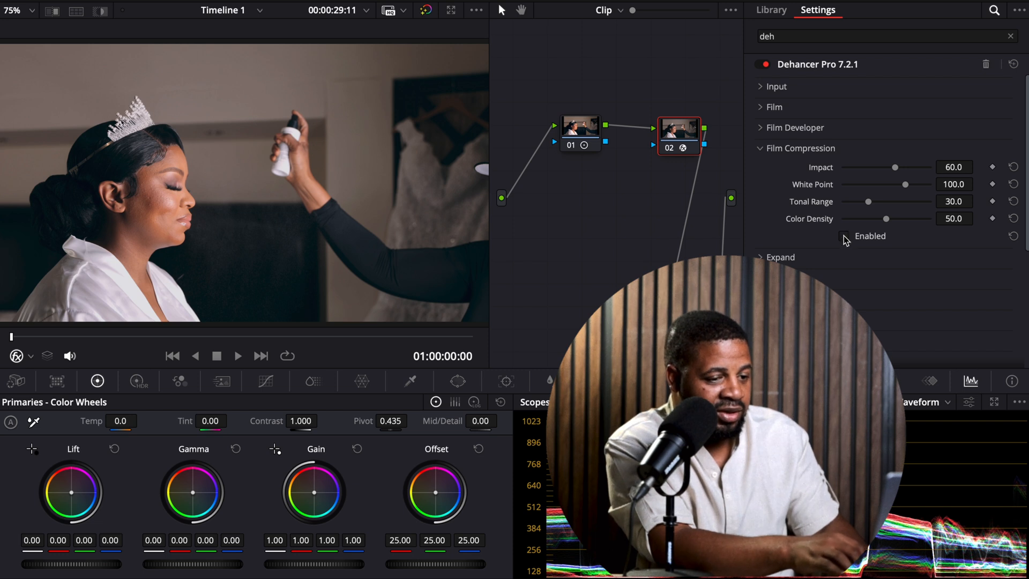
{"action": "left_click", "coordinate": [843, 236]}
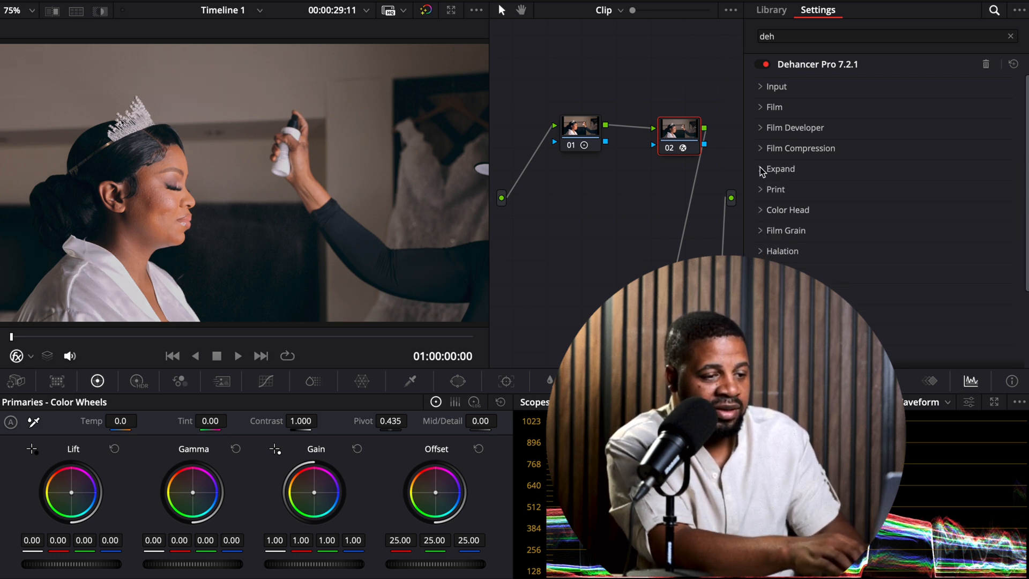
{"action": "left_click", "coordinate": [763, 169]}
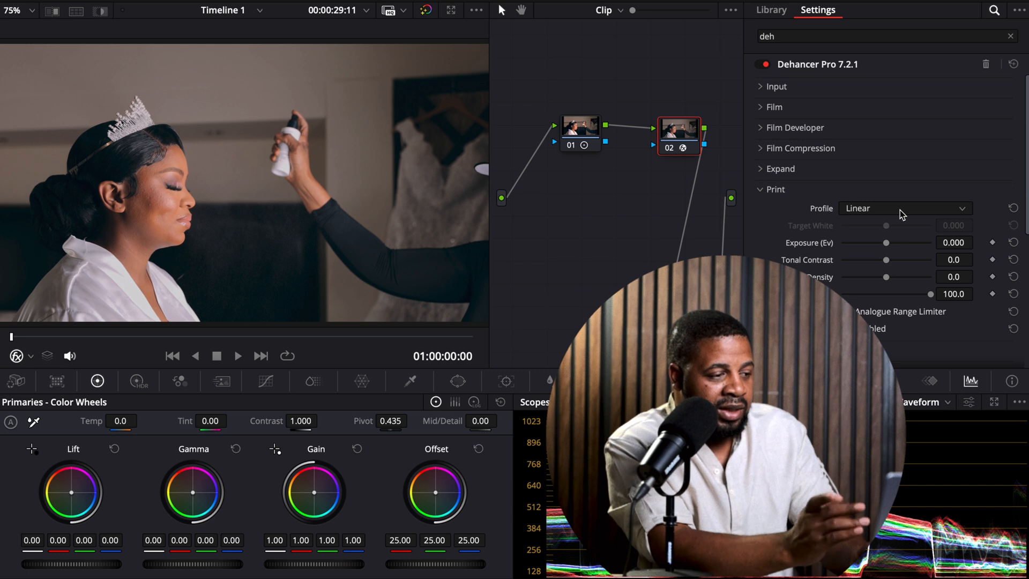
- Set the print profile to Kodak 2383 Print Film and reveal Film Grain at 35 mm ISO 250
{"action": "left_click", "coordinate": [905, 208]}
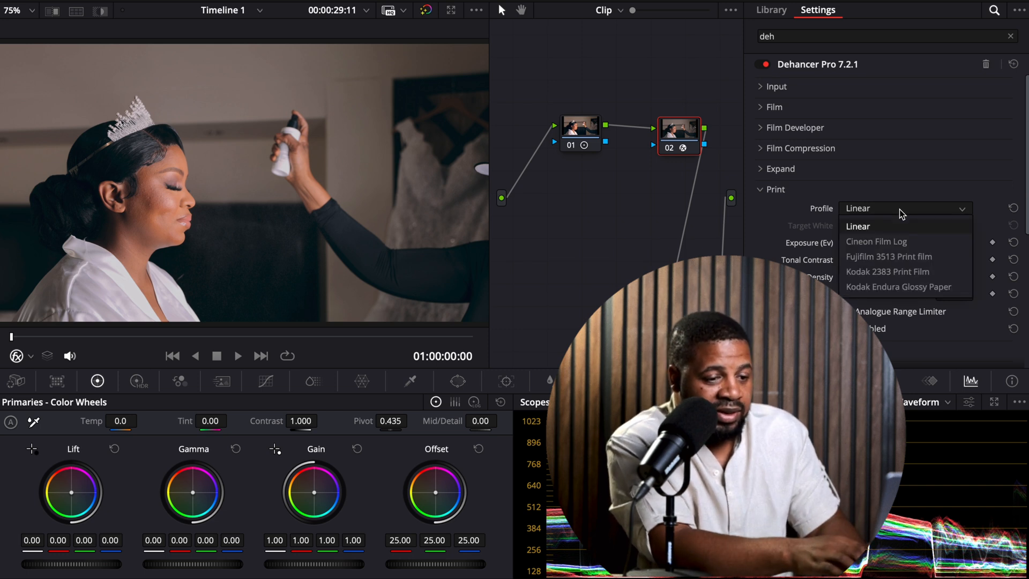
{"action": "mouse_move", "coordinate": [910, 272]}
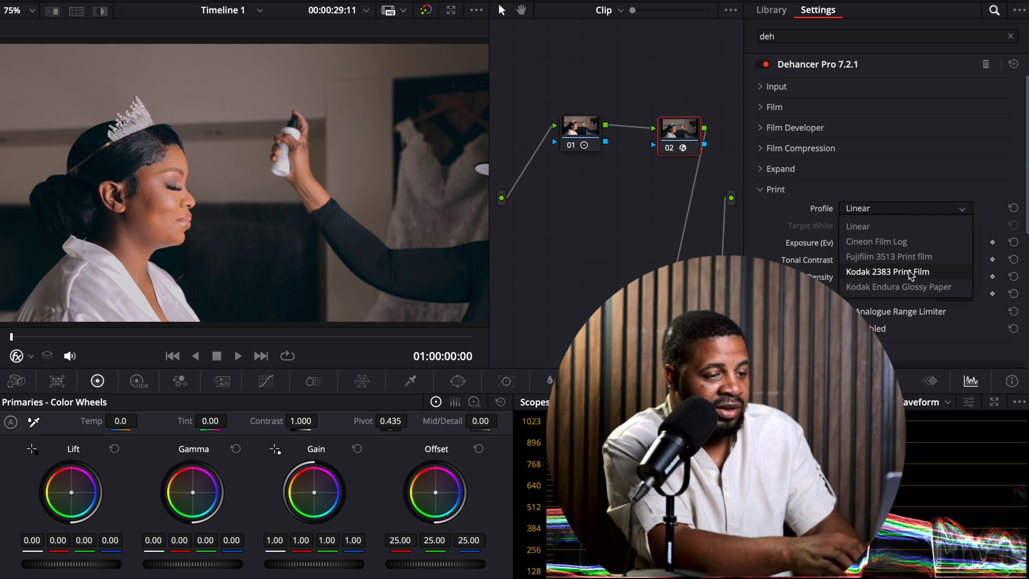
{"action": "left_click", "coordinate": [888, 271]}
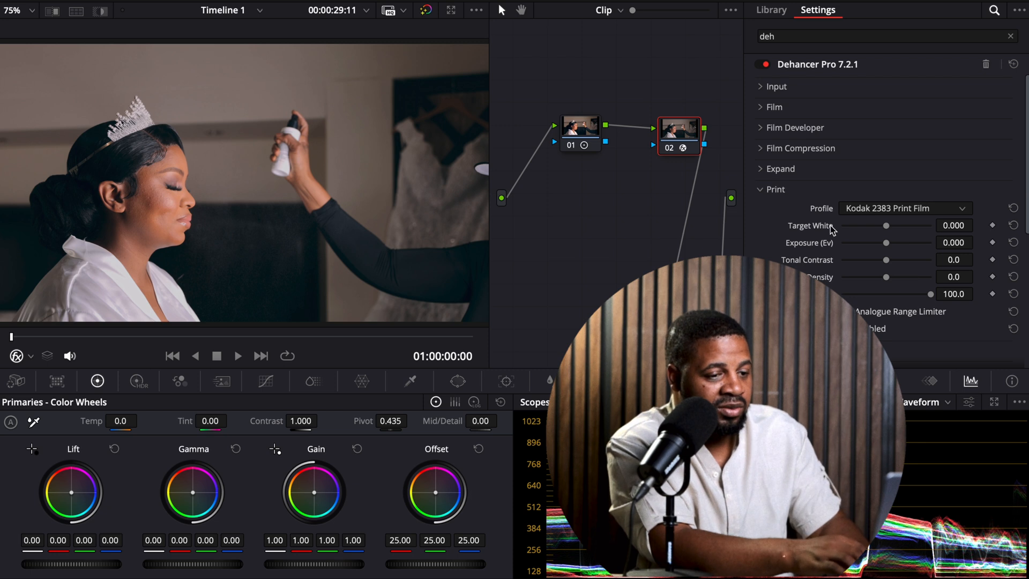
{"action": "left_click", "coordinate": [761, 188]}
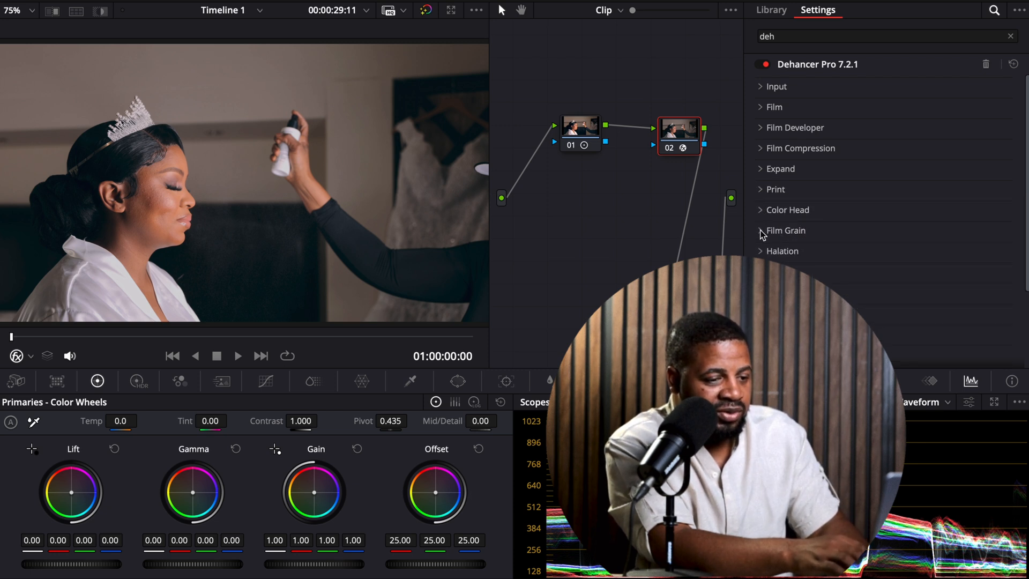
{"action": "left_click", "coordinate": [784, 230]}
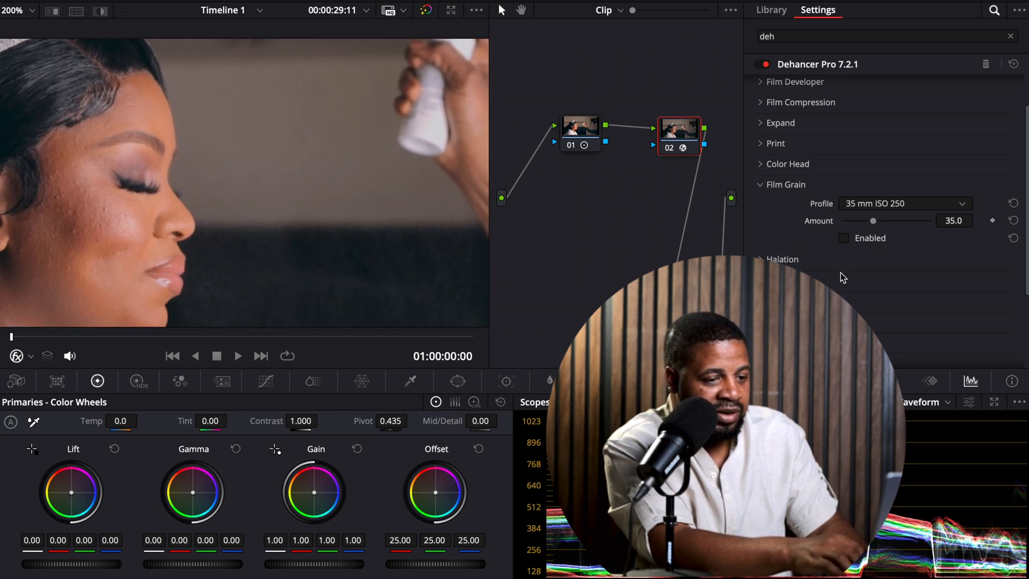
- Enable film grain at amount 32.6 and judge it during a short playback
{"action": "left_click", "coordinate": [905, 203]}
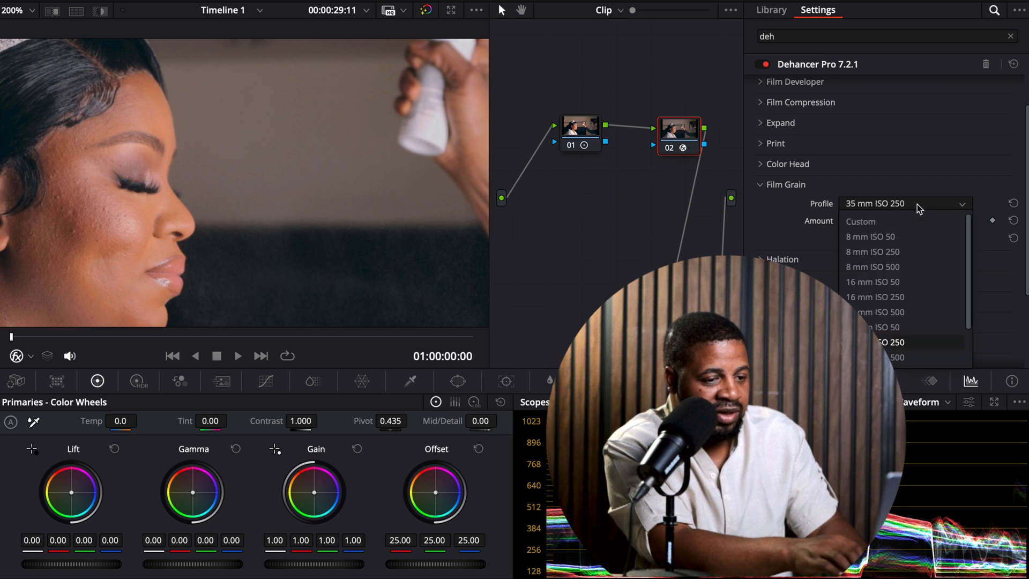
{"action": "left_click", "coordinate": [890, 342]}
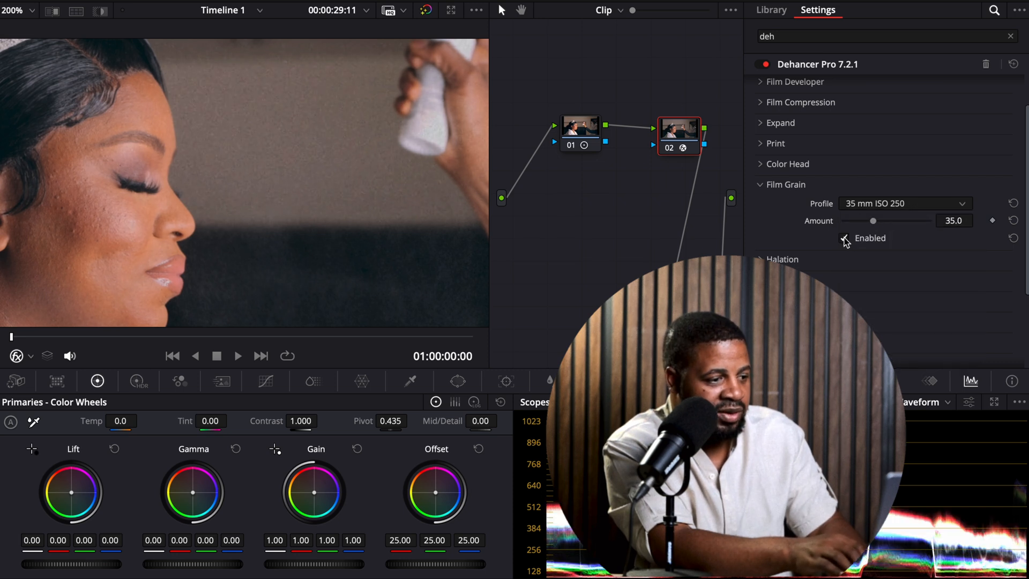
{"action": "left_click", "coordinate": [843, 238]}
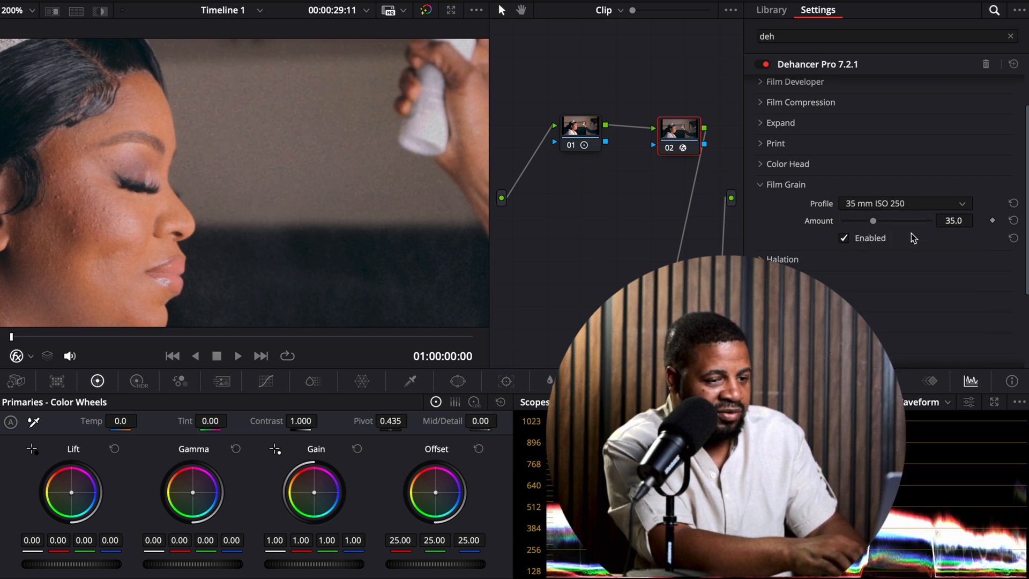
{"action": "left_click_drag", "start_coordinate": [873, 221], "coordinate": [869, 221]}
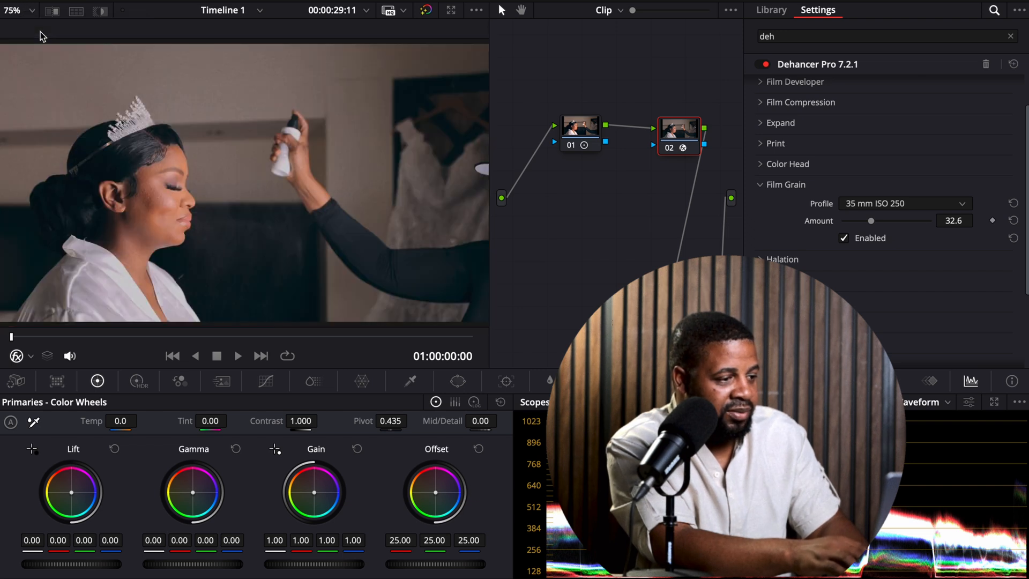
{"action": "left_click", "coordinate": [238, 356]}
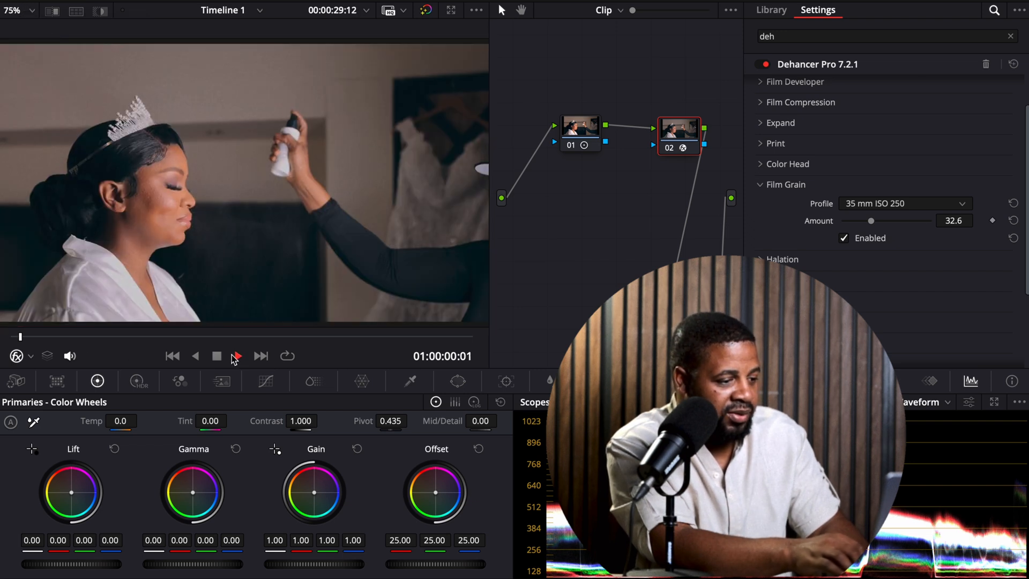
{"action": "left_click", "coordinate": [235, 356]}
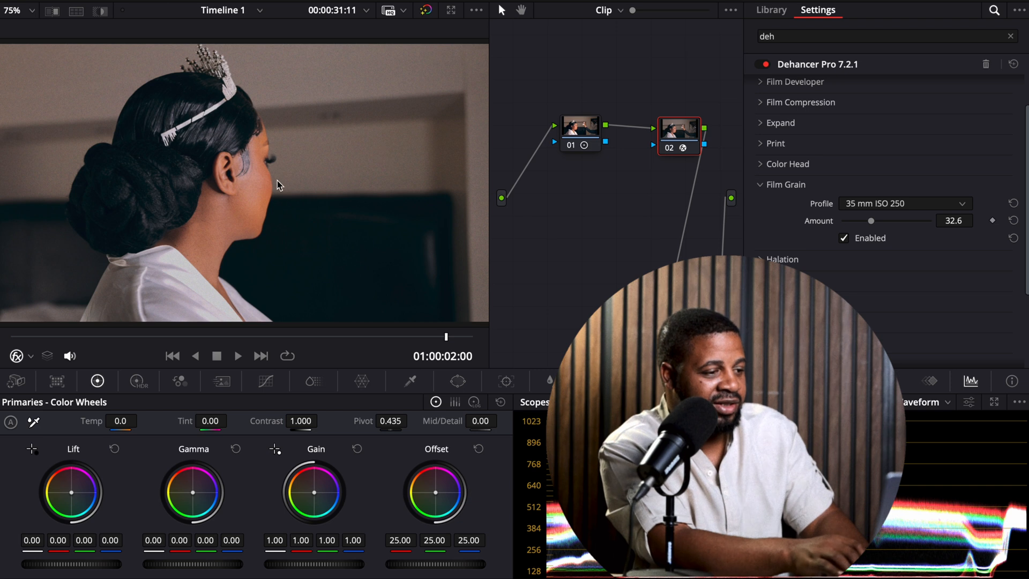
{"action": "mouse_move", "coordinate": [321, 211]}
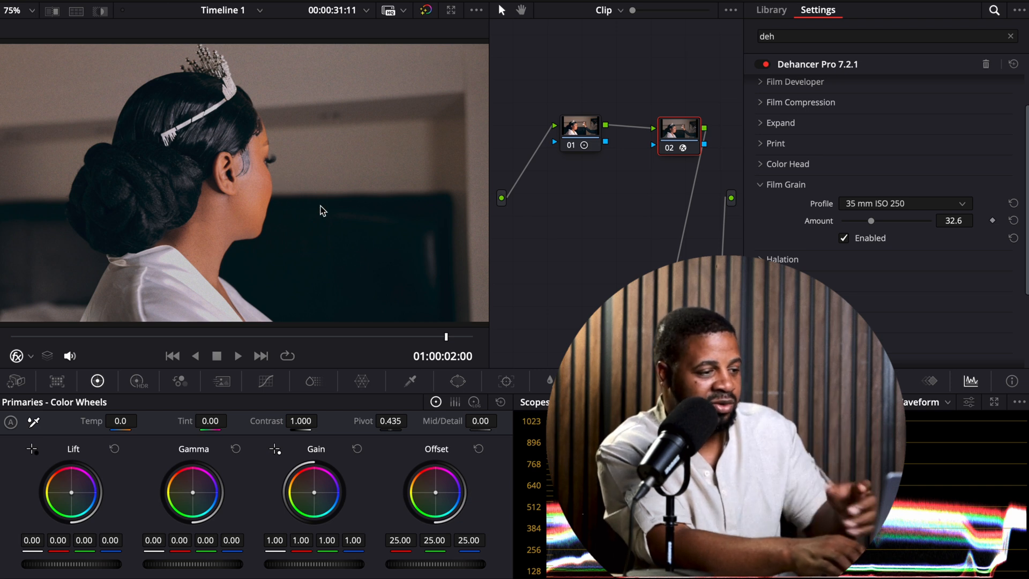
{"action": "mouse_move", "coordinate": [360, 265]}
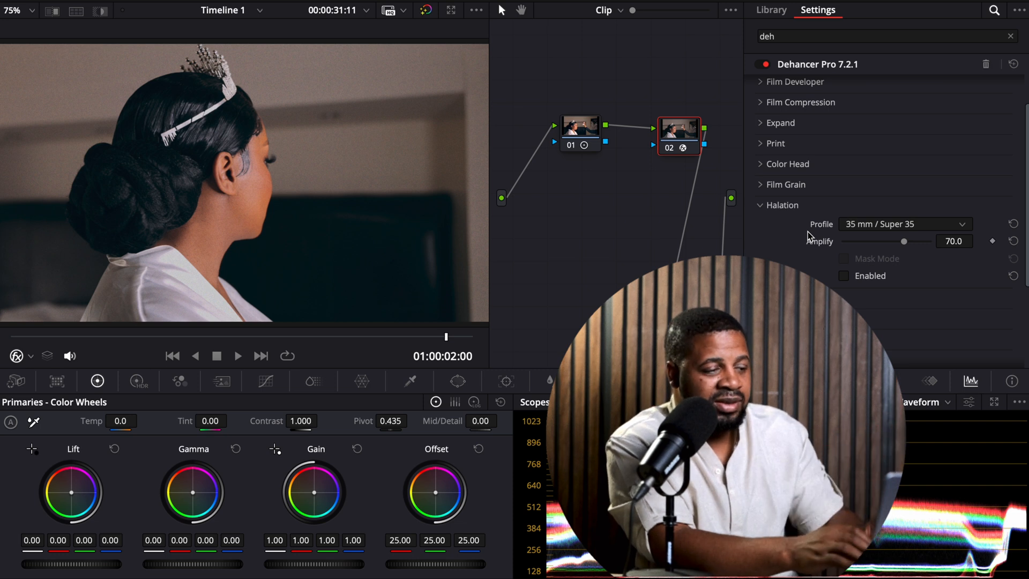
{"action": "mouse_move", "coordinate": [835, 256]}
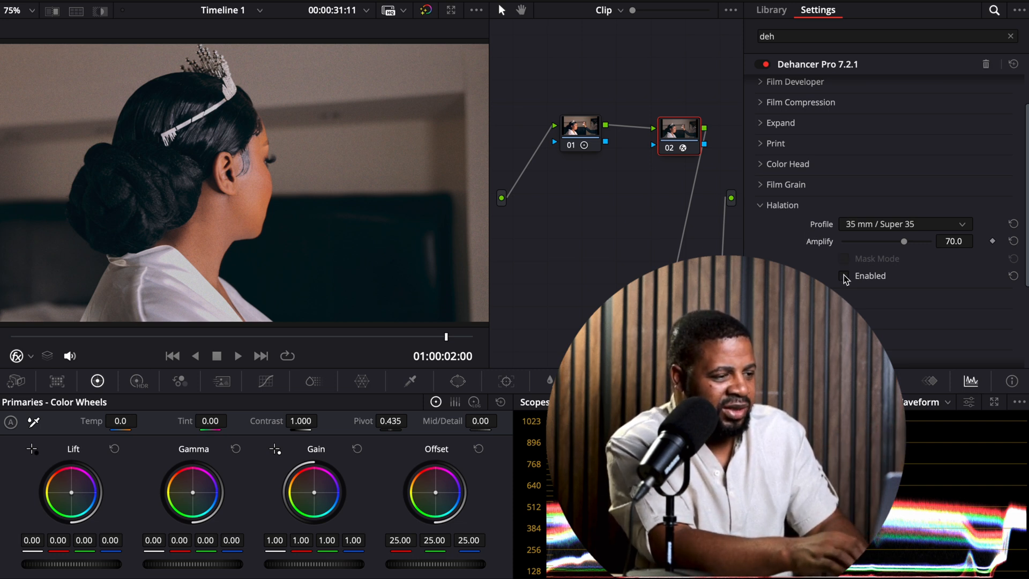
- Enable halation at amplify 70, comparing on and off at 200% viewer zoom
{"action": "left_click", "coordinate": [844, 276]}
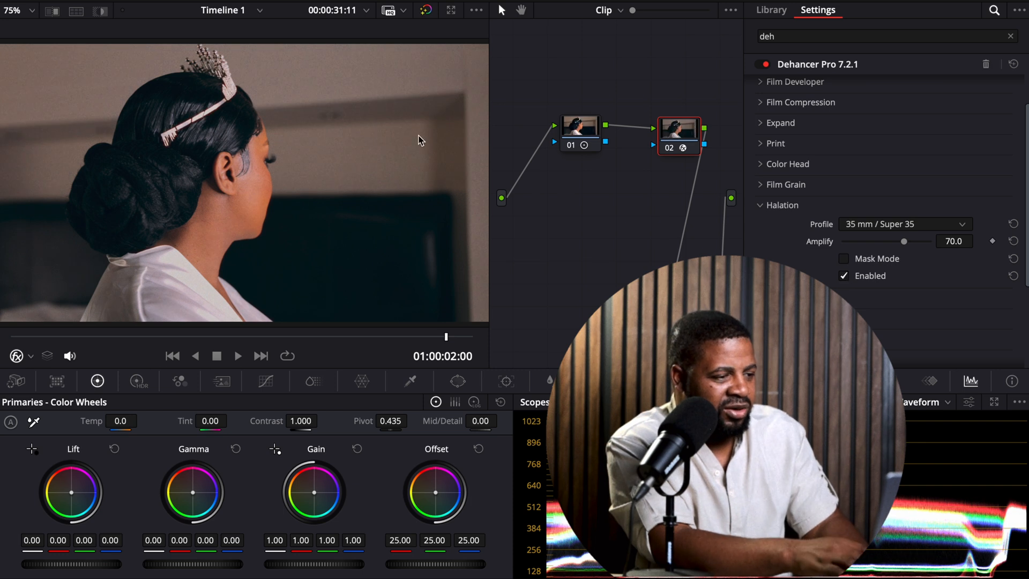
{"action": "left_click", "coordinate": [843, 275]}
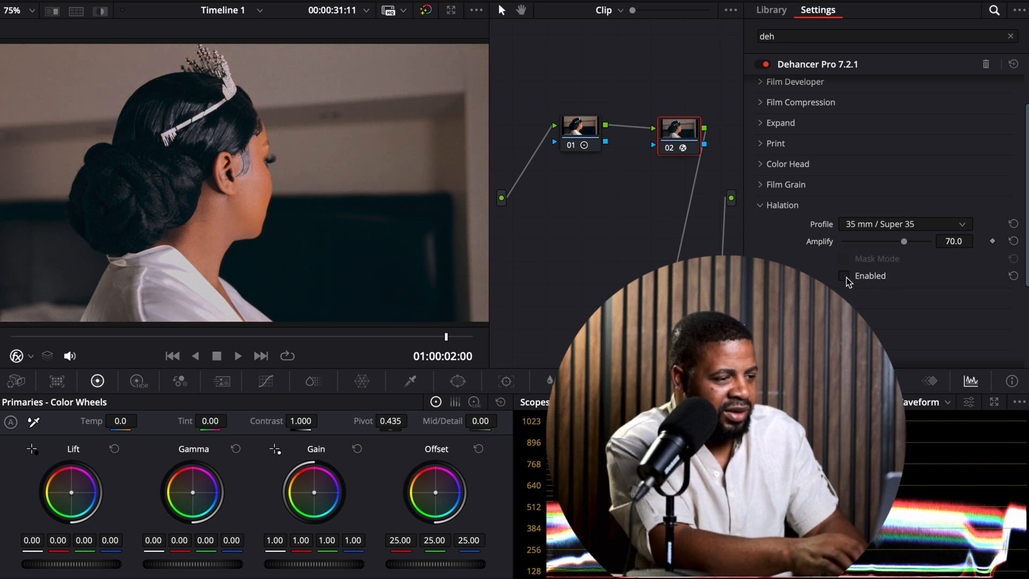
{"action": "left_click", "coordinate": [844, 276]}
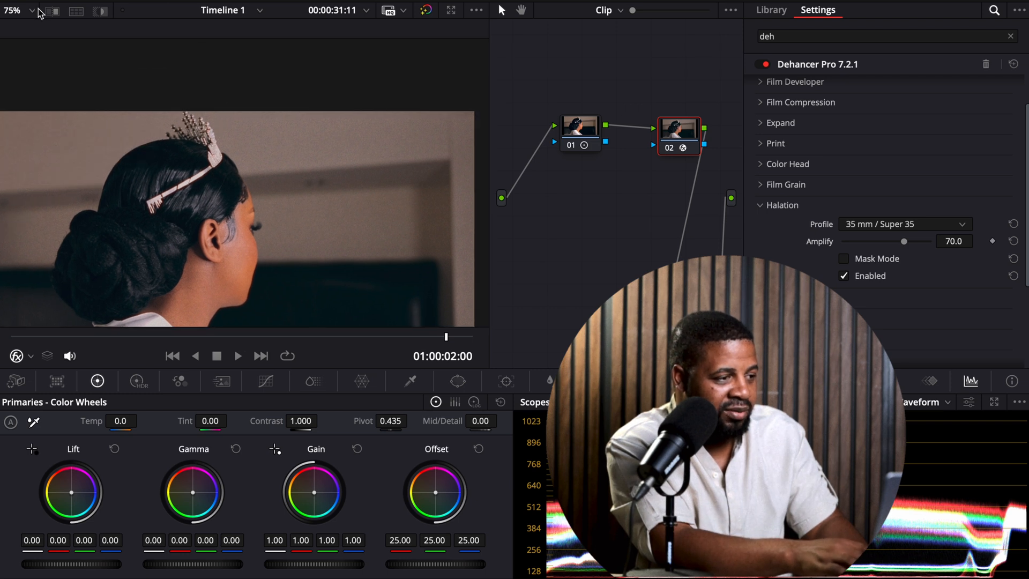
{"action": "left_click", "coordinate": [31, 11]}
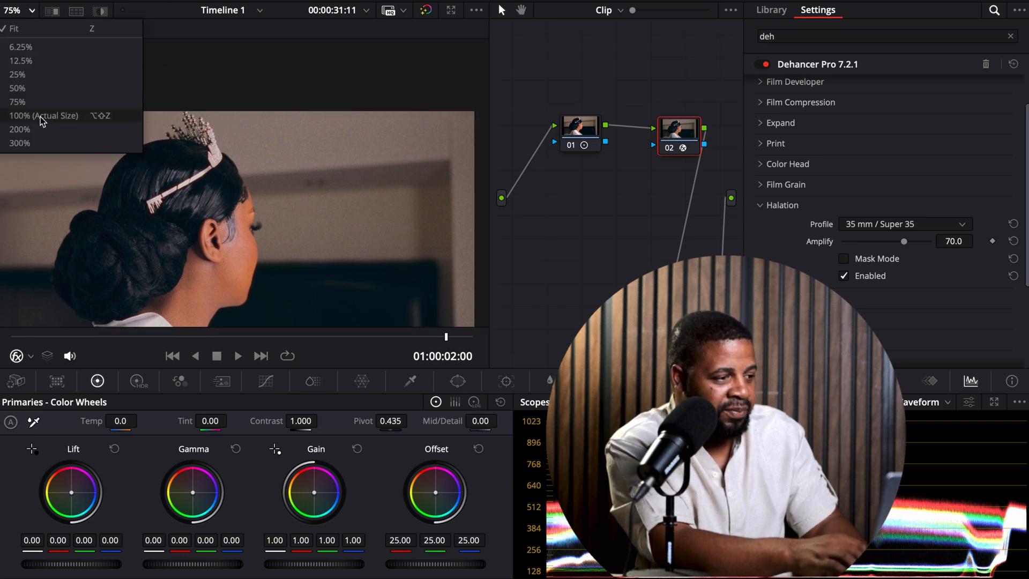
{"action": "left_click", "coordinate": [19, 128]}
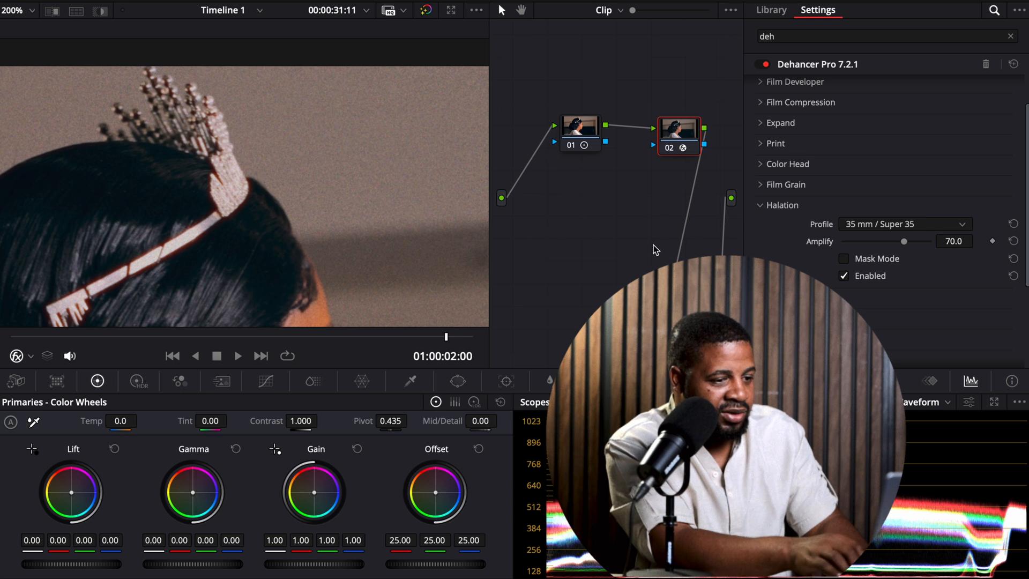
{"action": "left_click", "coordinate": [844, 276]}
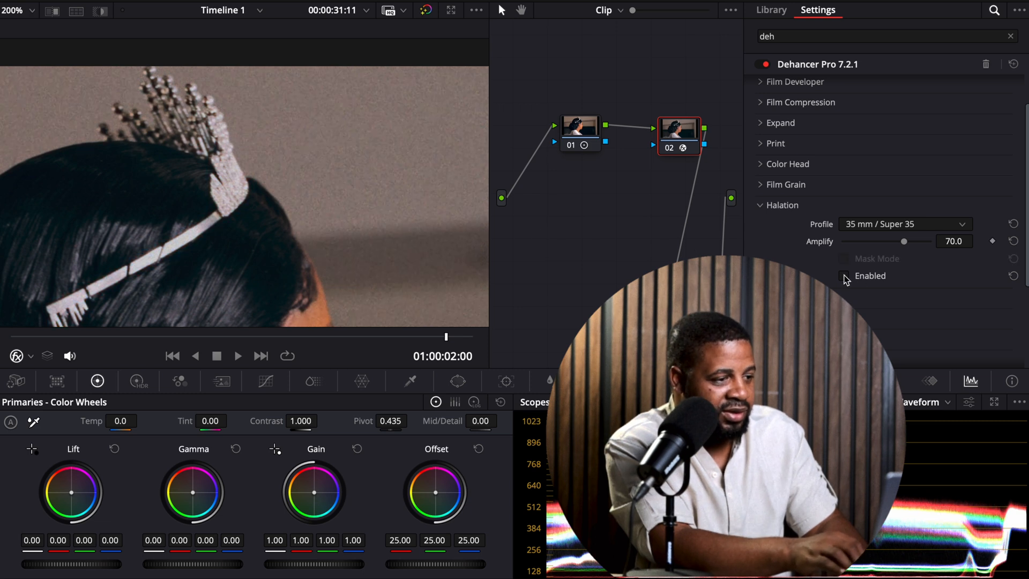
{"action": "left_click", "coordinate": [843, 275]}
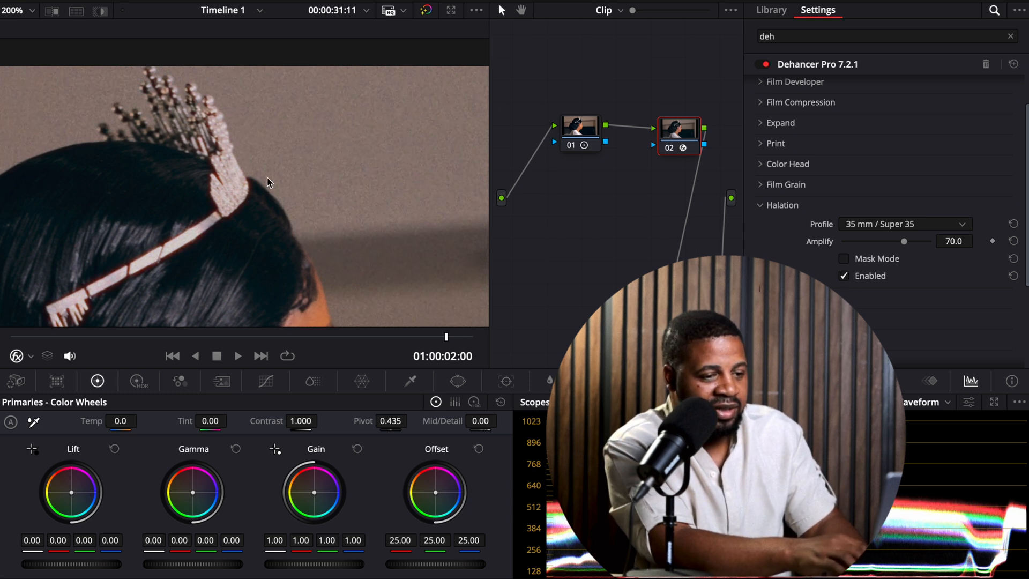
- Enable bloom at 50 and check its film format profile
{"action": "left_click", "coordinate": [905, 224]}
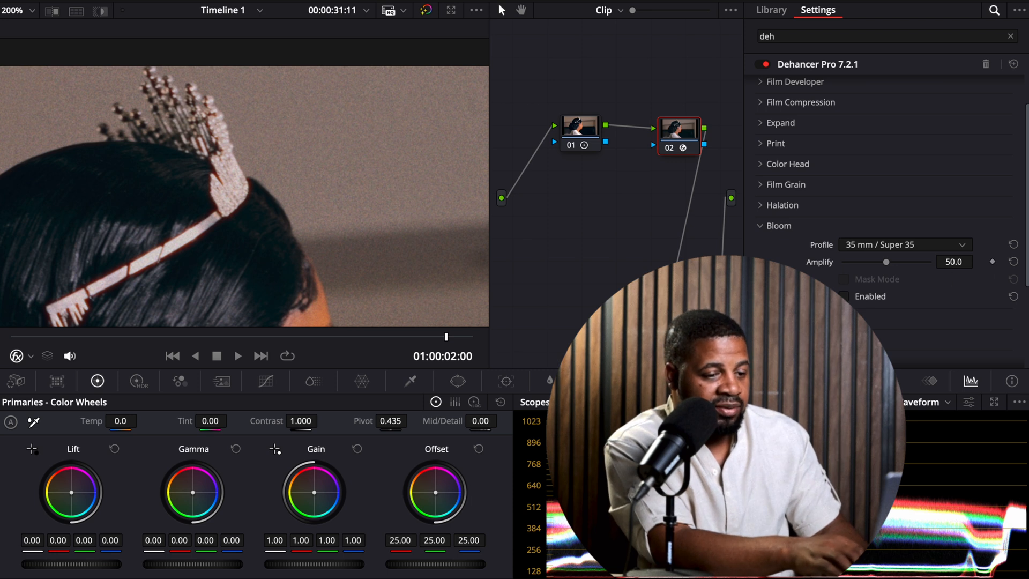
{"action": "left_click", "coordinate": [844, 296]}
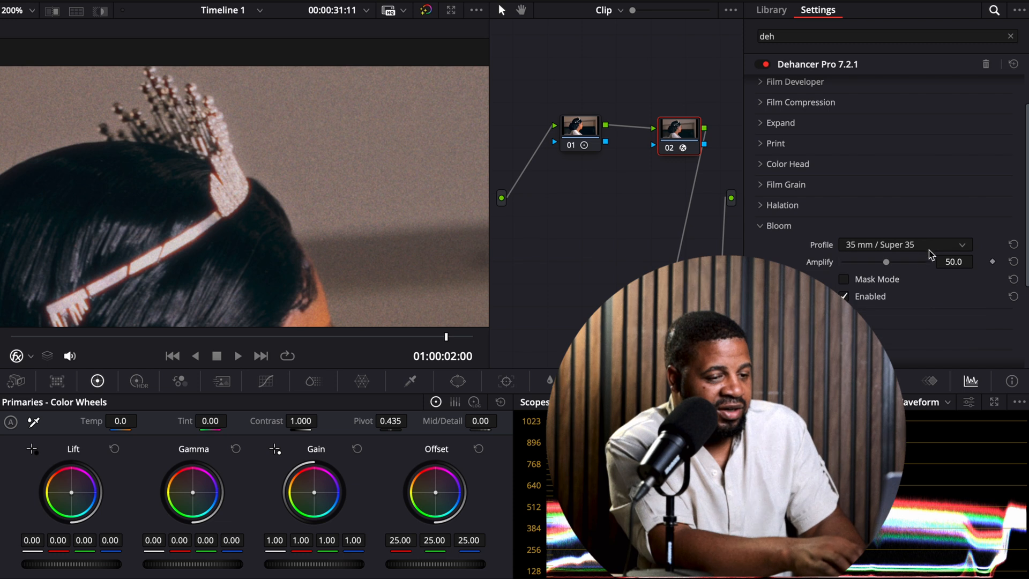
{"action": "left_click", "coordinate": [904, 245]}
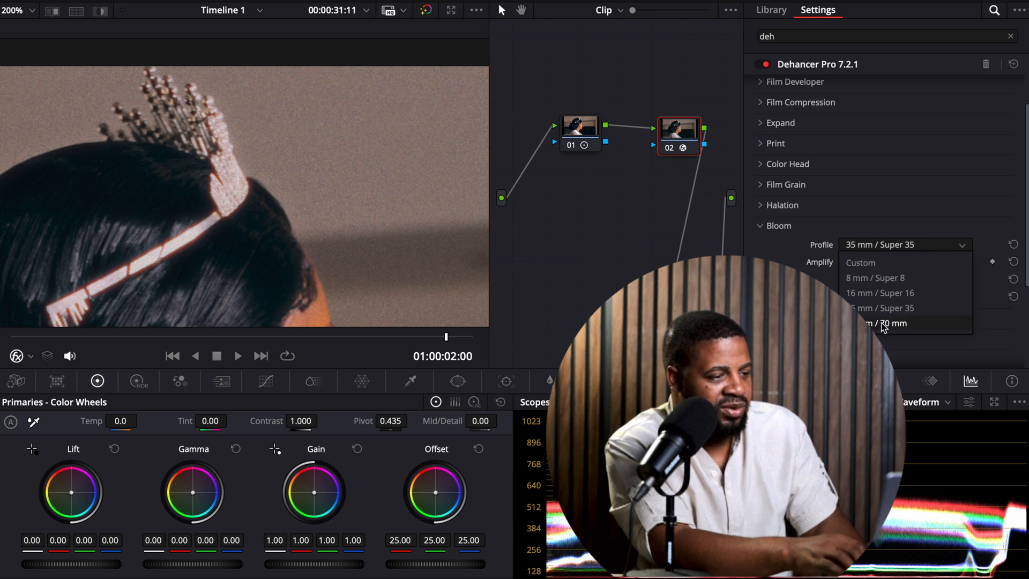
{"action": "left_click", "coordinate": [887, 323]}
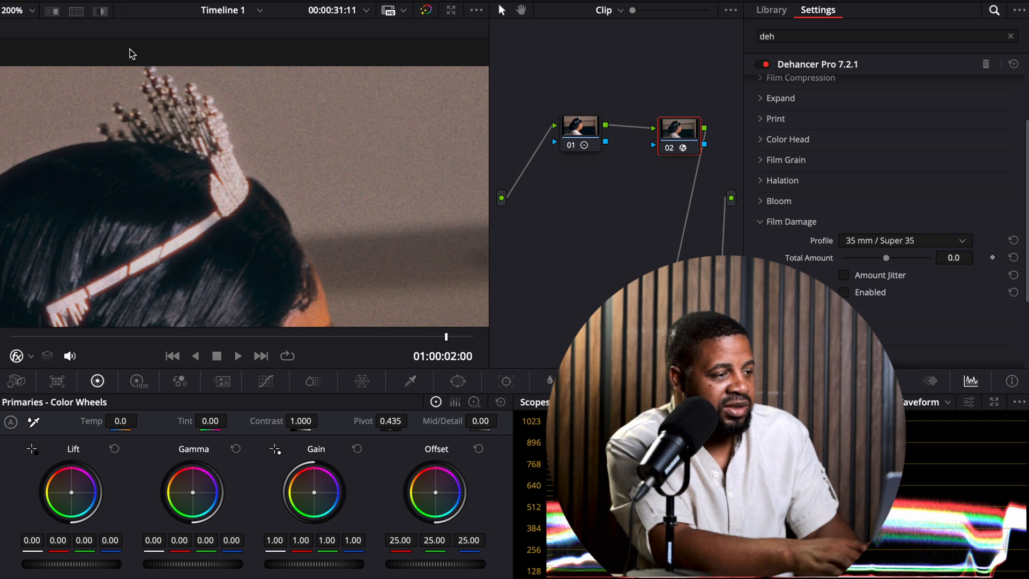
- Return the viewer to fit, enable Film Damage at 35 mm / Super 35, and preview it in playback
{"action": "left_click", "coordinate": [13, 10]}
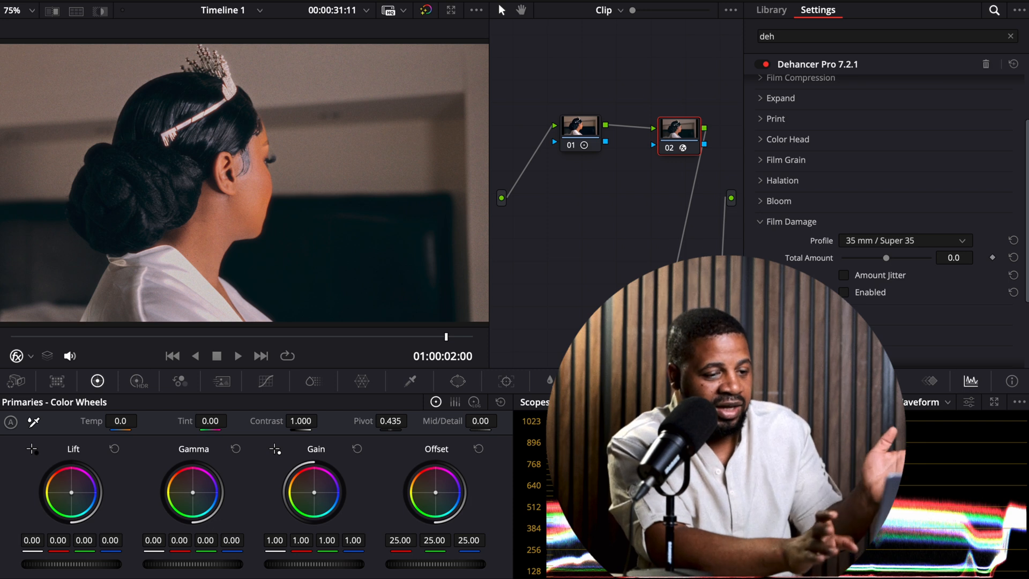
{"action": "mouse_move", "coordinate": [848, 299]}
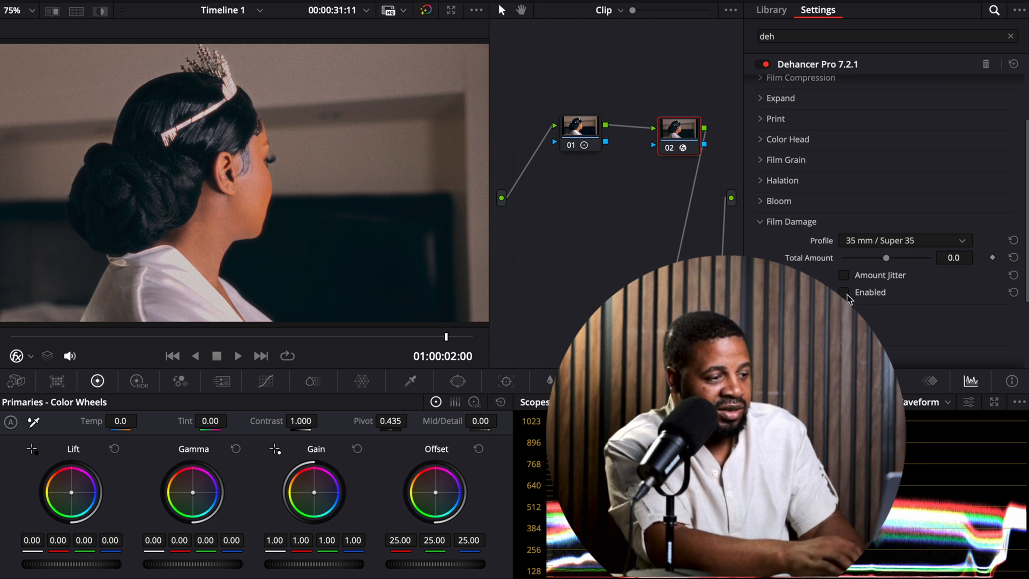
{"action": "left_click", "coordinate": [844, 292]}
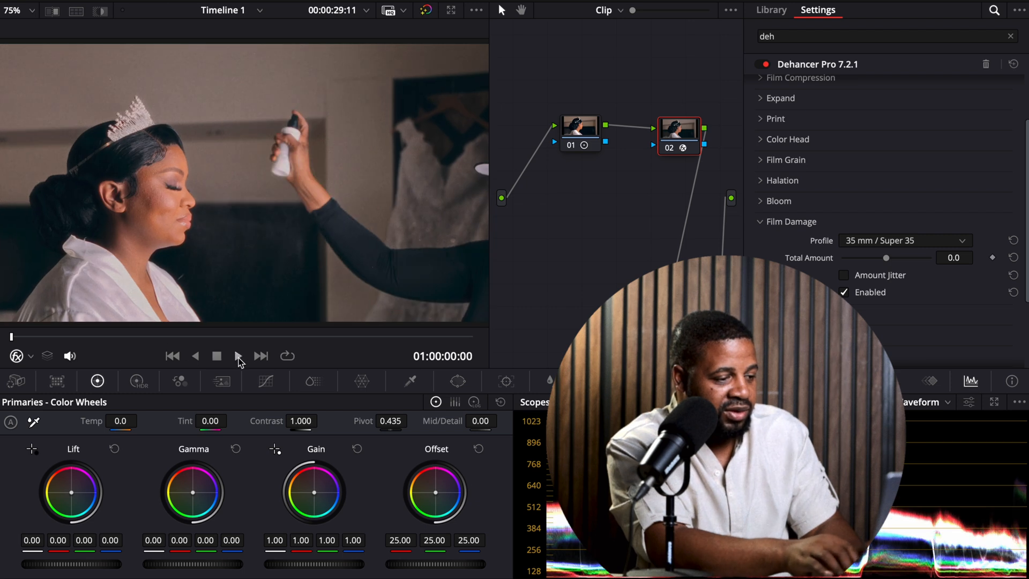
{"action": "left_click", "coordinate": [238, 356]}
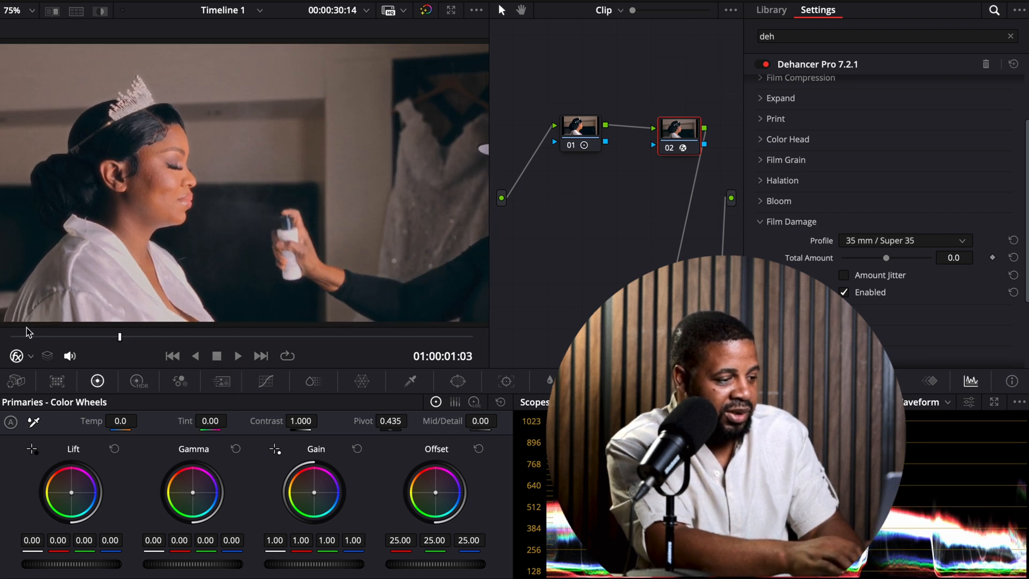
{"action": "left_click", "coordinate": [238, 356]}
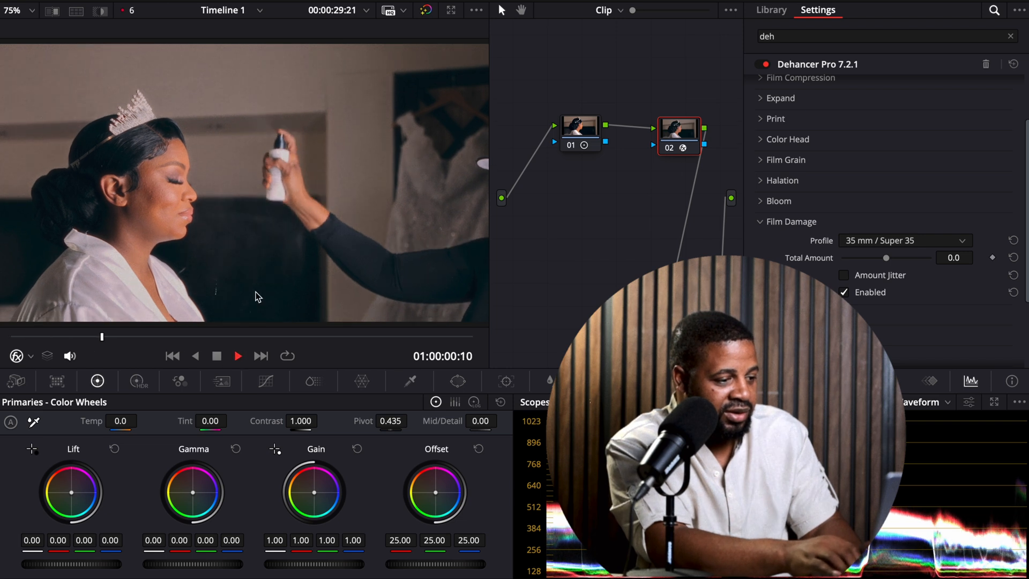
{"action": "left_click", "coordinate": [237, 355]}
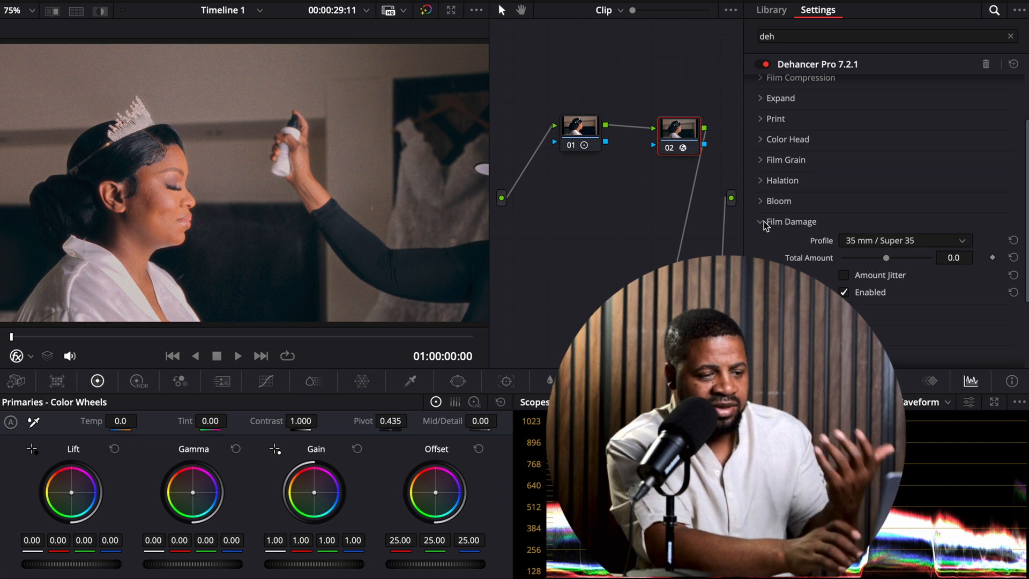
{"action": "left_click", "coordinate": [761, 221]}
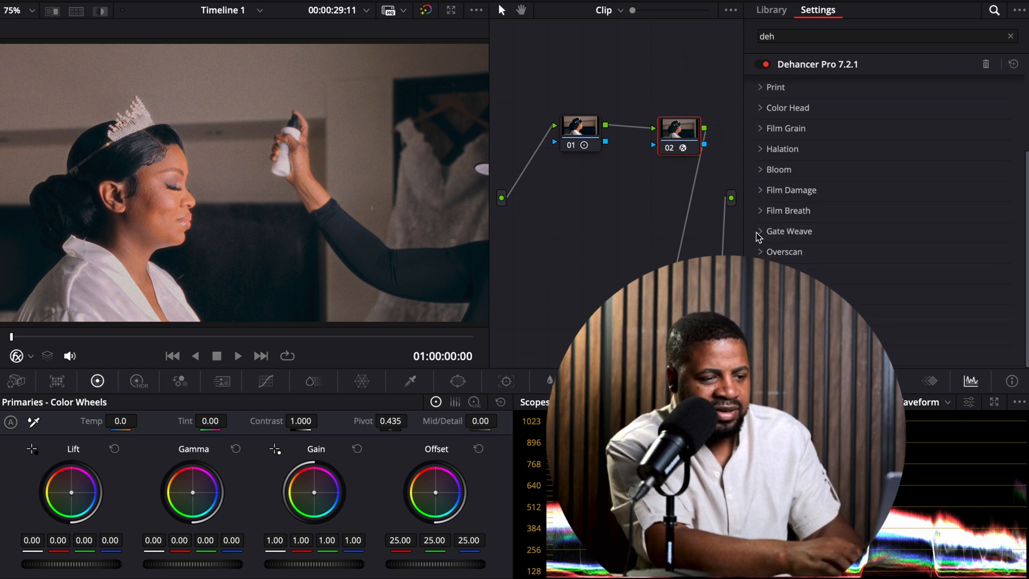
- Glance at Gate Weave, then fine-tune the vignette size down to 0 on the bride clip
{"action": "left_click", "coordinate": [787, 232]}
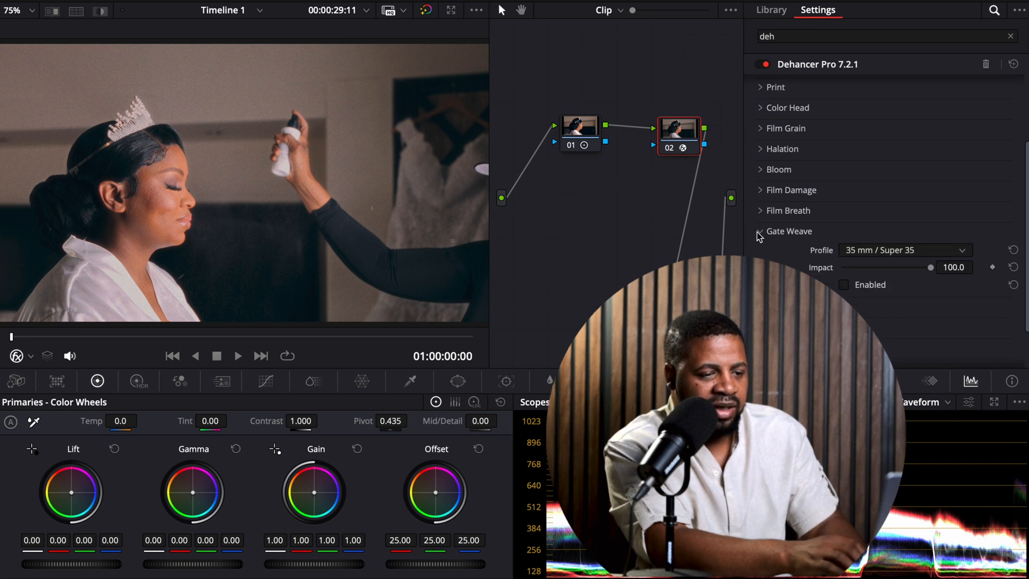
{"action": "left_click", "coordinate": [761, 230]}
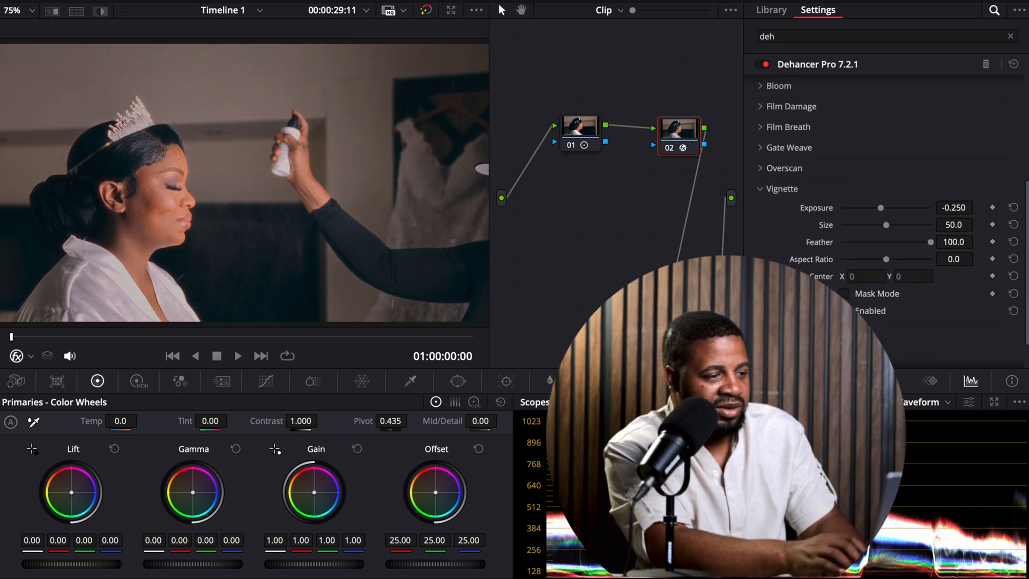
{"action": "mouse_move", "coordinate": [43, 346]}
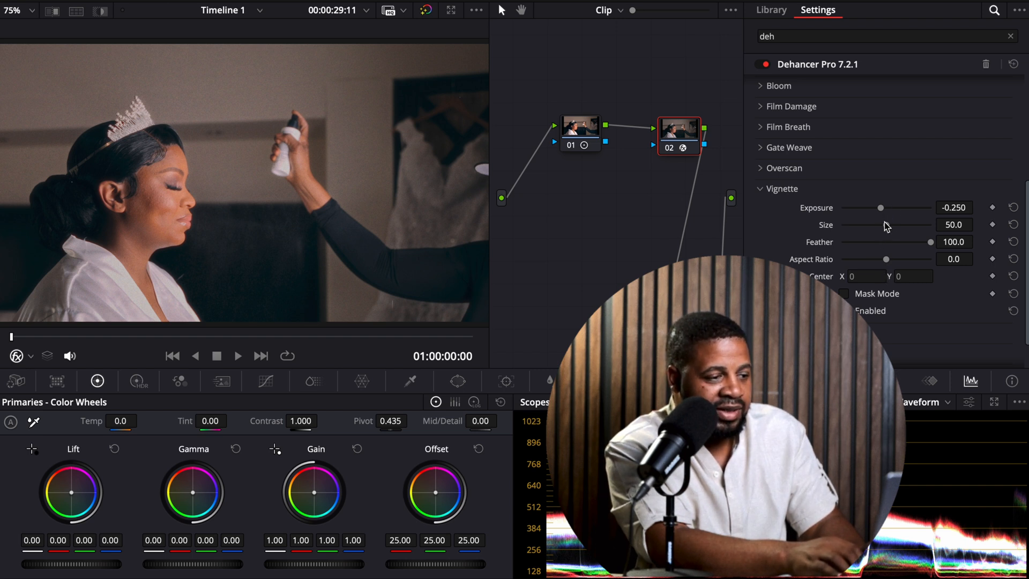
{"action": "left_click_drag", "start_coordinate": [879, 224], "coordinate": [842, 224]}
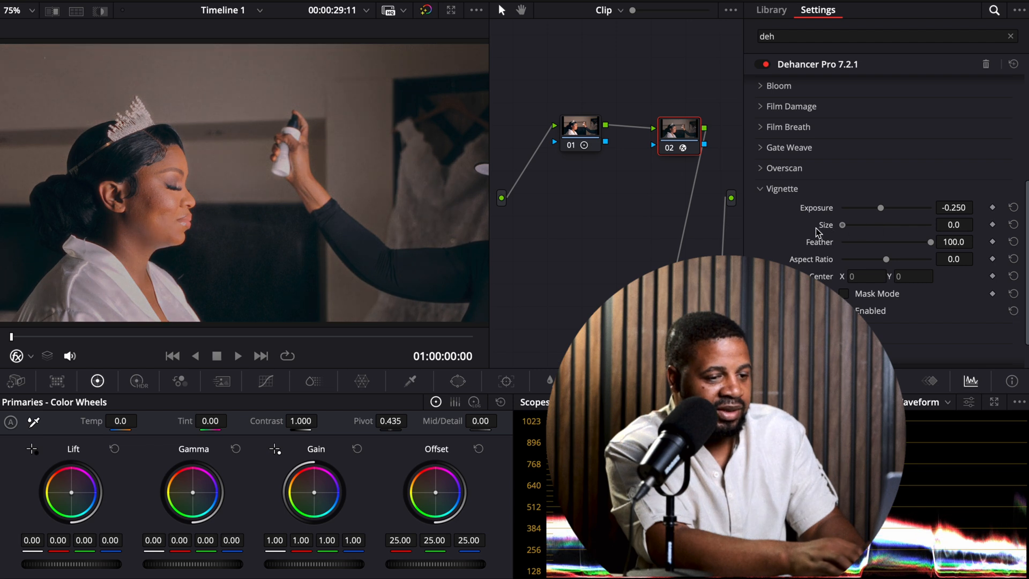
{"action": "left_click_drag", "start_coordinate": [842, 224], "coordinate": [856, 224]}
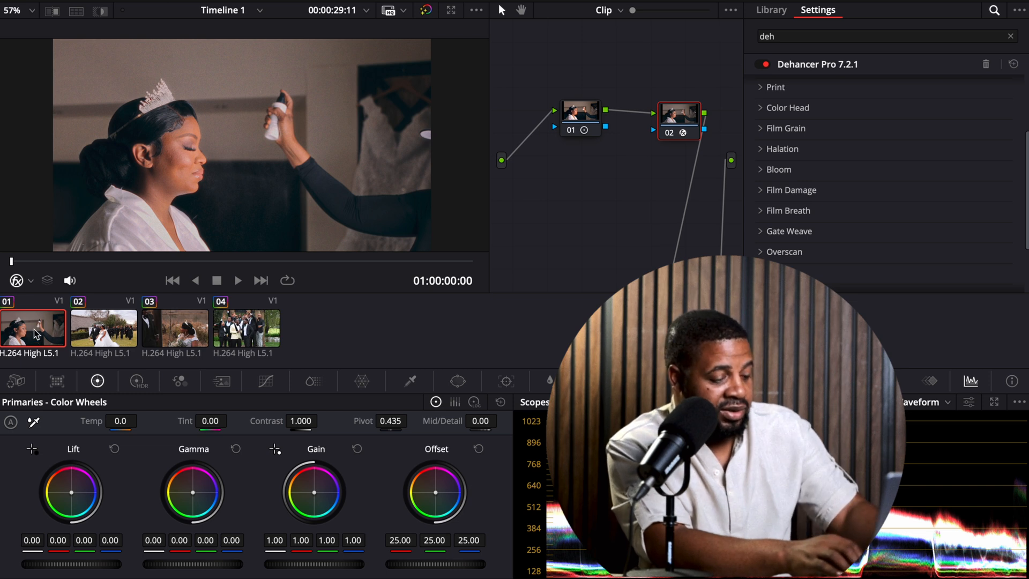
- Play through clips 02 and 03, pausing on the couple at the swing
{"action": "left_click", "coordinate": [103, 328]}
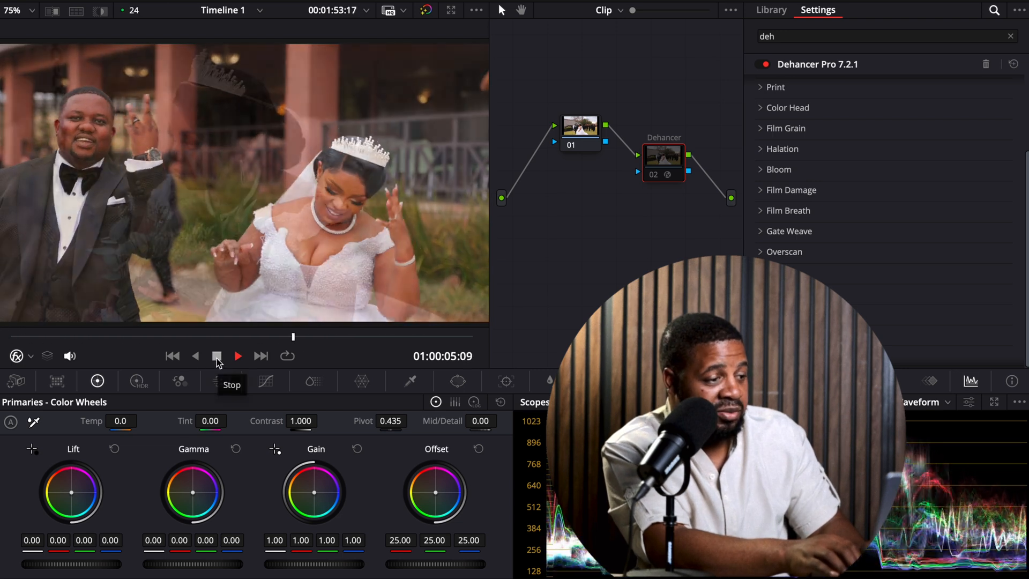
{"action": "left_click", "coordinate": [238, 356]}
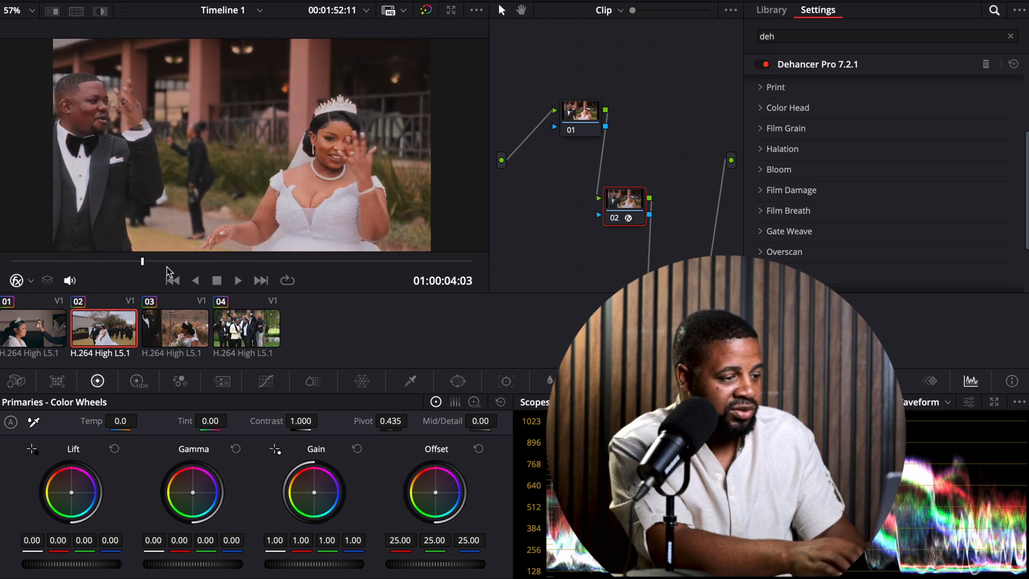
{"action": "left_click", "coordinate": [238, 279]}
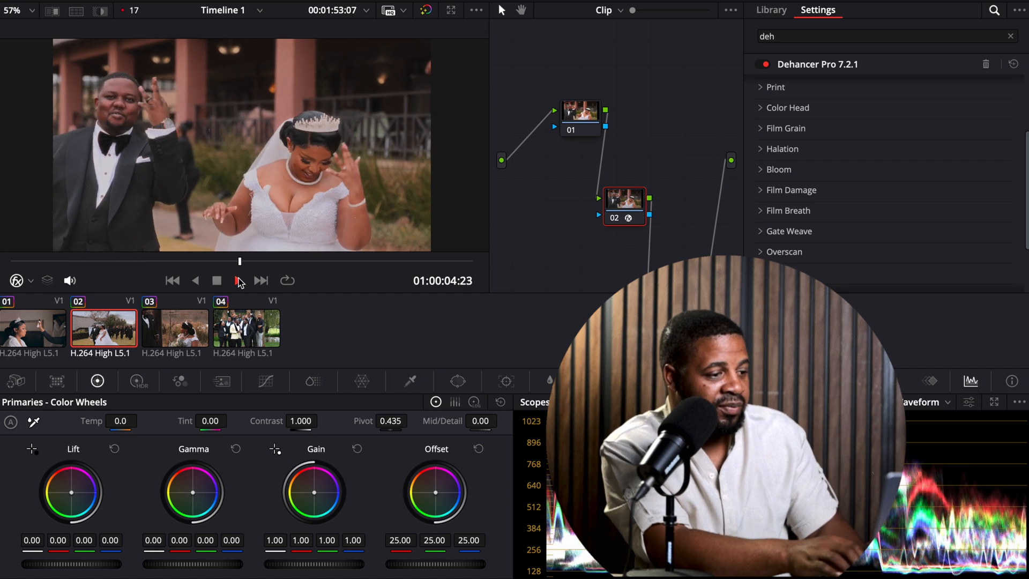
{"action": "left_click", "coordinate": [238, 280]}
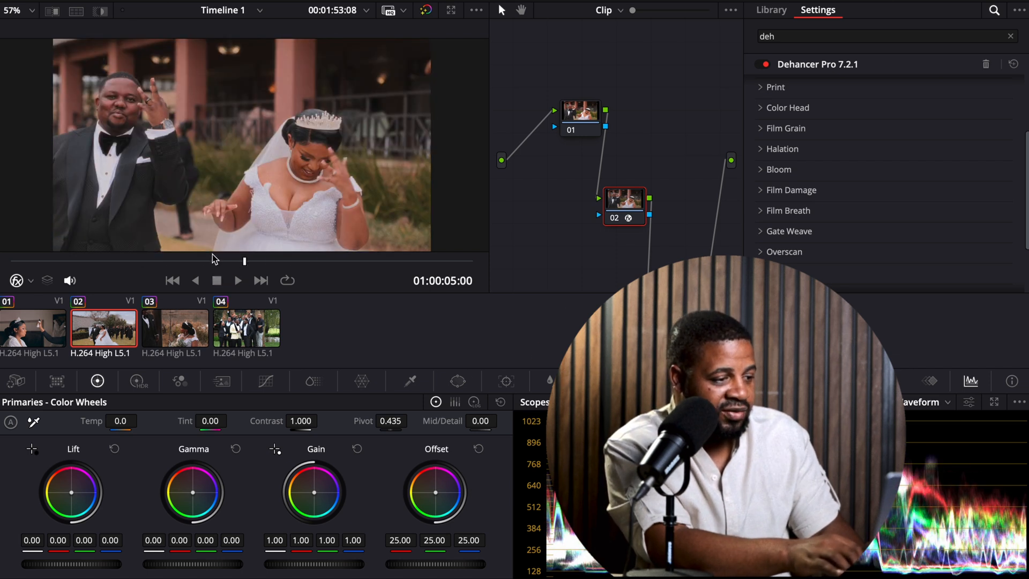
{"action": "left_click", "coordinate": [236, 280]}
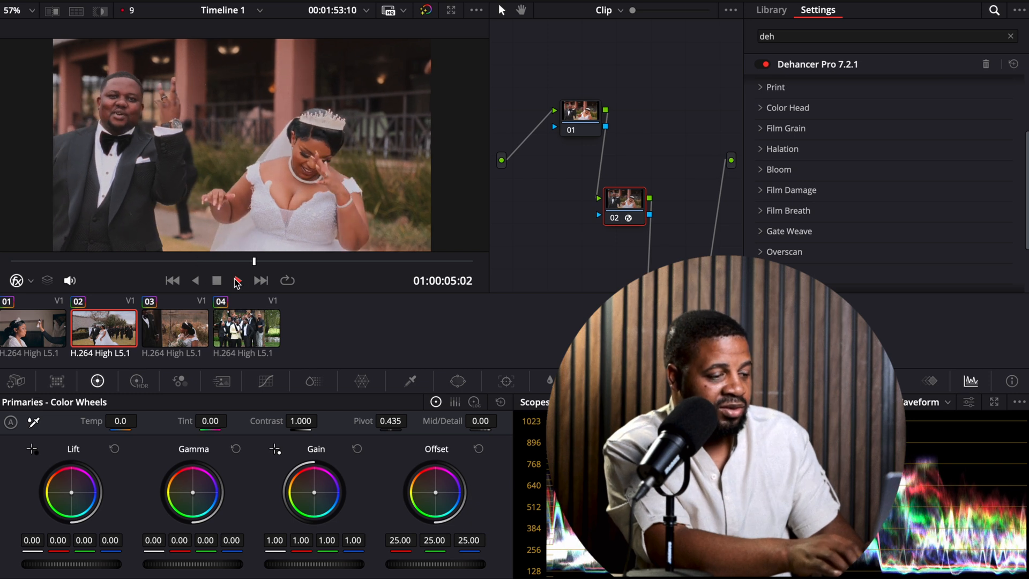
{"action": "left_click", "coordinate": [236, 280]}
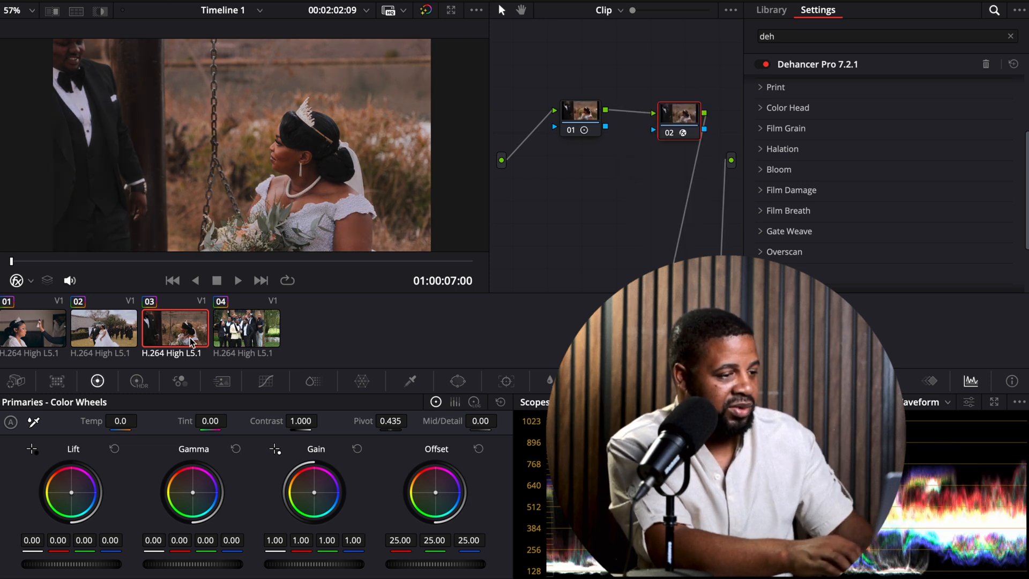
{"action": "left_click", "coordinate": [237, 280]}
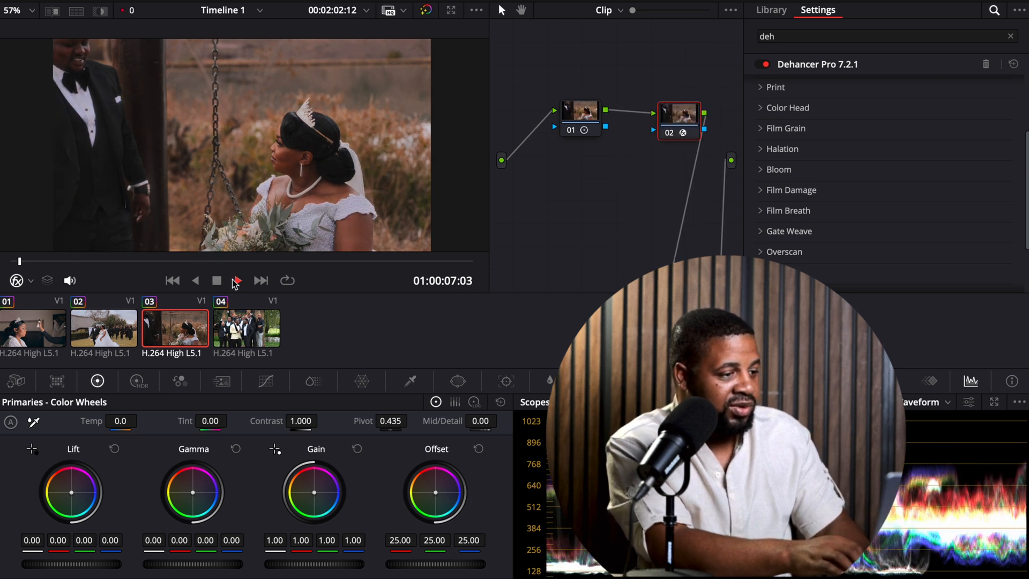
{"action": "left_click", "coordinate": [237, 280]}
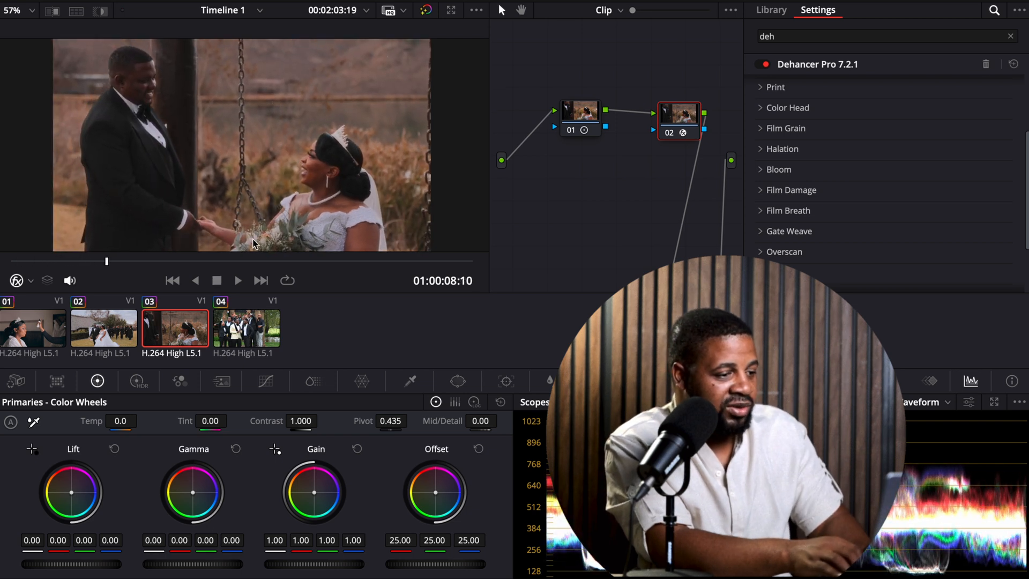
{"action": "mouse_move", "coordinate": [814, 182]}
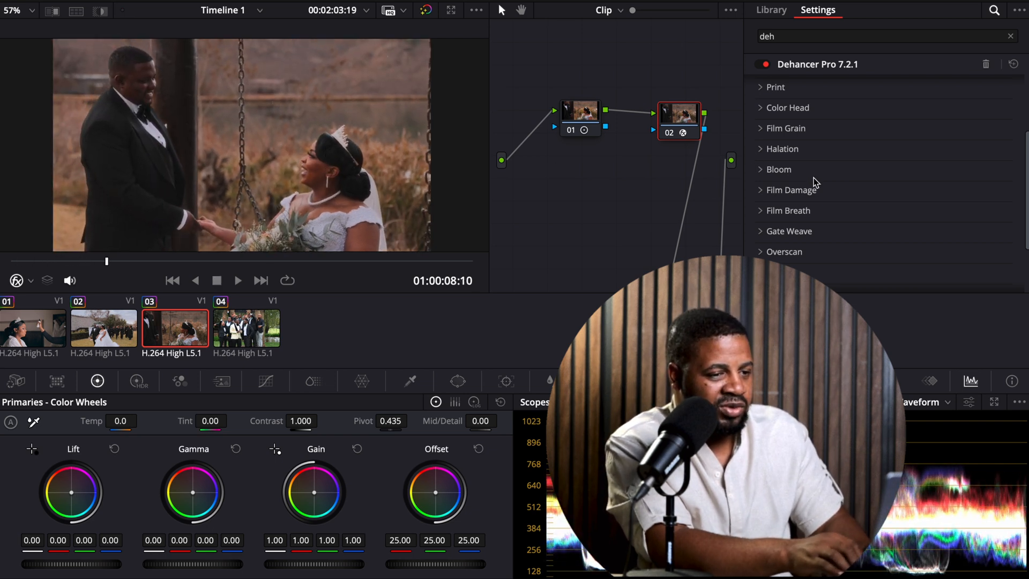
- Raise clip 03's input exposure compensation to -0.395 and check detail at 200%
{"action": "left_click", "coordinate": [776, 86]}
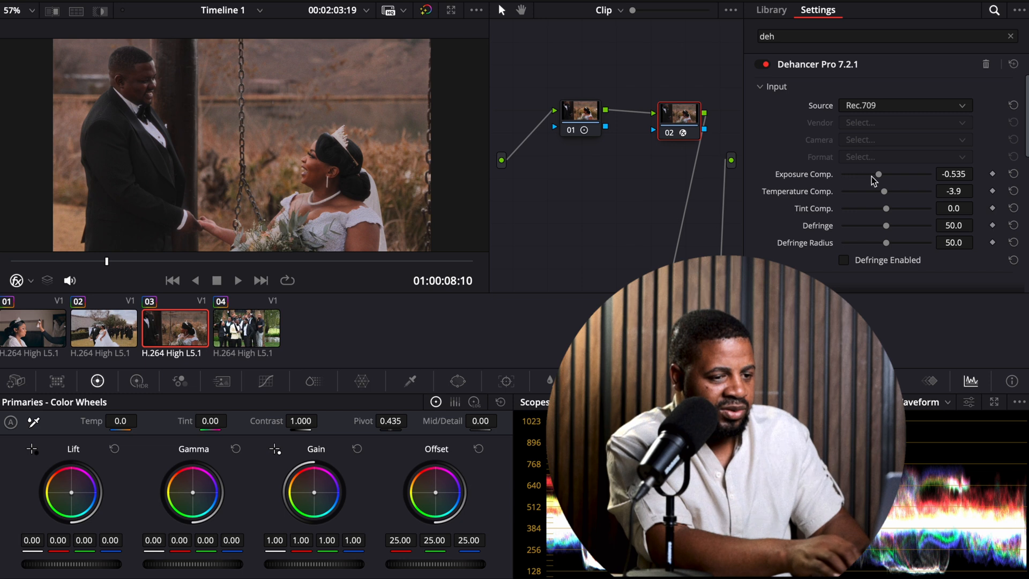
{"action": "left_click_drag", "start_coordinate": [878, 174], "coordinate": [881, 174]}
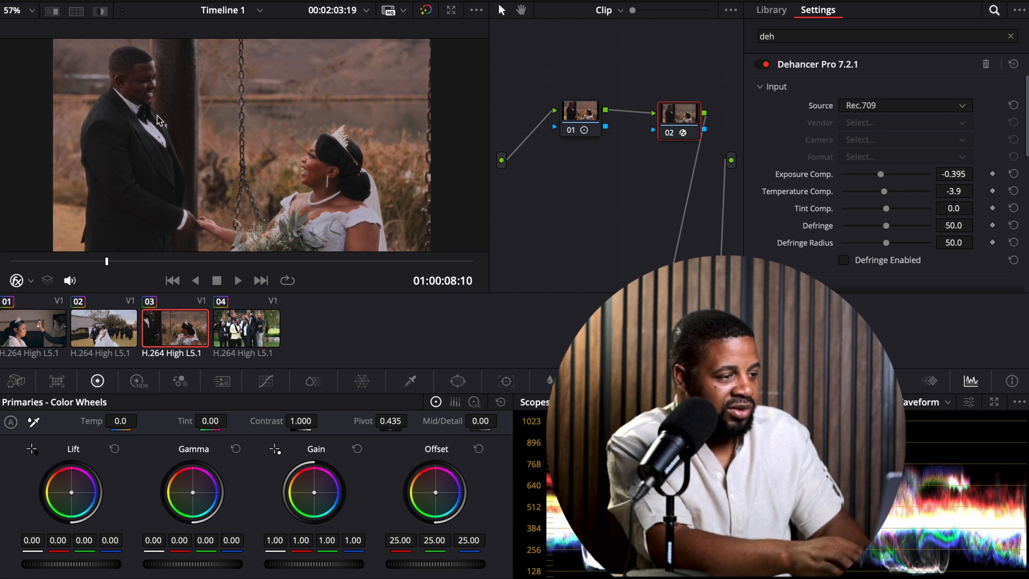
{"action": "left_click", "coordinate": [15, 10]}
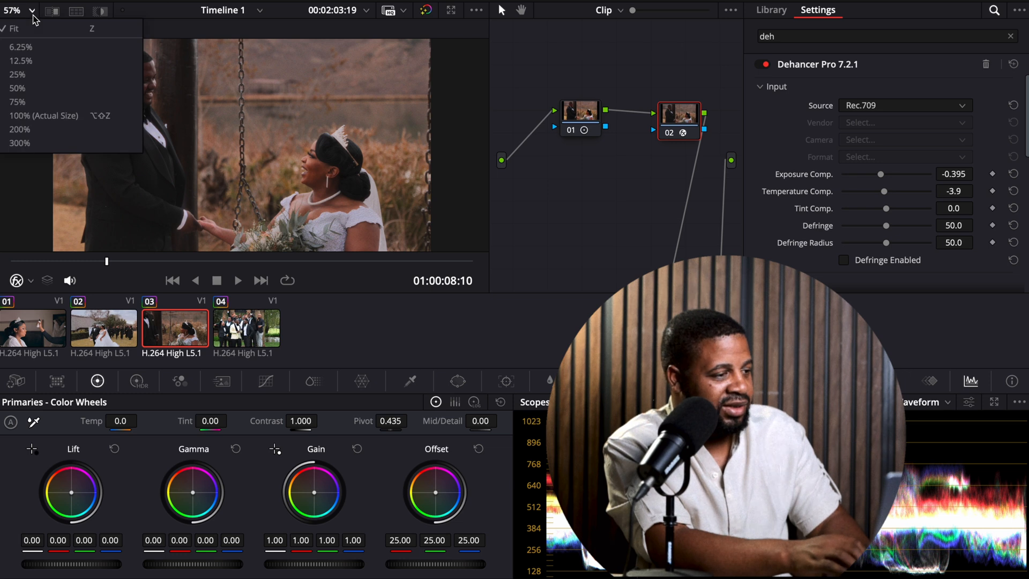
{"action": "mouse_move", "coordinate": [44, 130]}
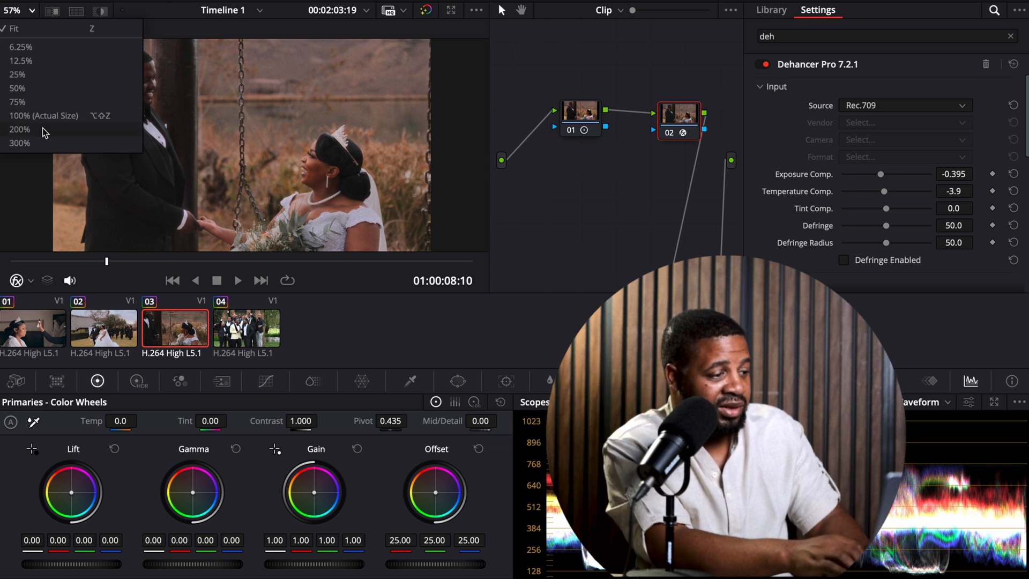
{"action": "left_click", "coordinate": [20, 129]}
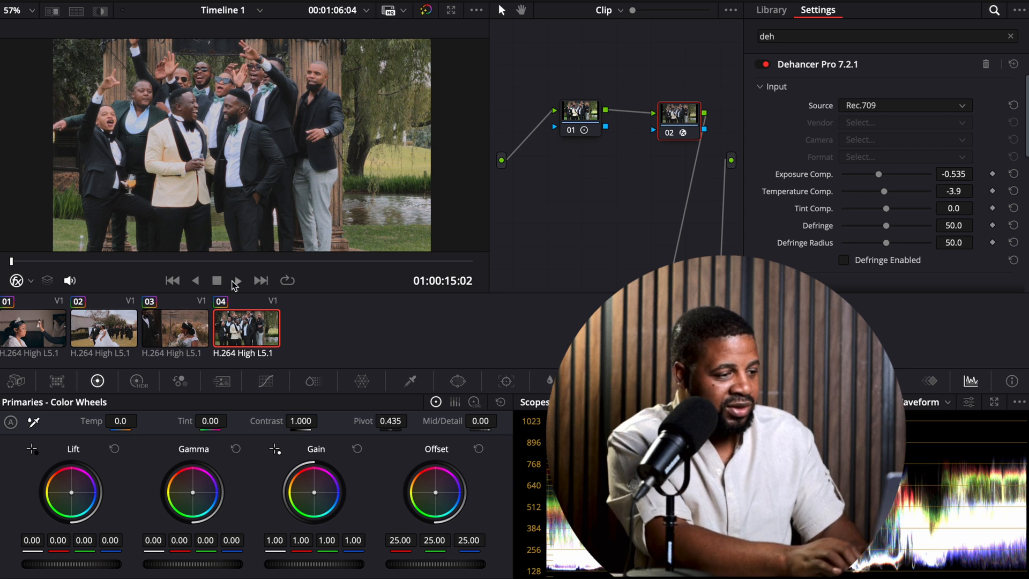
{"action": "left_click", "coordinate": [238, 280]}
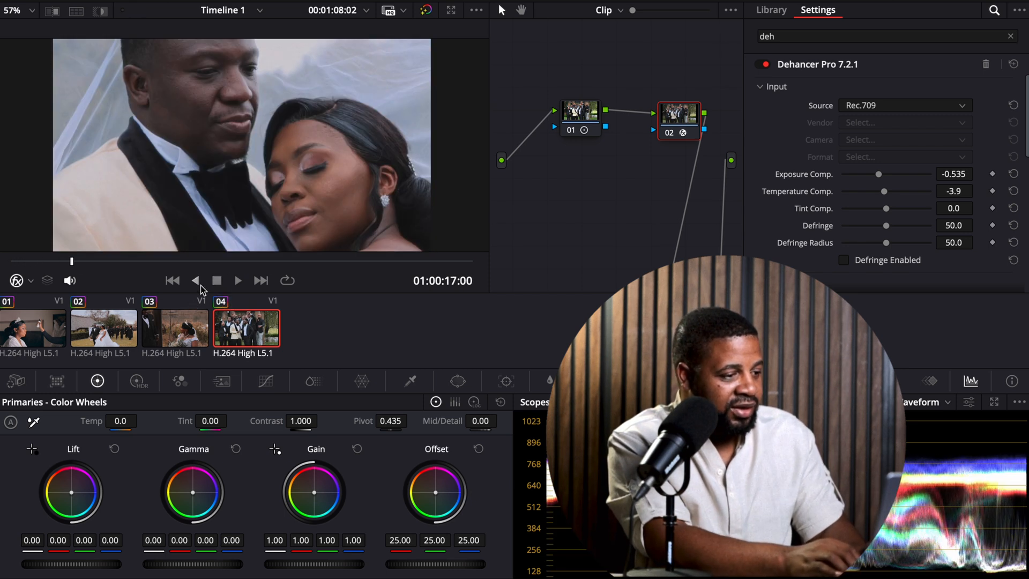
{"action": "left_click", "coordinate": [238, 280]}
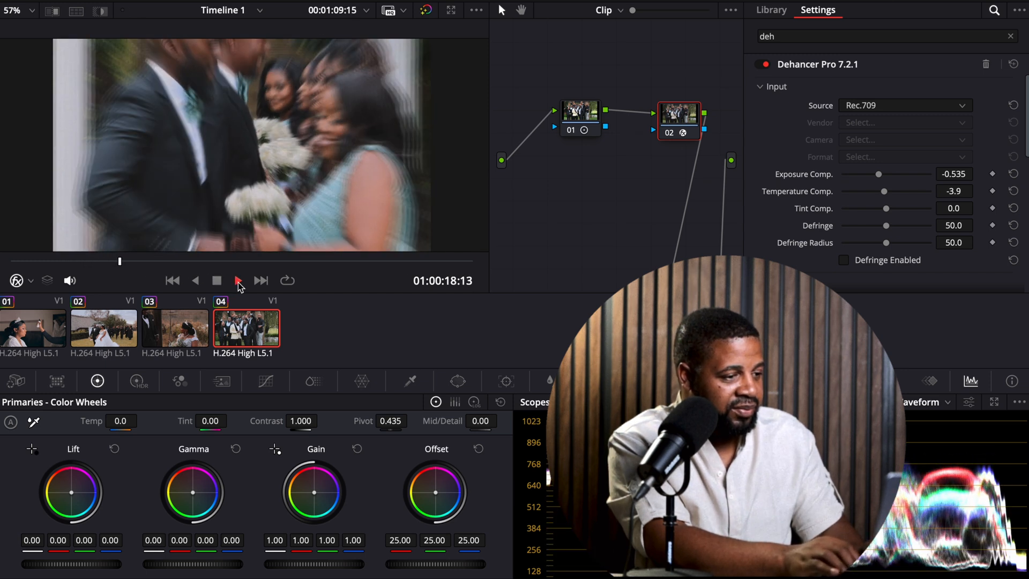
{"action": "left_click", "coordinate": [238, 280]}
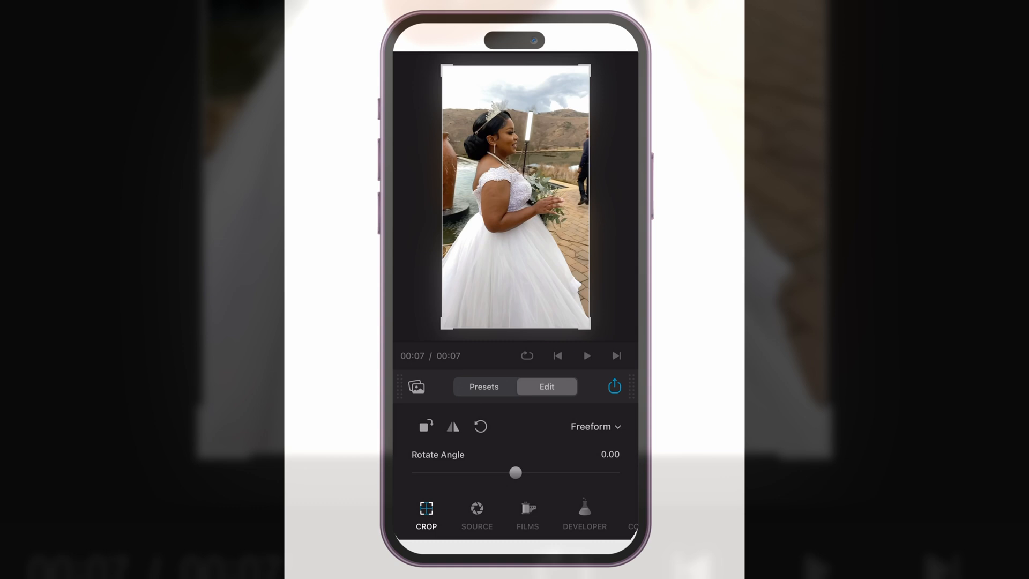
- Check the bride clip's Source settings at Rec.709, play it through, then bring up the film stock list
{"action": "left_click", "coordinate": [476, 513]}
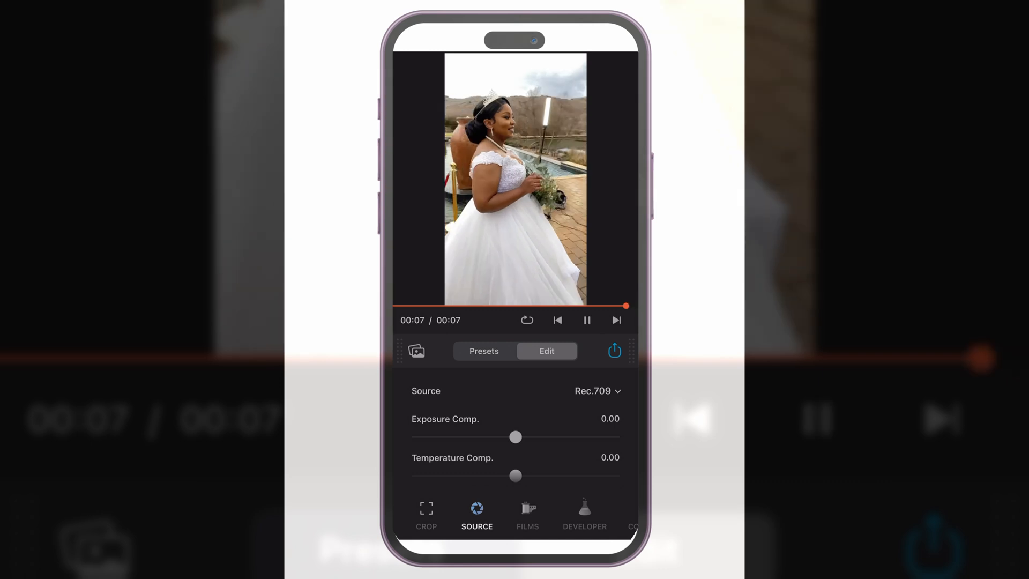
{"action": "left_click", "coordinate": [586, 320]}
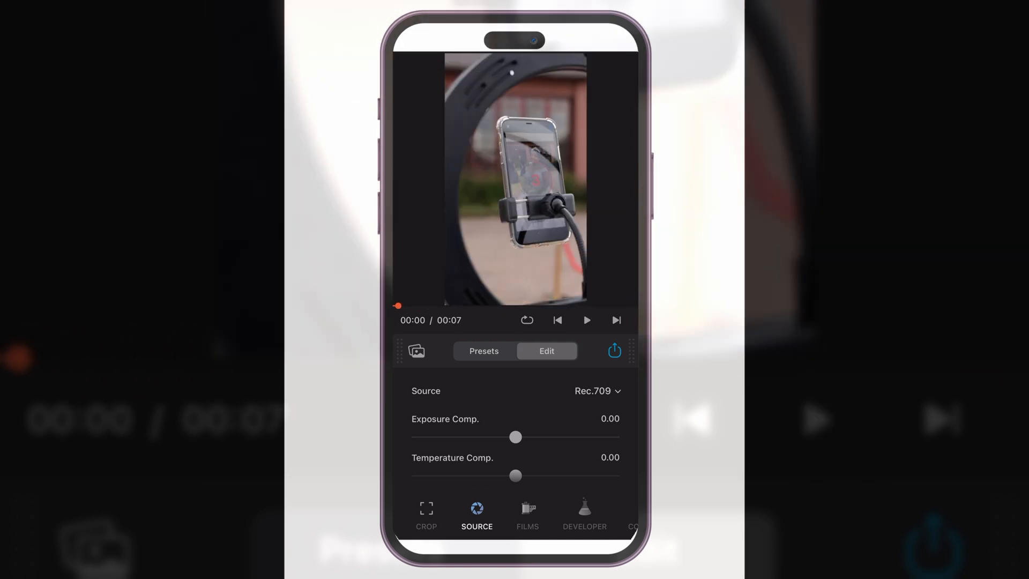
{"action": "left_click", "coordinate": [586, 320]}
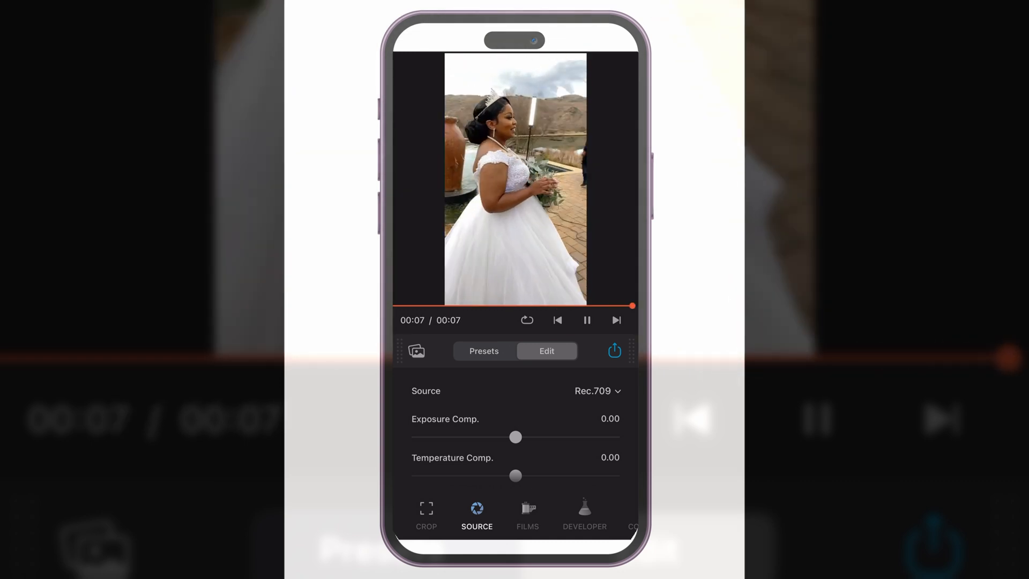
{"action": "left_click", "coordinate": [586, 320]}
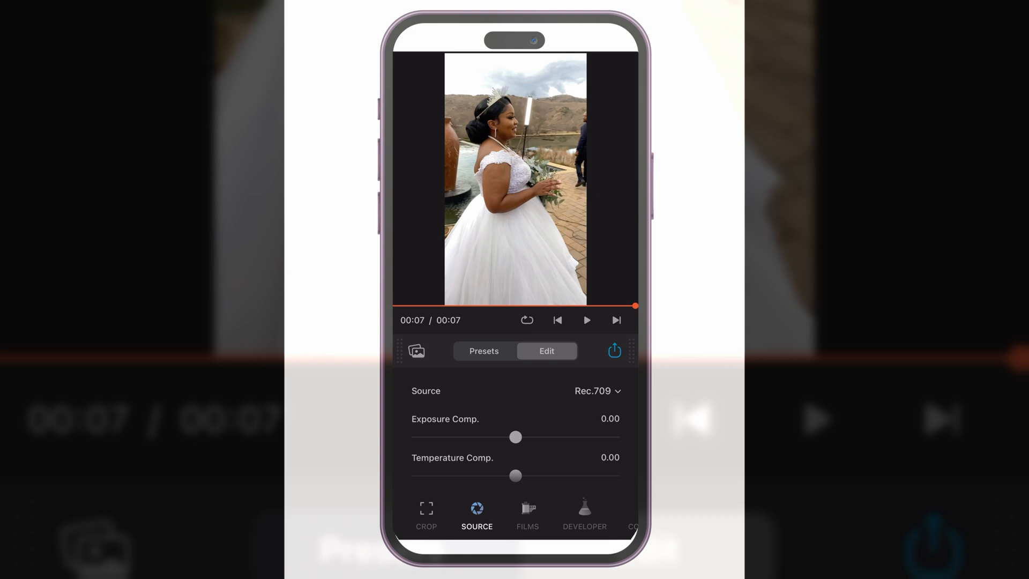
{"action": "left_click", "coordinate": [527, 516]}
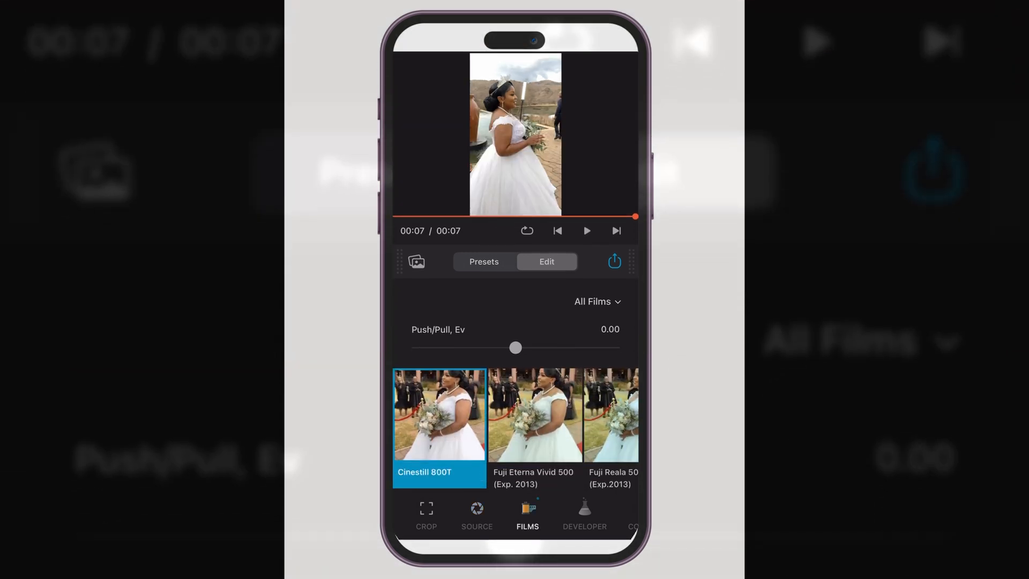
- Try the Fuji Reala 500D and Fujichrome CDU-II looks, then browse Developer, Compression, Expand and Print tools
{"action": "left_click", "coordinate": [534, 415]}
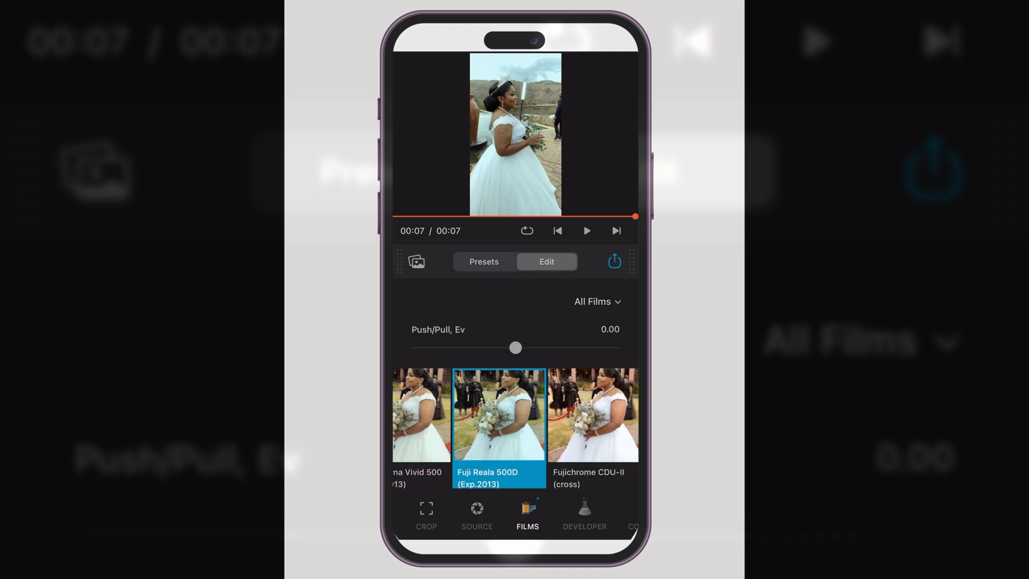
{"action": "left_click", "coordinate": [591, 414]}
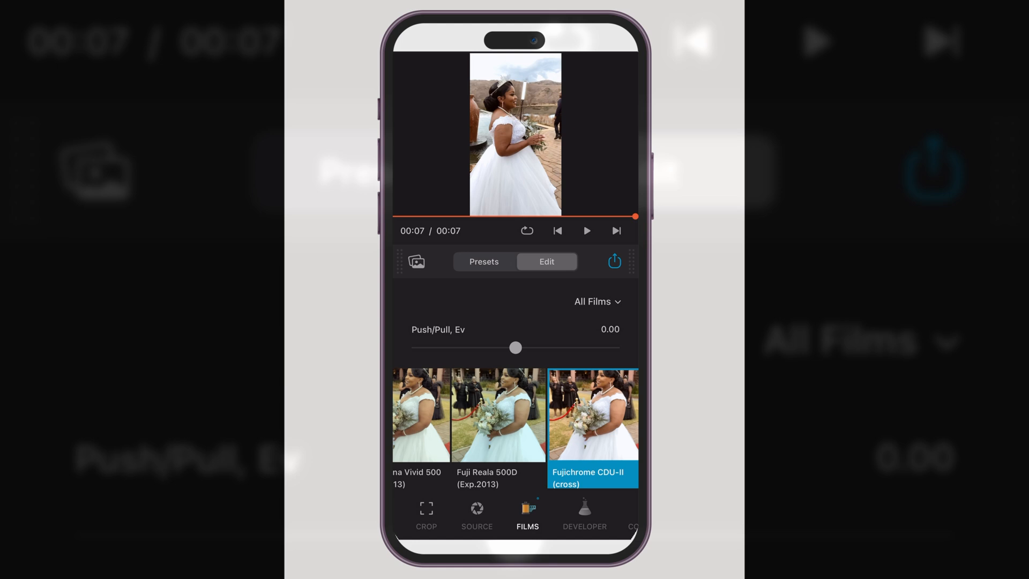
{"action": "left_click", "coordinate": [584, 516]}
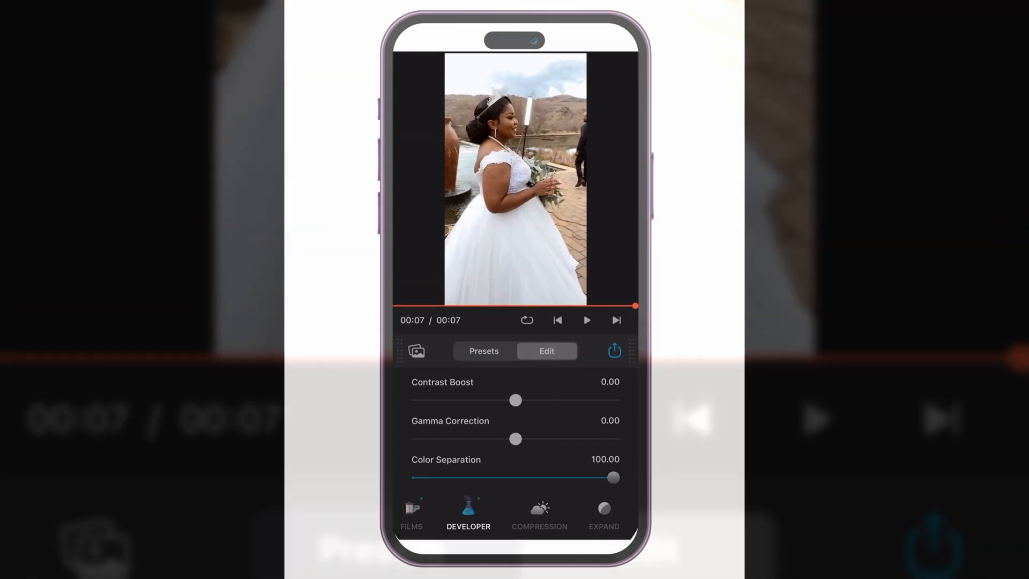
{"action": "left_click", "coordinate": [539, 513]}
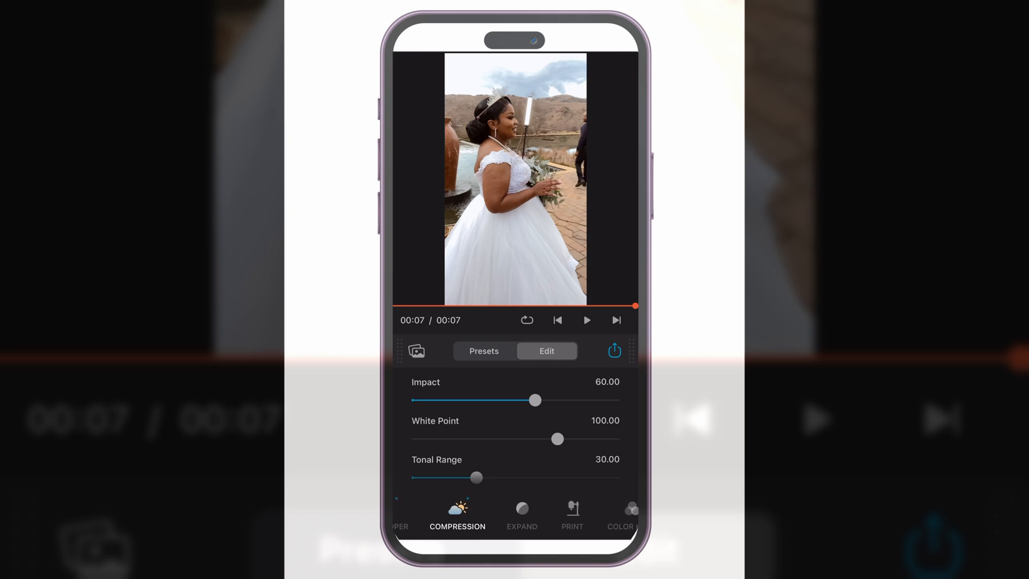
{"action": "left_click", "coordinate": [522, 515]}
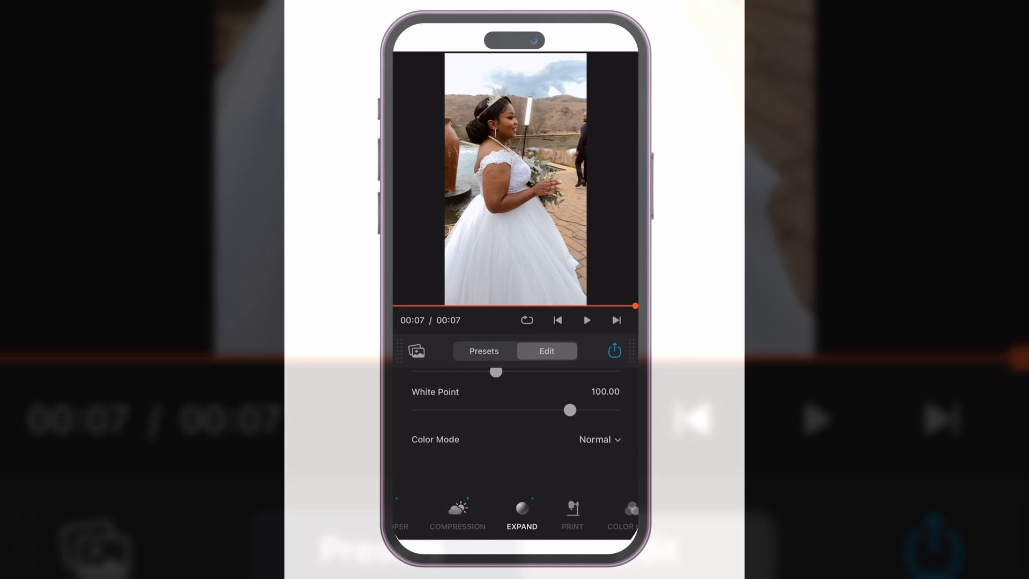
{"action": "left_click", "coordinate": [572, 515]}
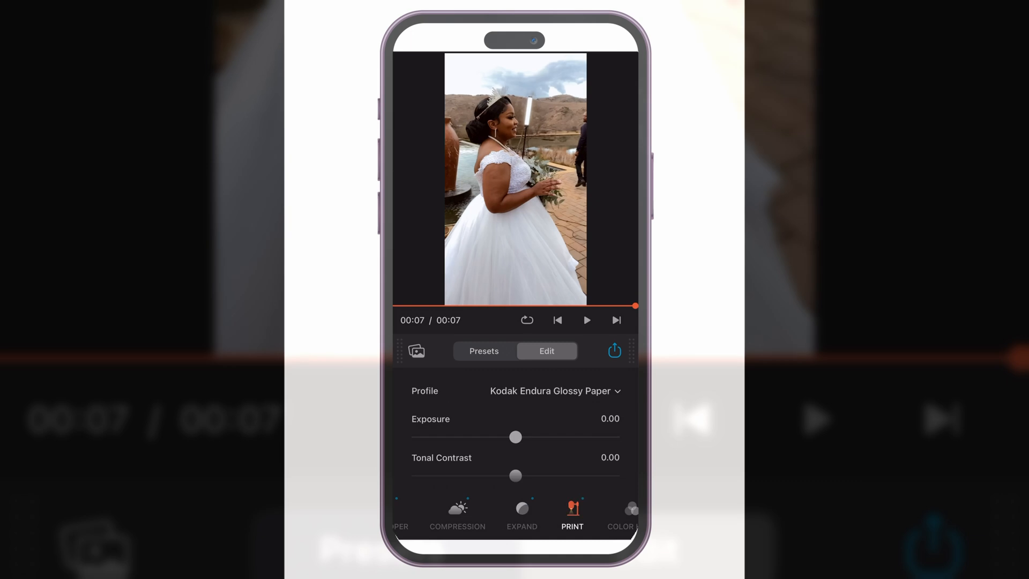
- Compare Fujifilm 3513 and Kodak 2383 print profiles, settle on Linear, then return to Source settings
{"action": "left_click", "coordinate": [554, 390]}
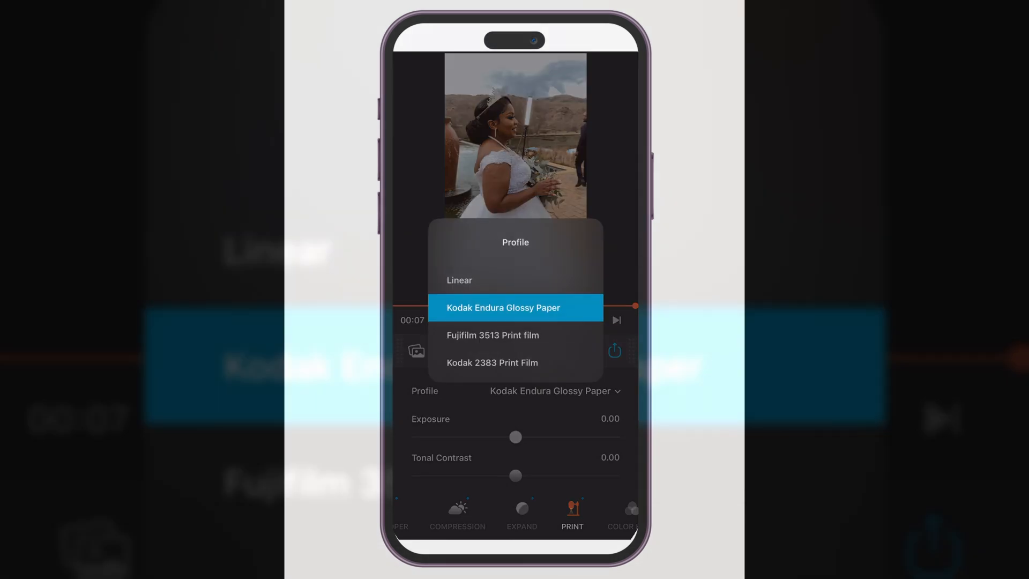
{"action": "left_click", "coordinate": [491, 336]}
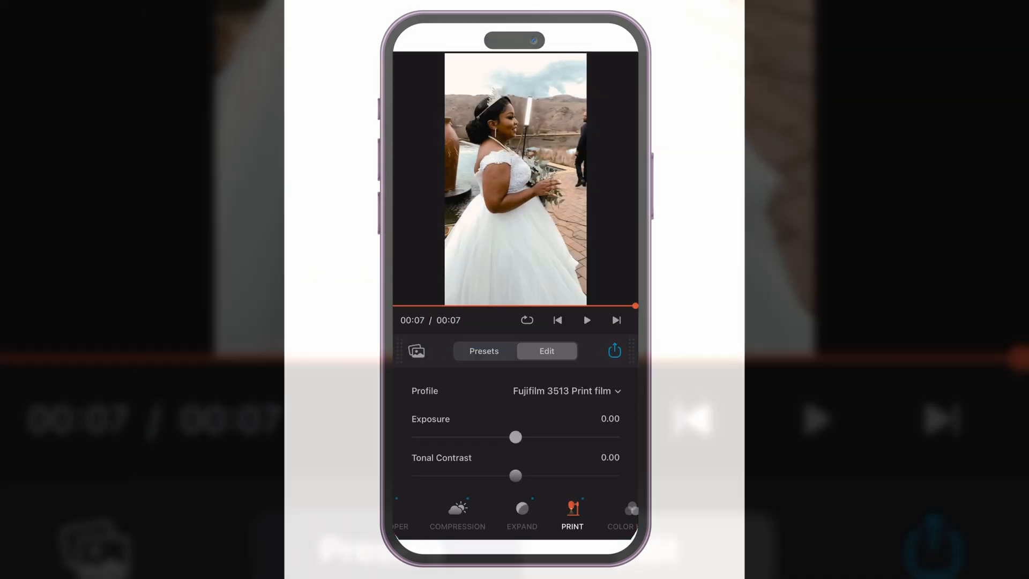
{"action": "left_click", "coordinate": [566, 390]}
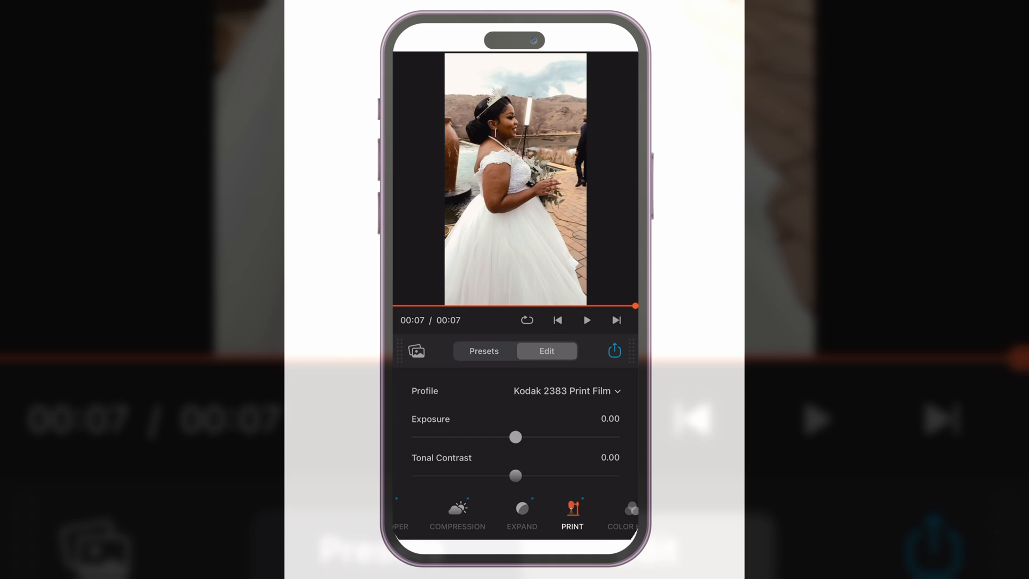
{"action": "left_click", "coordinate": [565, 391]}
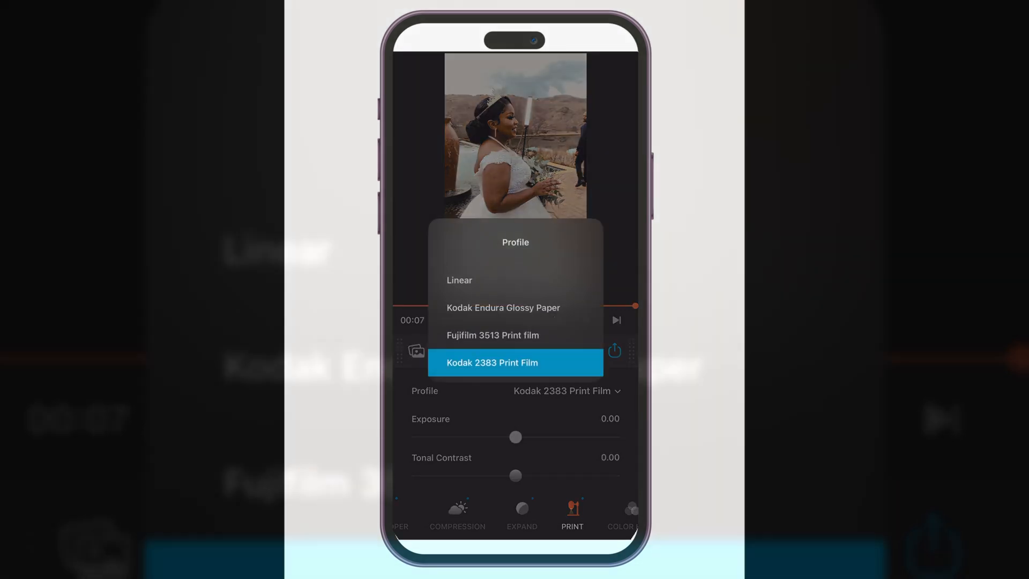
{"action": "left_click", "coordinate": [459, 280]}
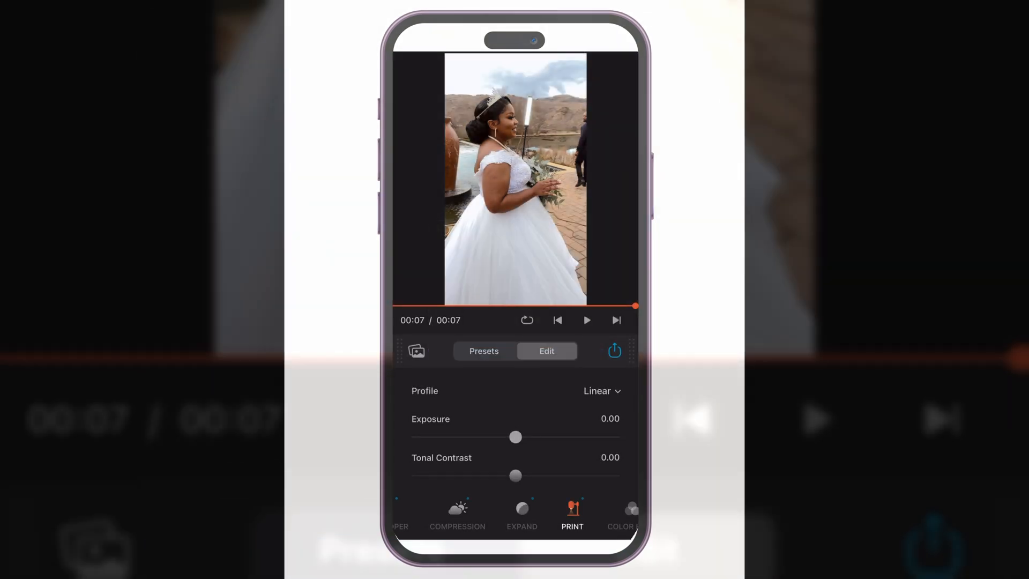
{"action": "scroll", "scroll_direction": "left", "scroll_amount": 3}
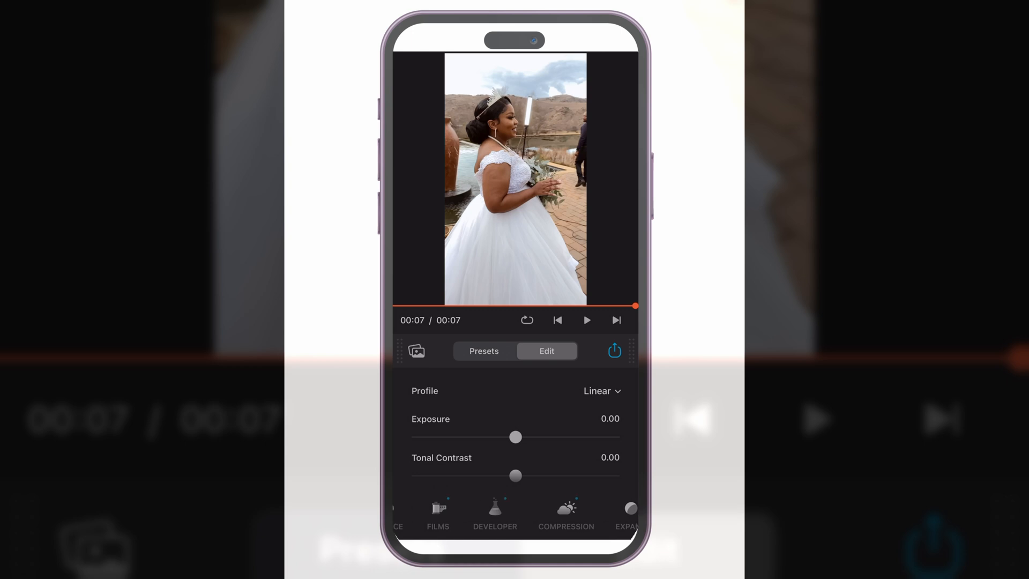
{"action": "left_click", "coordinate": [475, 513]}
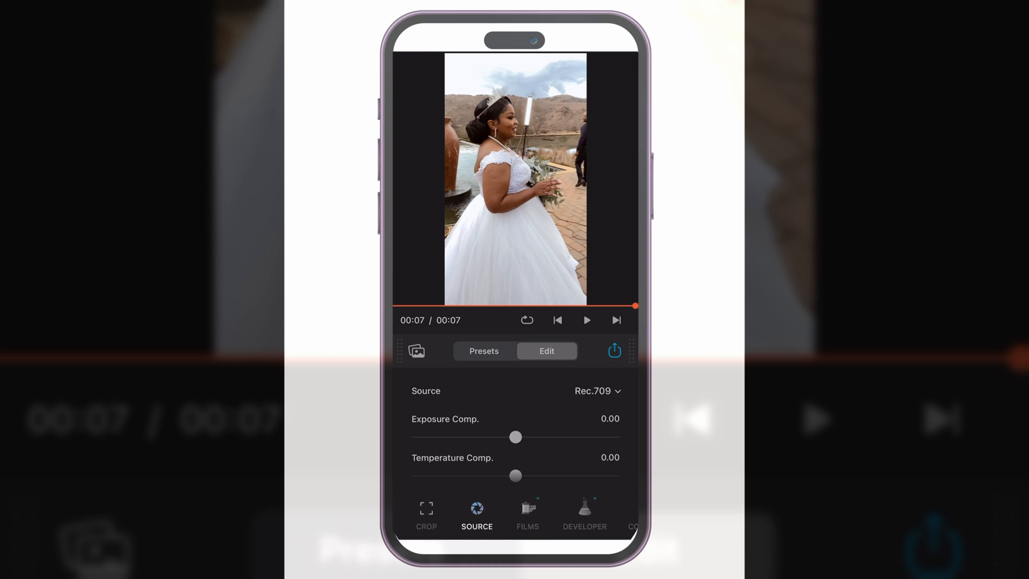
- Set exposure comp. to 0.08 and temperature comp. to -1.91, then lower film grain amount to about 22
{"action": "left_click_drag", "start_coordinate": [516, 436], "coordinate": [519, 436]}
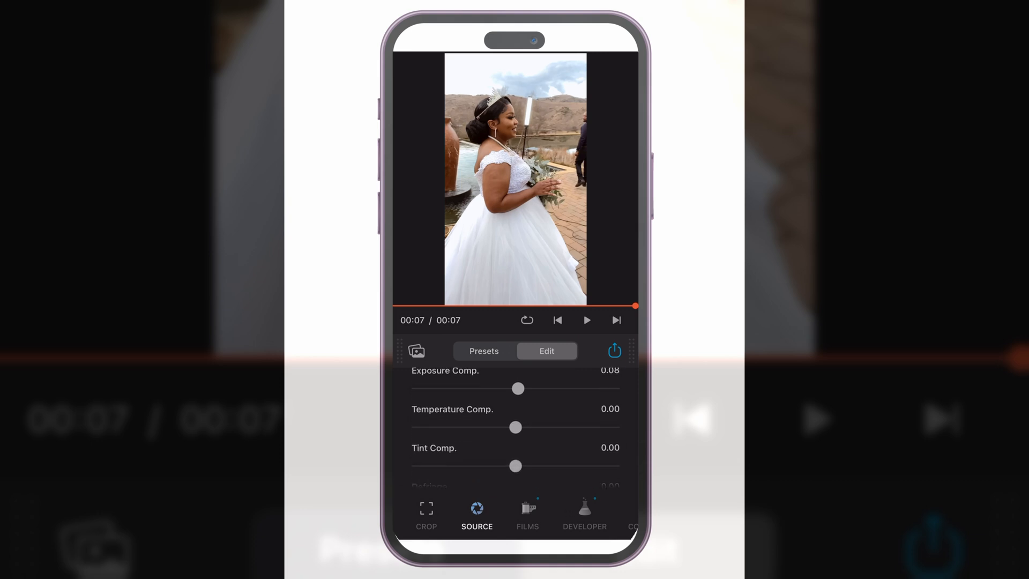
{"action": "left_click_drag", "start_coordinate": [516, 427], "coordinate": [511, 428]}
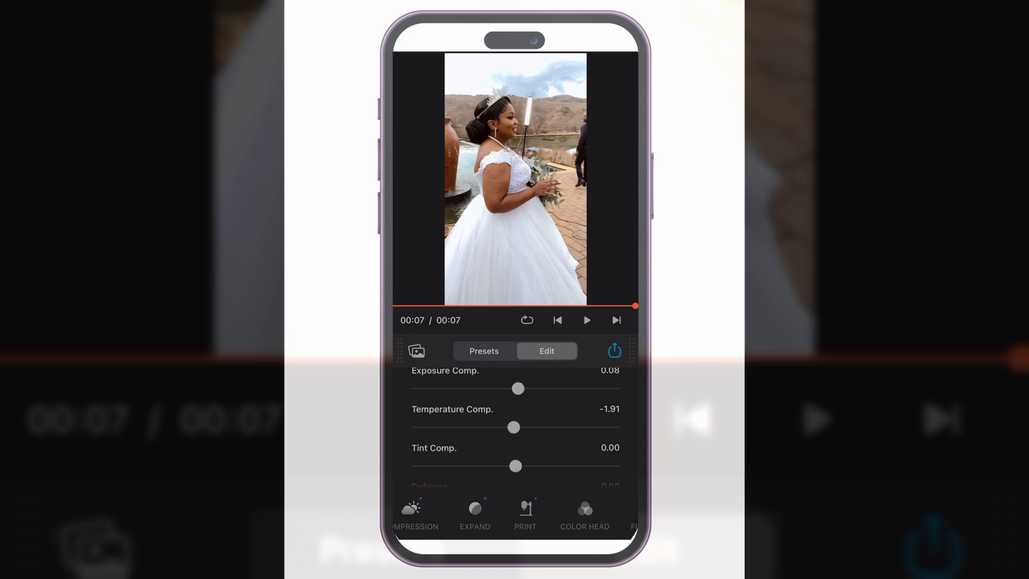
{"action": "left_click", "coordinate": [522, 514]}
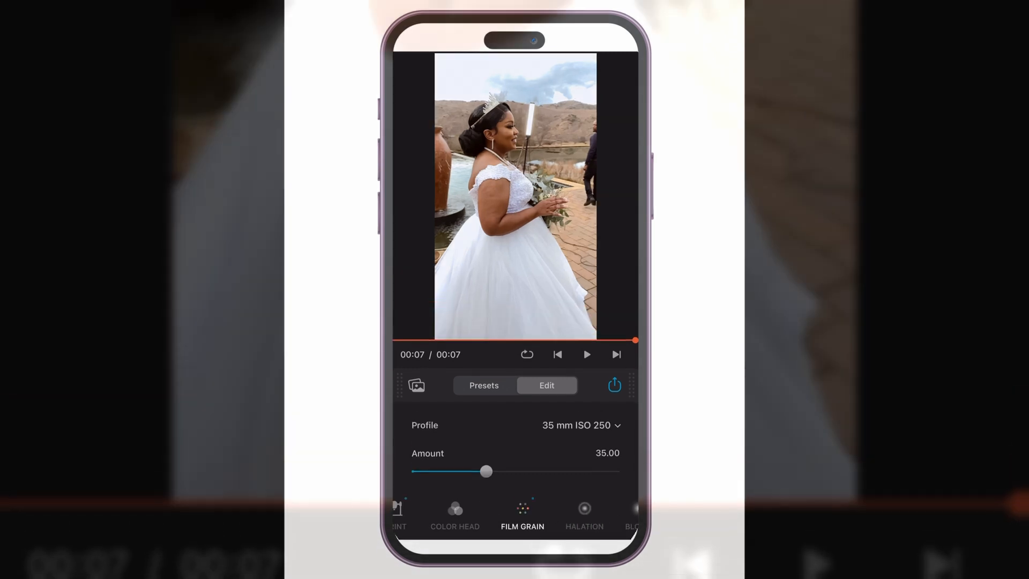
{"action": "left_click_drag", "start_coordinate": [485, 471], "coordinate": [490, 472]}
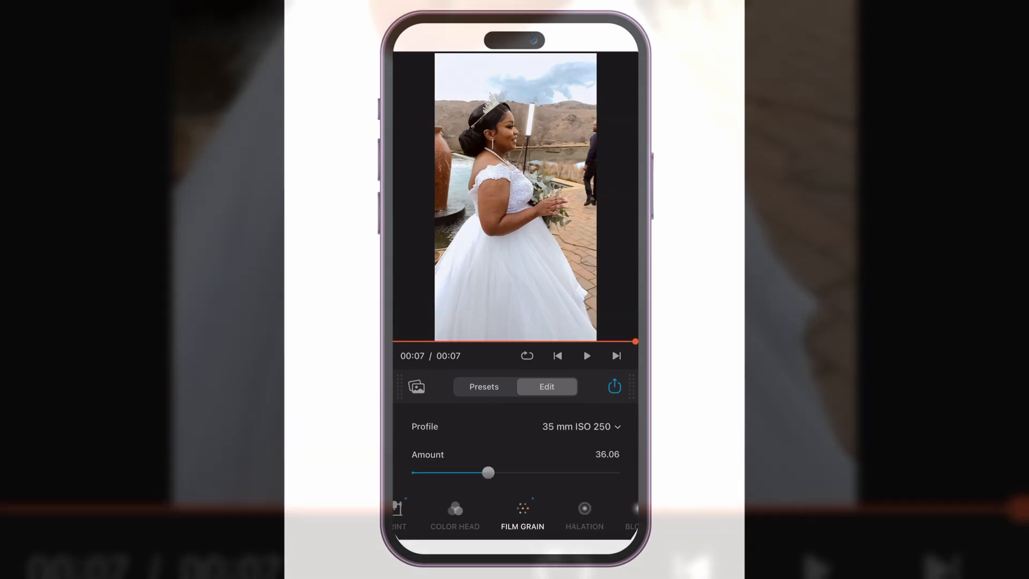
{"action": "left_click_drag", "start_coordinate": [490, 472], "coordinate": [466, 471]}
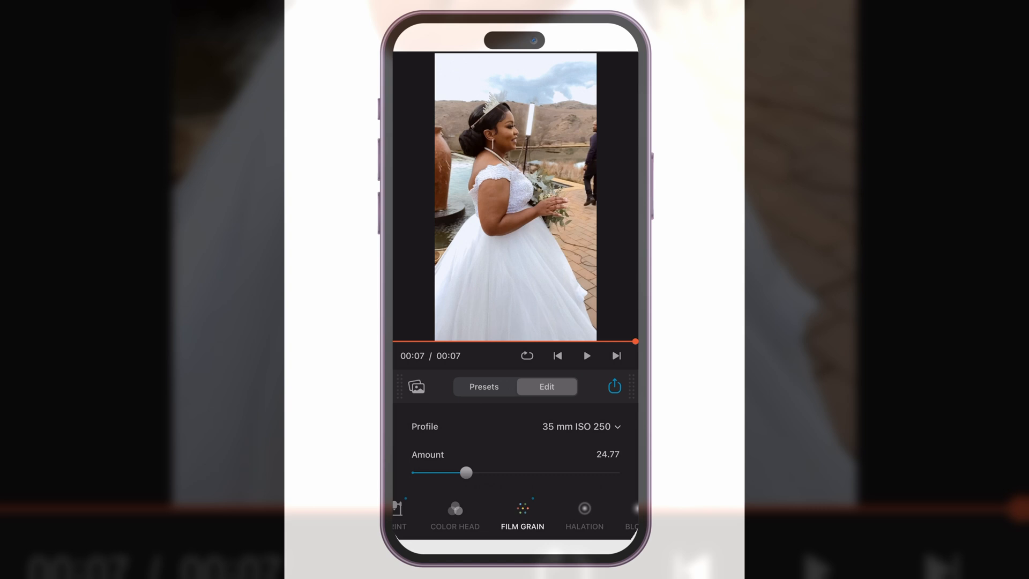
{"action": "left_click_drag", "start_coordinate": [467, 472], "coordinate": [458, 473]}
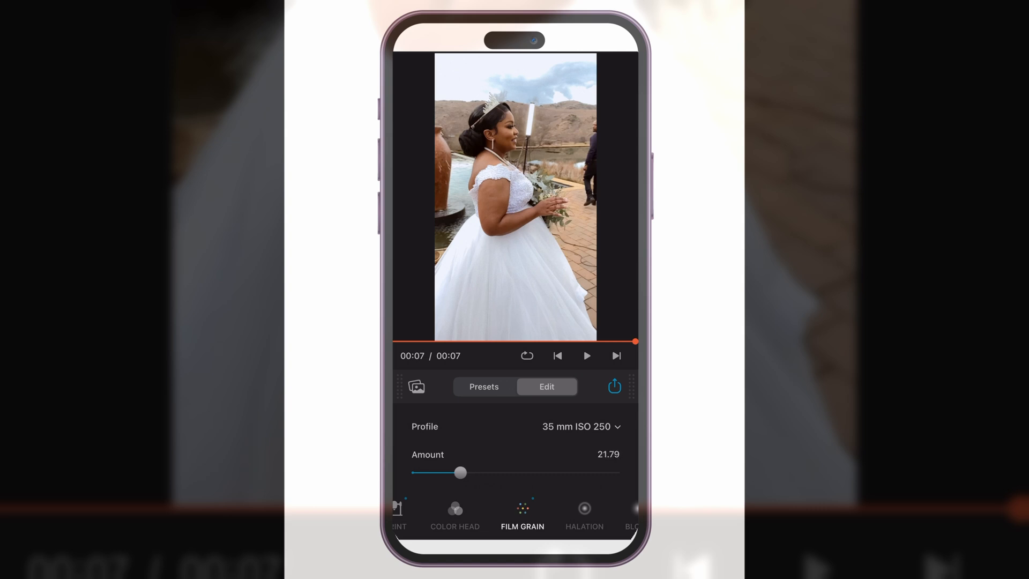
- Lower halation amplify to 27.5 and bring up the export video quality options
{"action": "left_click", "coordinate": [583, 515]}
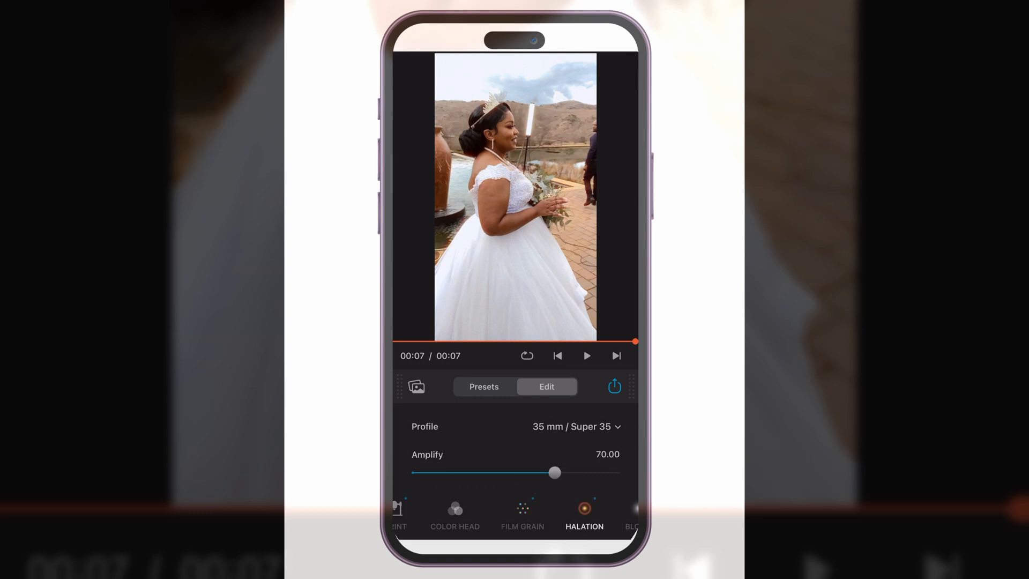
{"action": "left_click_drag", "start_coordinate": [554, 473], "coordinate": [512, 473]}
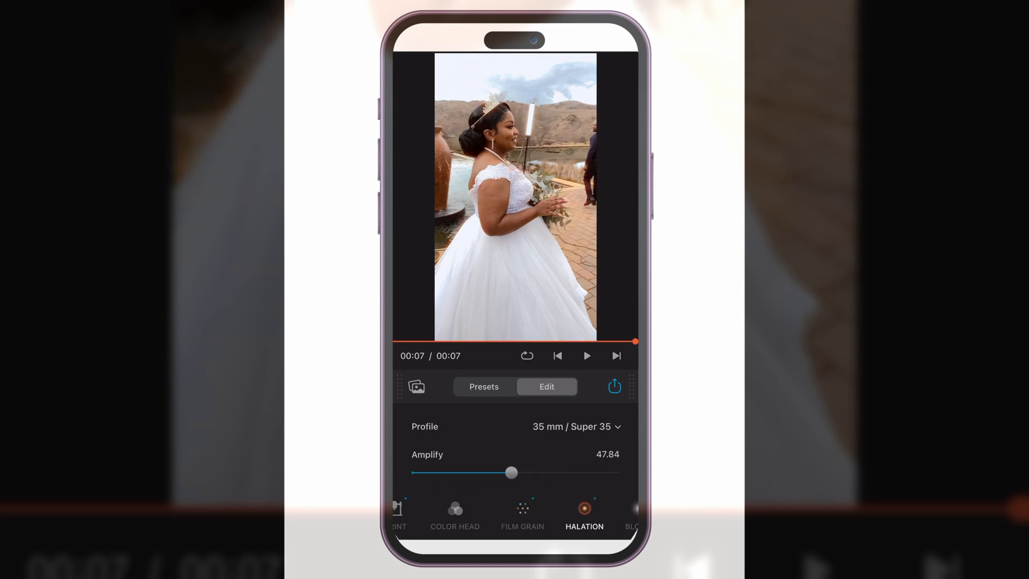
{"action": "left_click_drag", "start_coordinate": [511, 472], "coordinate": [472, 472]}
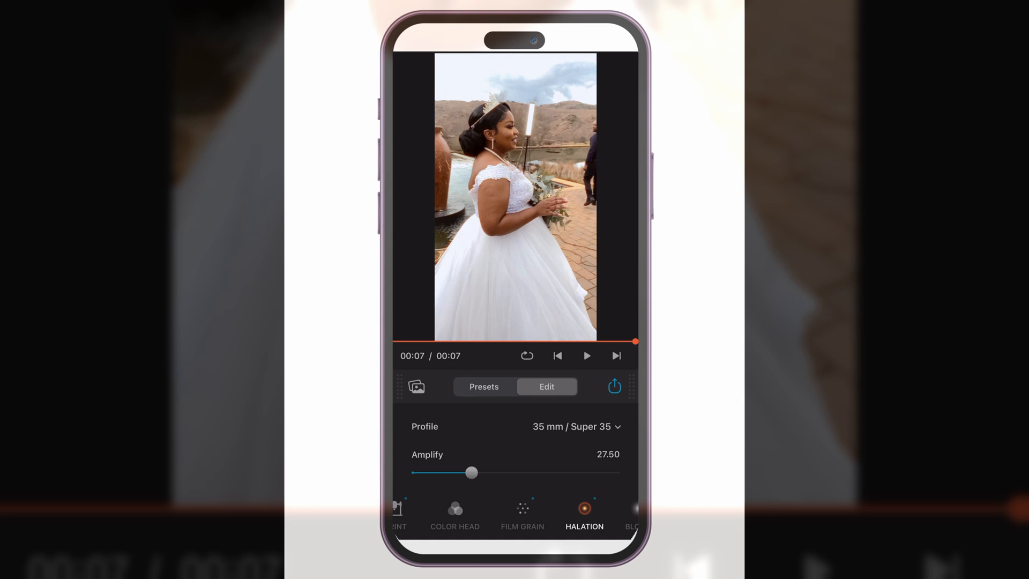
{"action": "left_click", "coordinate": [613, 386]}
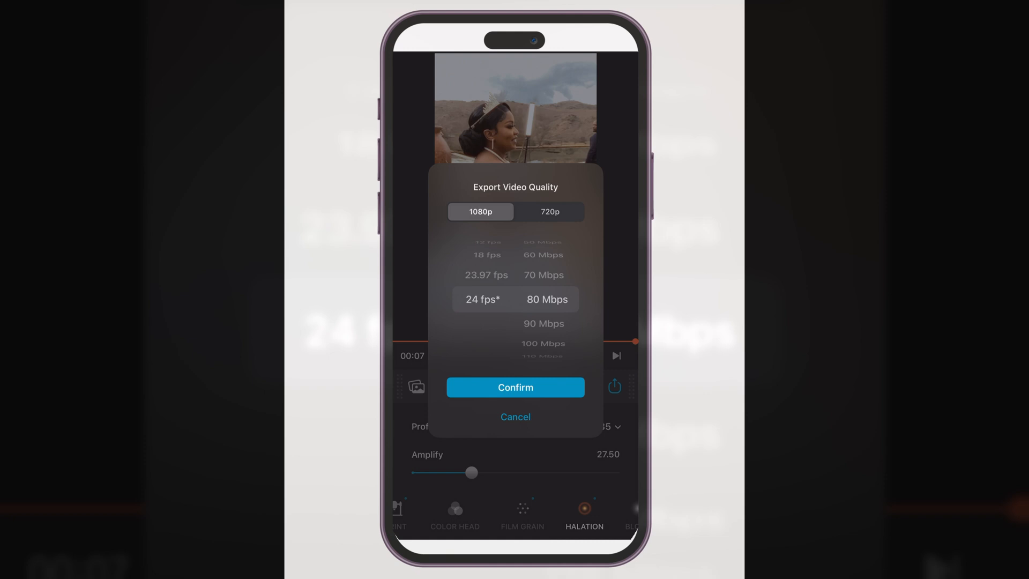
- Confirm export quality at 1080p, 24 fps and 100 Mbps bitrate
{"action": "scroll", "scroll_direction": "down", "scroll_amount": 3}
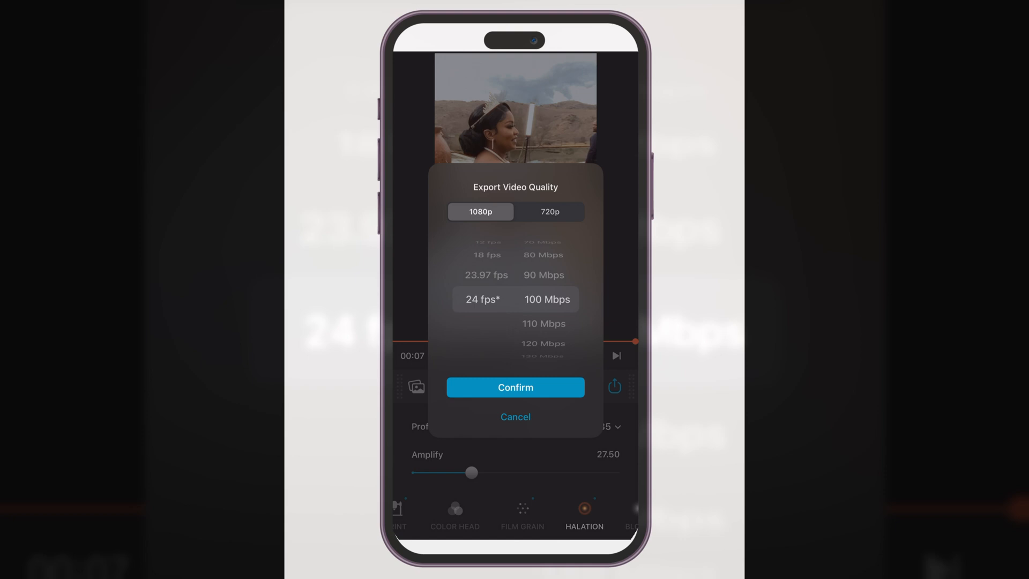
{"action": "left_click", "coordinate": [516, 387]}
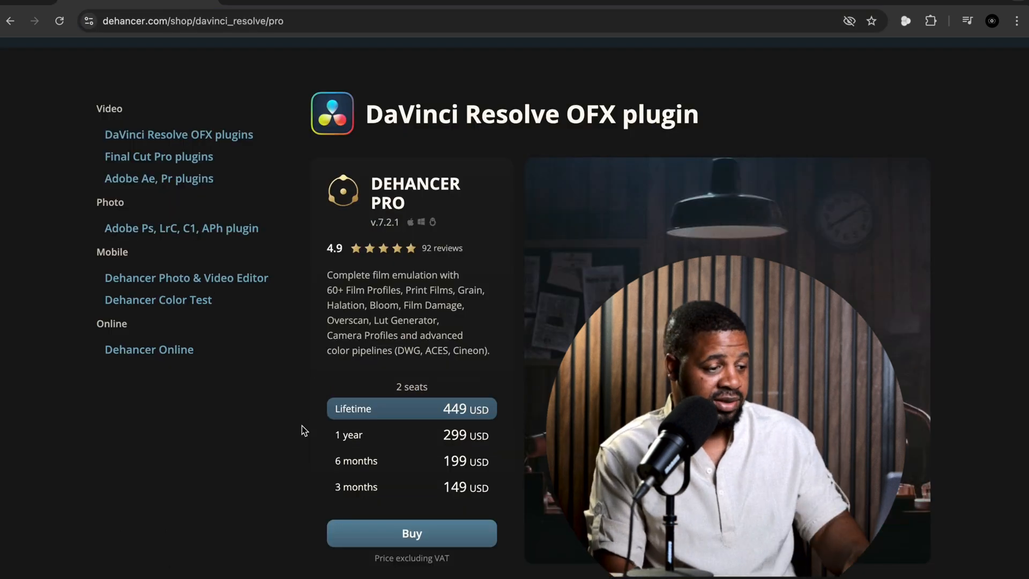
- Scroll the Dehancer Pro plugin page past license pricing to the macOS, Windows and Linux options
{"action": "scroll", "scroll_direction": "down", "scroll_amount": 3}
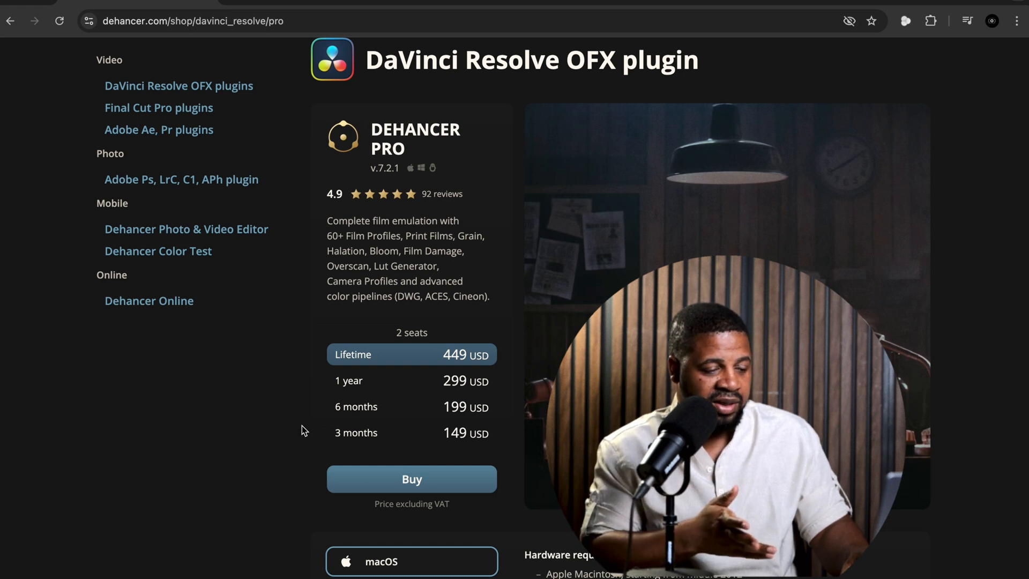
{"action": "mouse_move", "coordinate": [380, 398]}
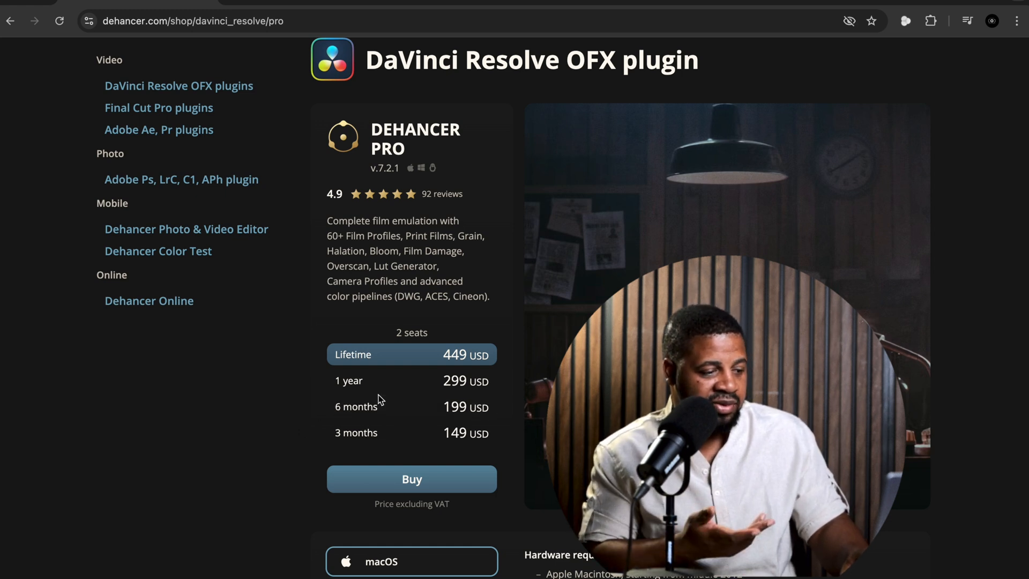
{"action": "scroll", "scroll_direction": "down", "scroll_amount": 3}
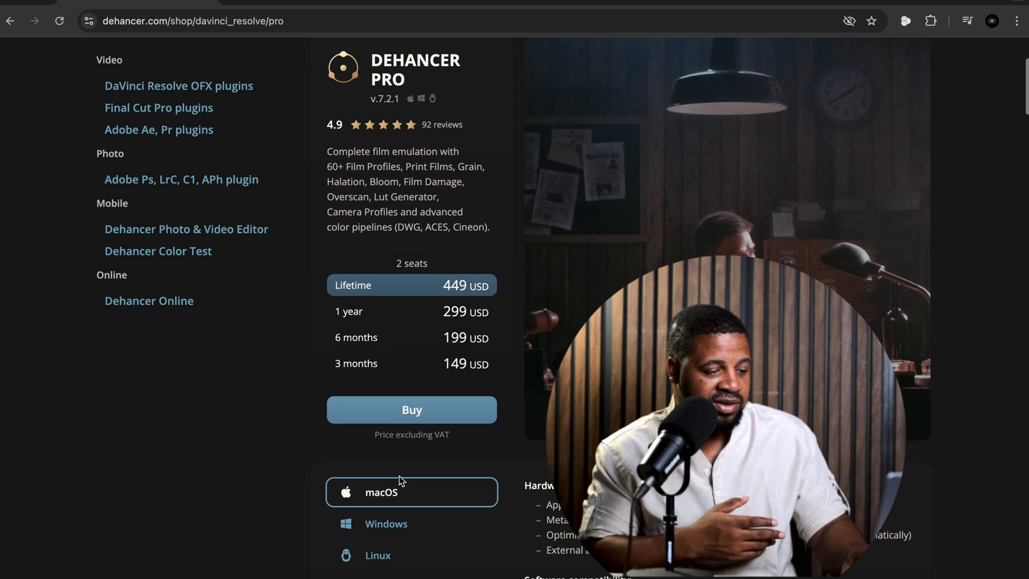